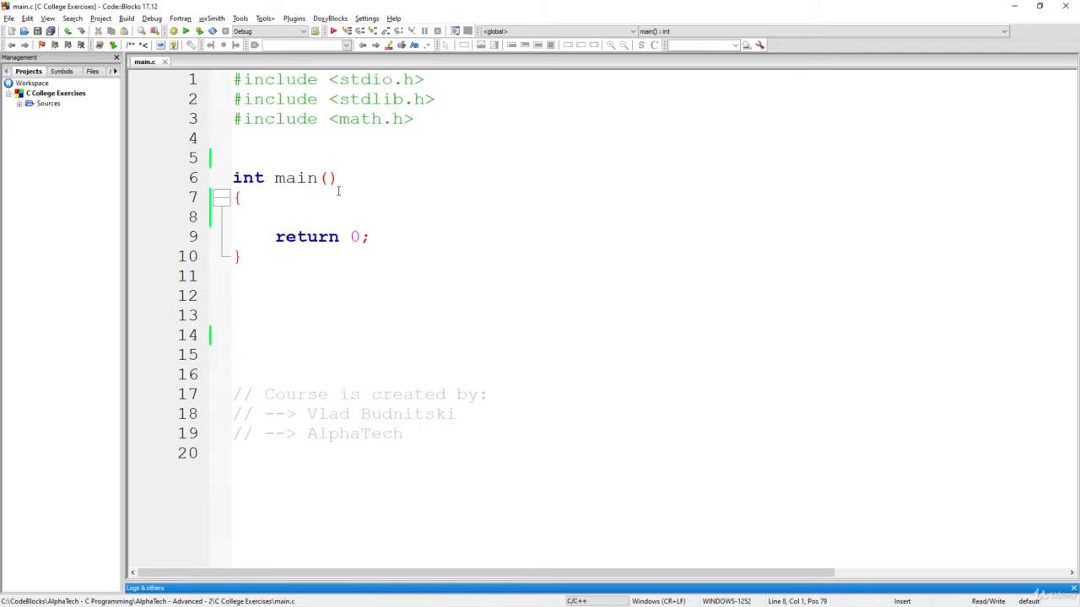
- Add the comment '// If a given number is "double-digit" / "triple-digit" / neither' above main
{"action": "left_click", "coordinate": [274, 217]}
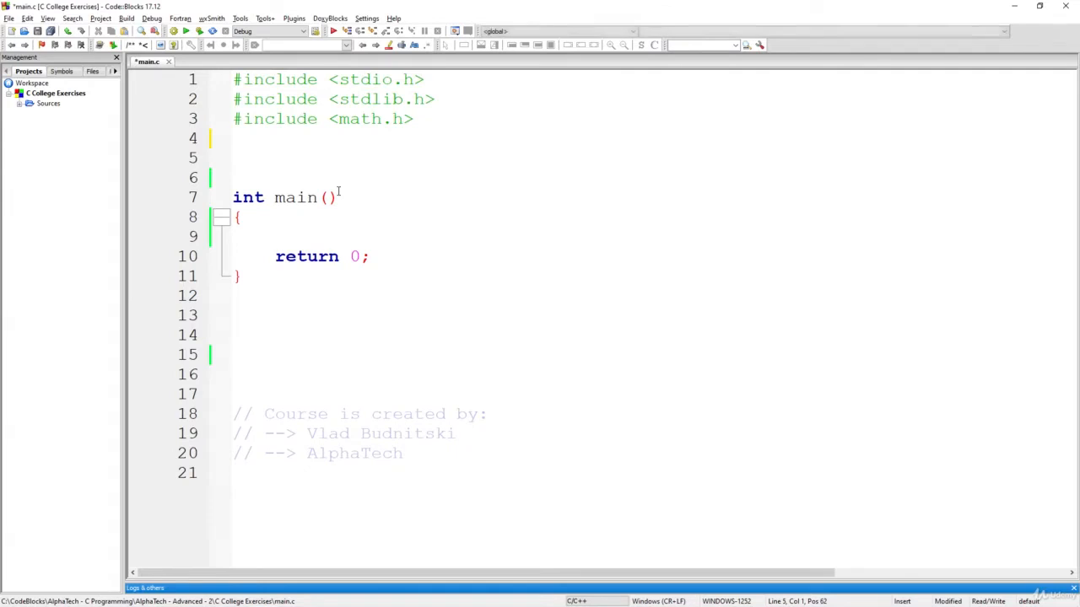
{"action": "type", "text": "// If a g"}
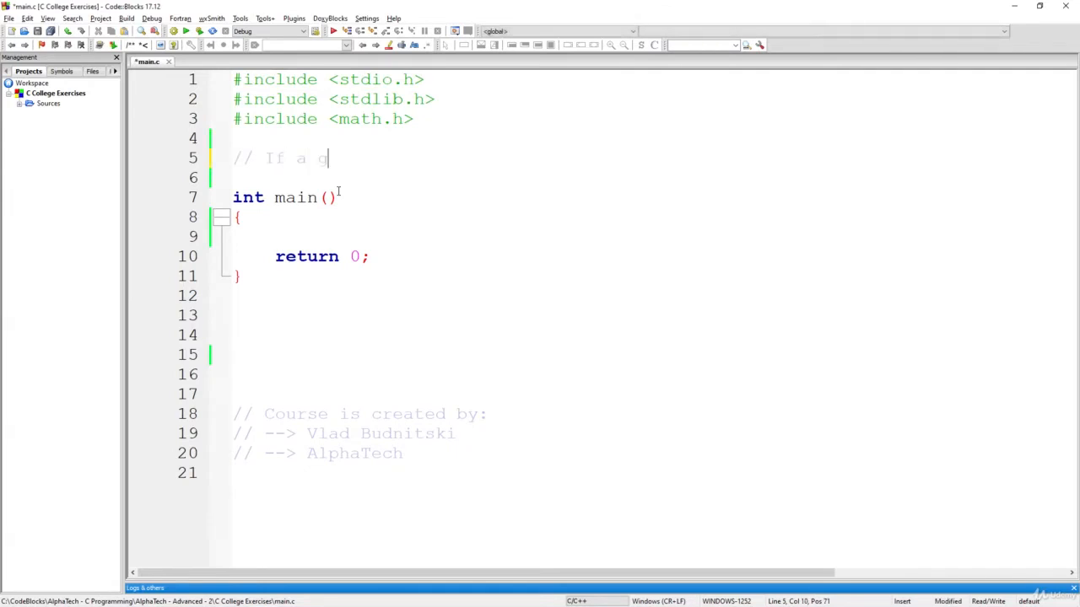
{"action": "type", "text": "iven number is"}
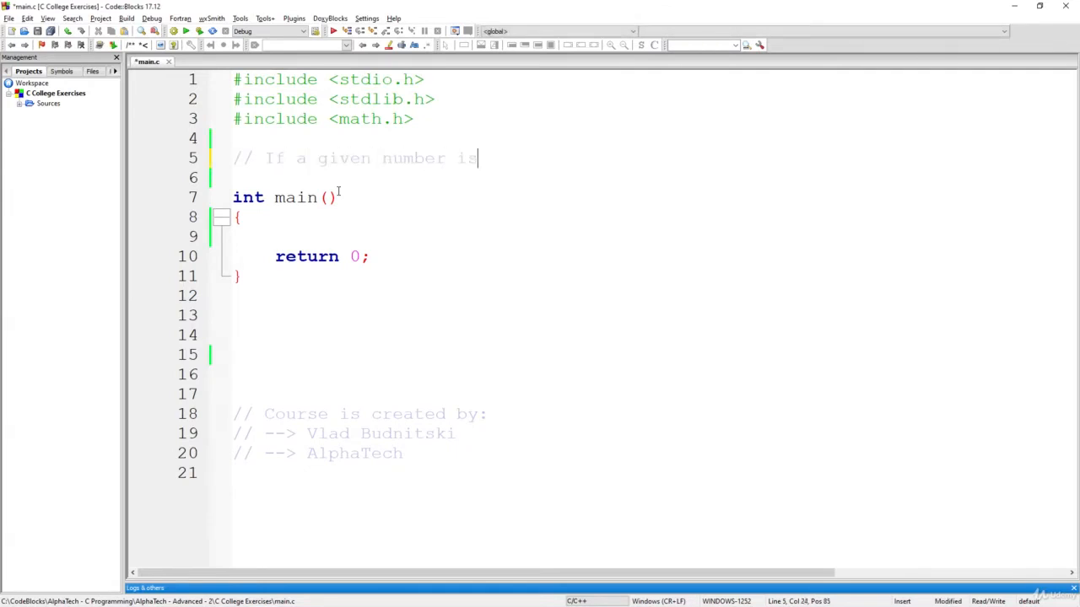
{"action": "type", "text": "\"double"}
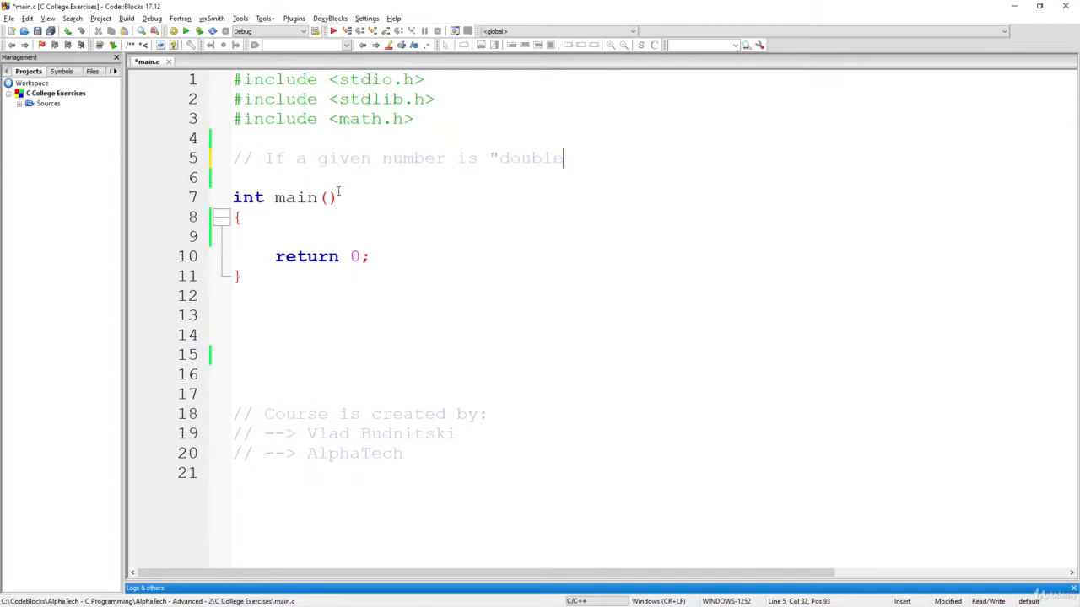
{"action": "type", "text": "-digit"}
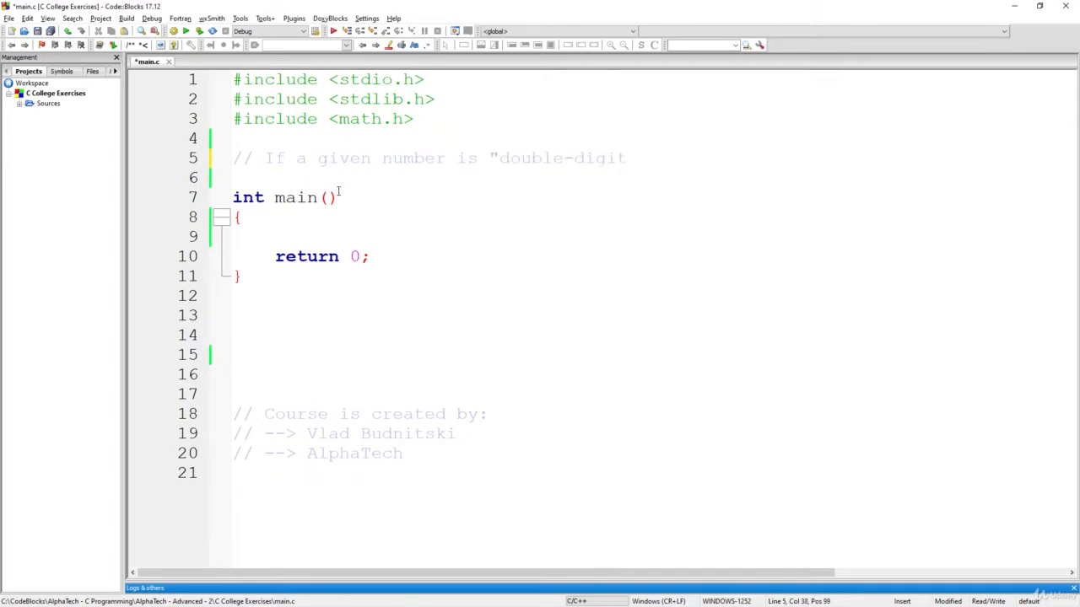
{"action": "type", "text": "/ \"triple"}
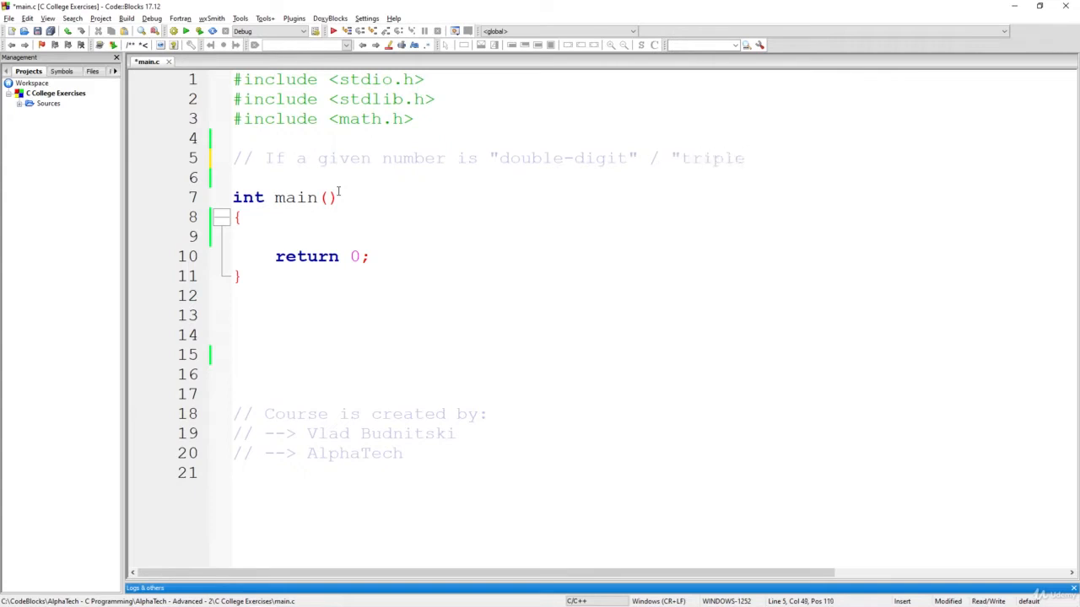
{"action": "type", "text": "-digit!"}
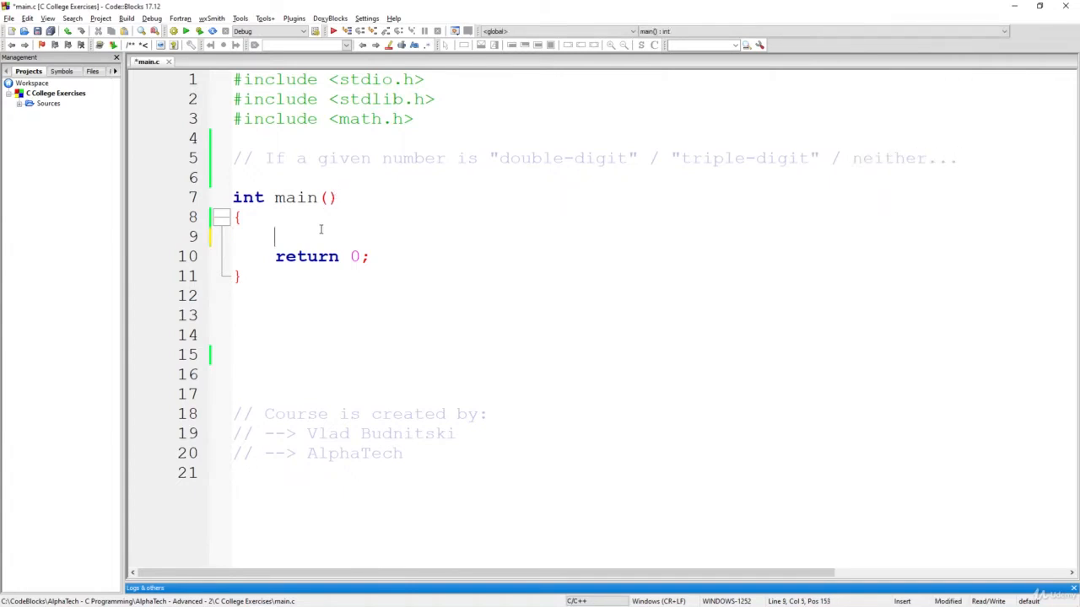
- Save, then declare int num, print 'Please enter a number:' and read num with scanf("%d", &num)
{"action": "key", "text": "ctrl+s"}
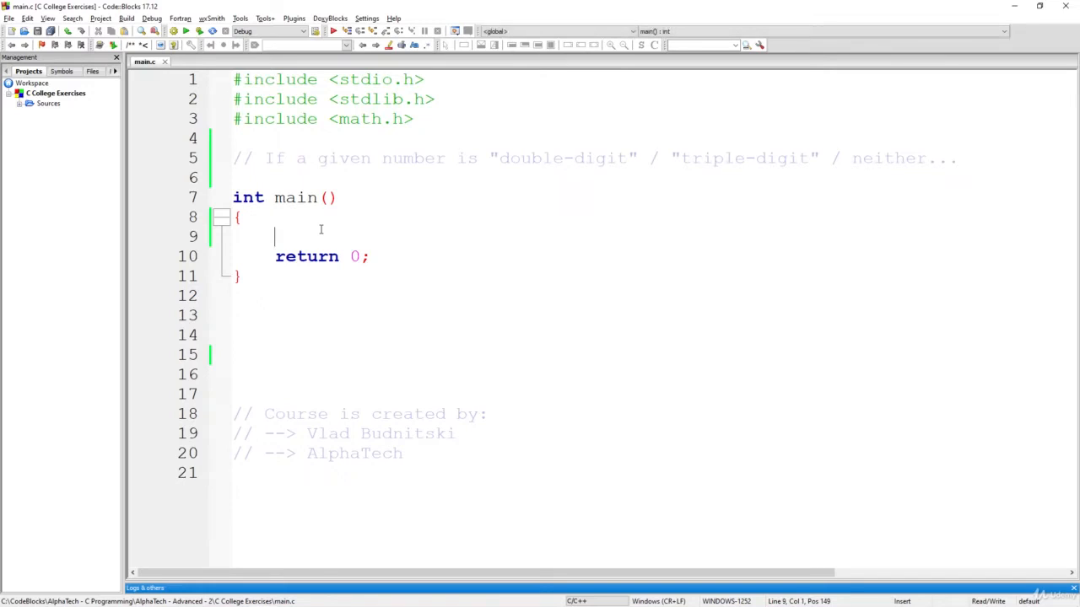
{"action": "type", "text": "int"}
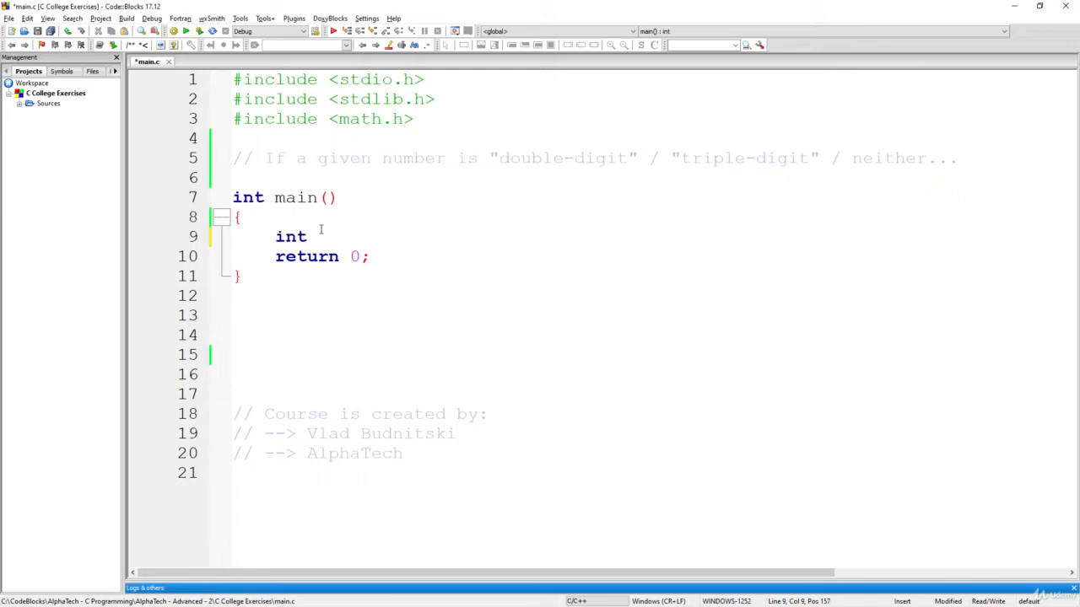
{"action": "type", "text": "num;"}
{"action": "type", "text": "printf(\""}
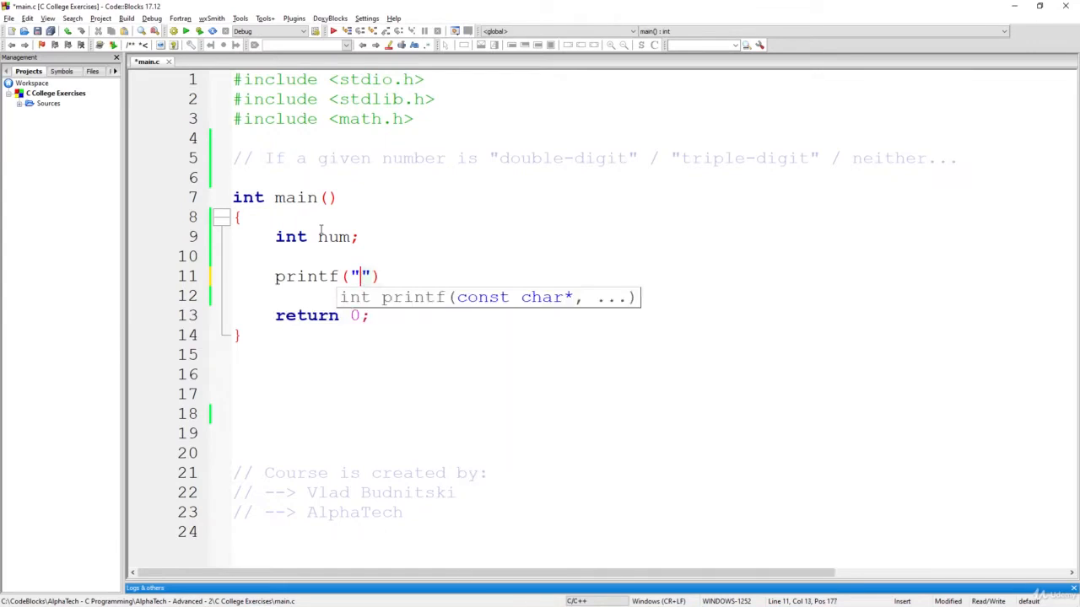
{"action": "type", "text": "Please e"}
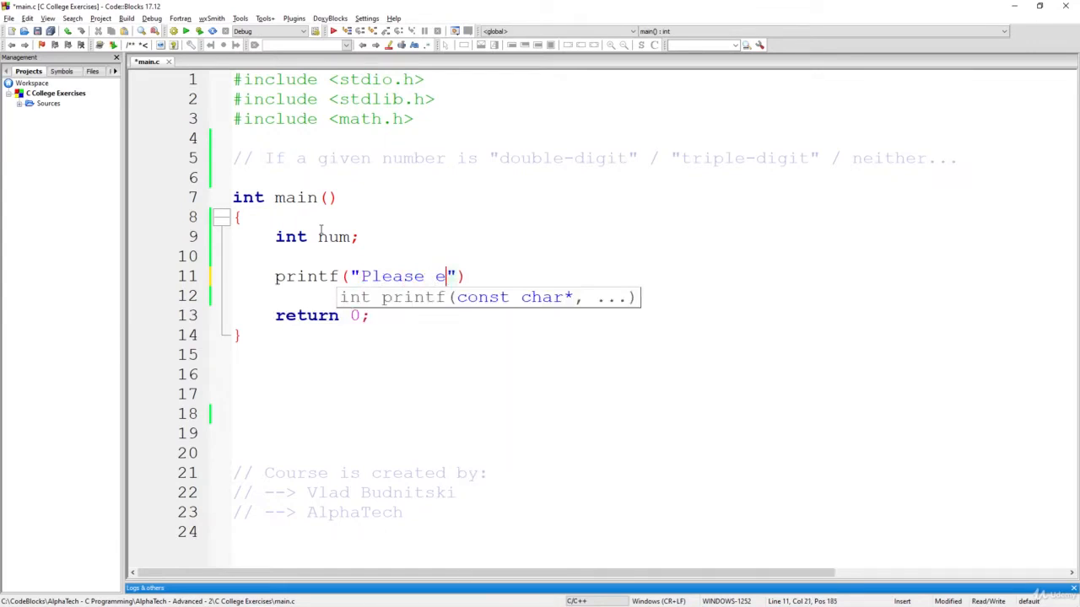
{"action": "type", "text": "nter a number:"}
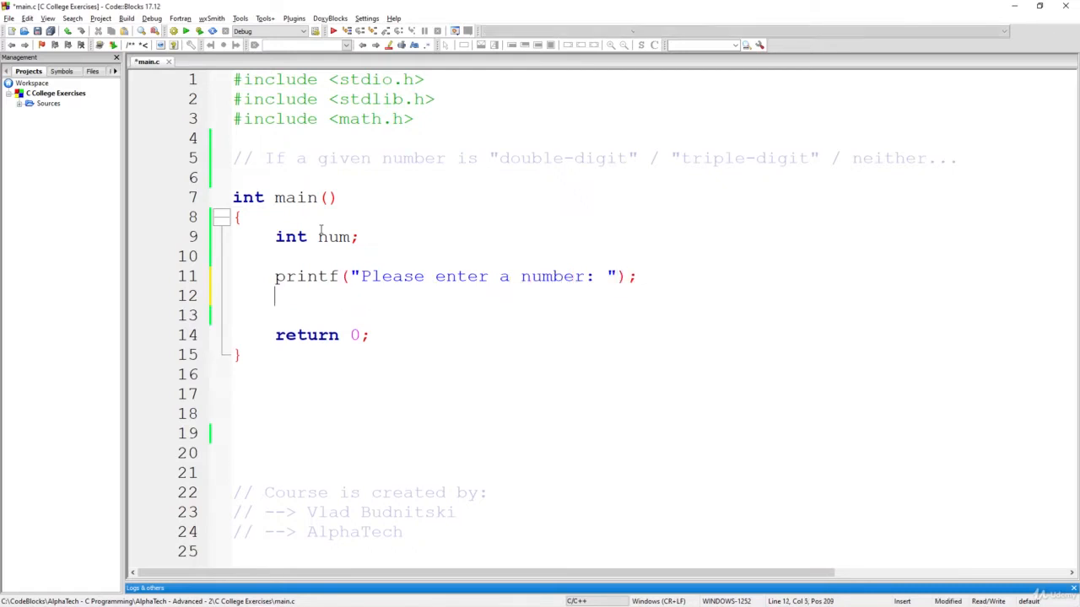
{"action": "type", "text": "scanf(\"%"}
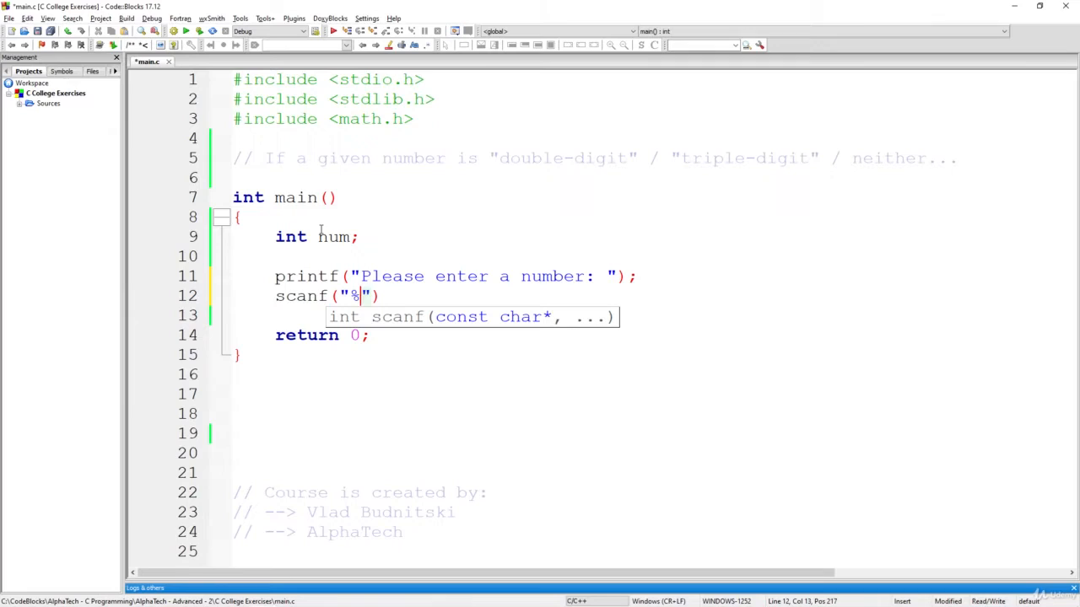
{"action": "type", "text": "d)"}
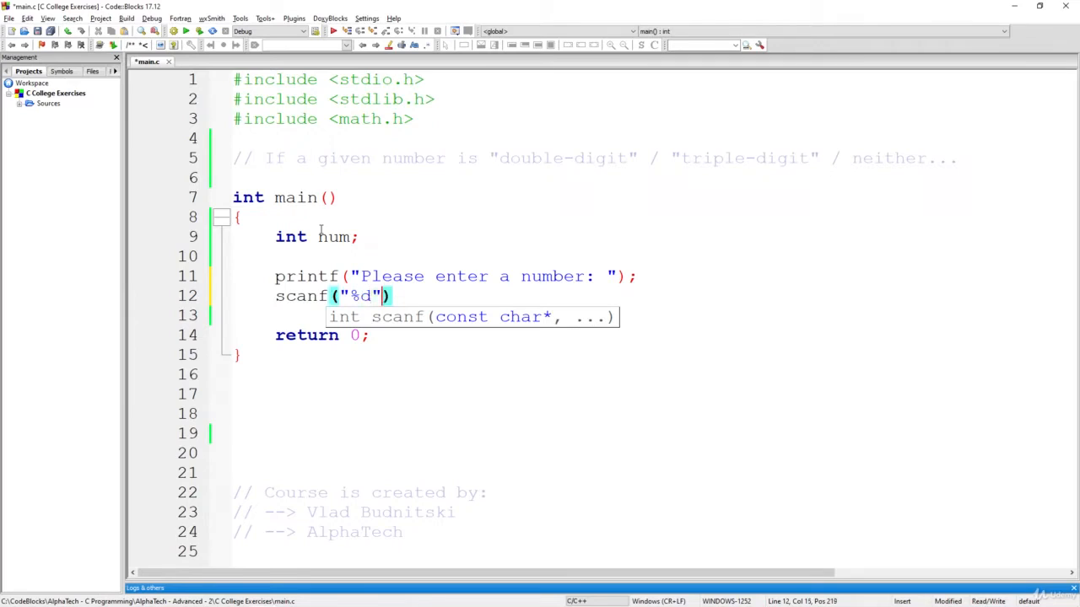
{"action": "type", "text": ", &num"}
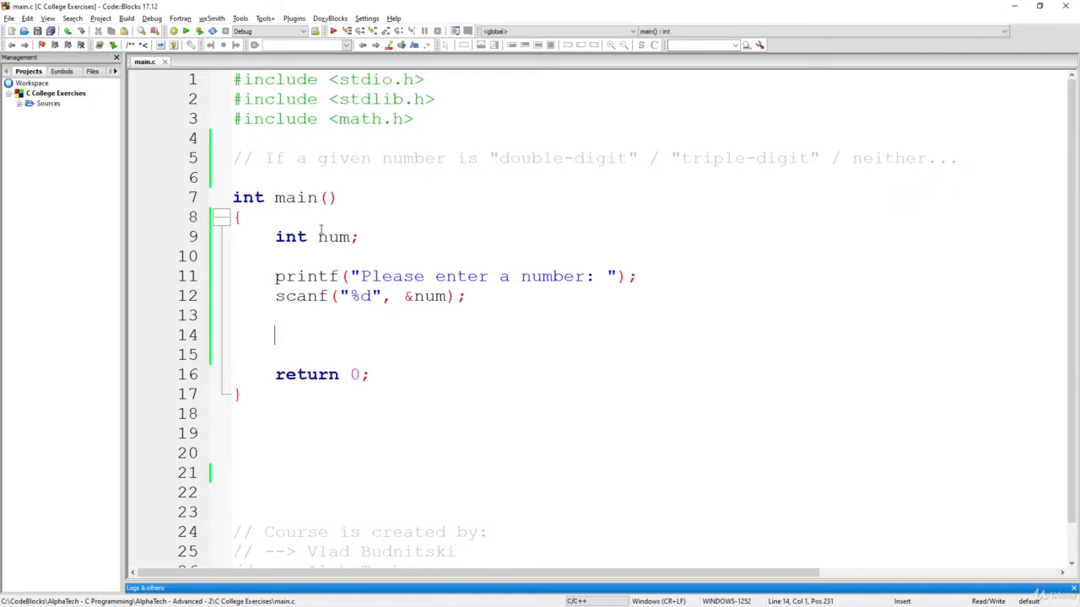
{"action": "left_click", "coordinate": [245, 177]}
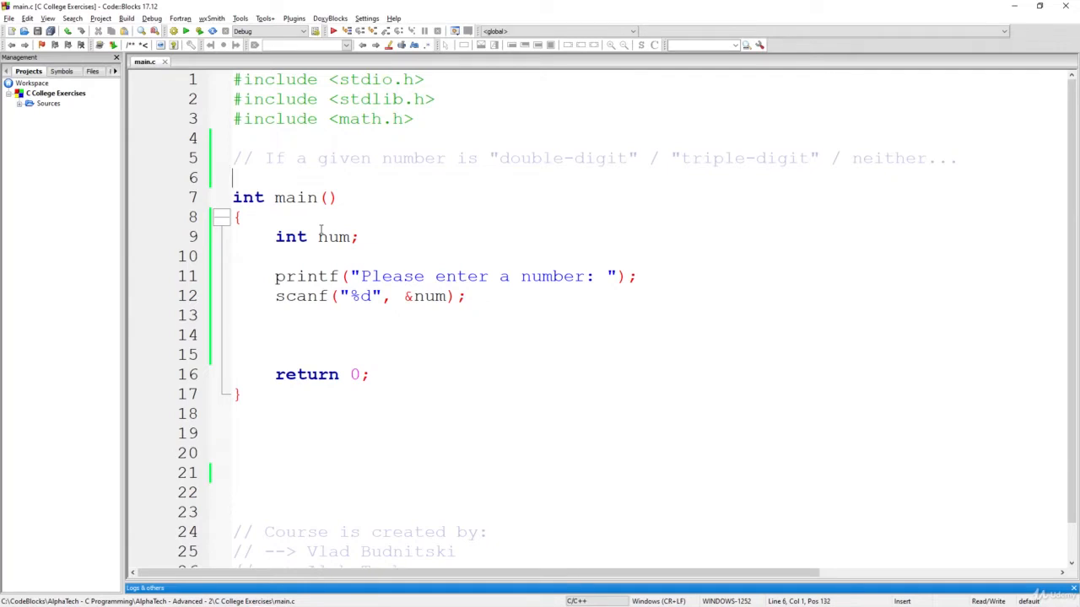
- Start a new // comment line beginning the example list '1,2,3,..'
{"action": "key", "text": "Return"}
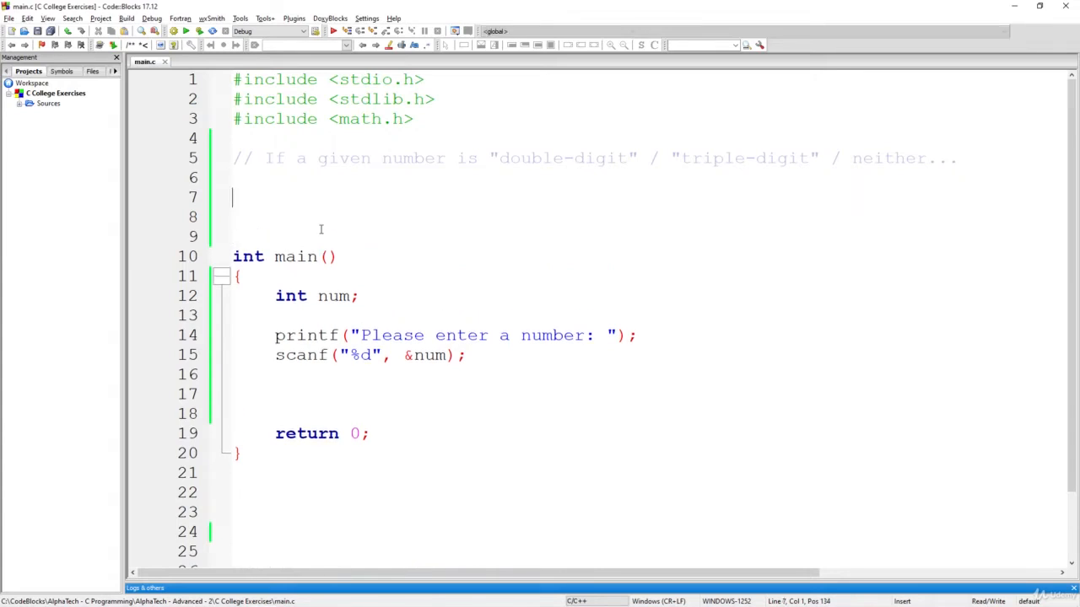
{"action": "type", "text": "///"}
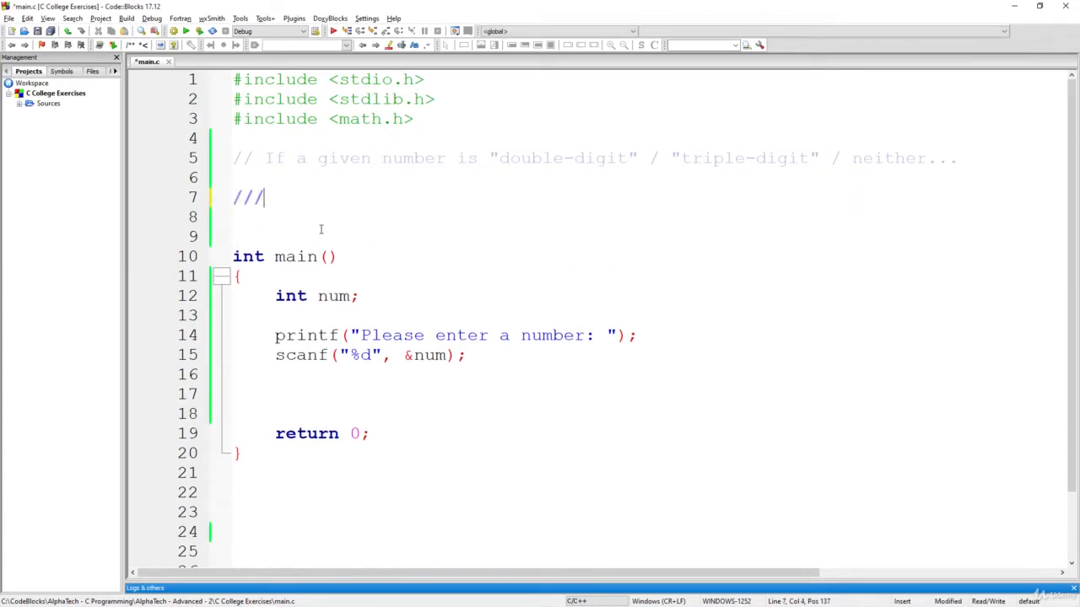
{"action": "key", "text": "Backspace"}
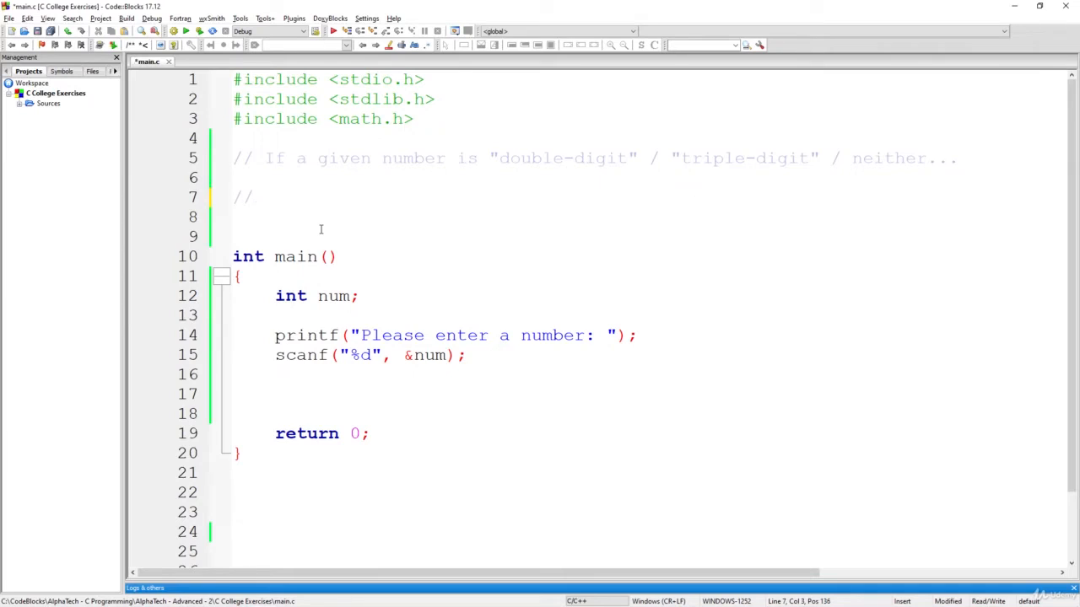
{"action": "type", "text": "1,2"}
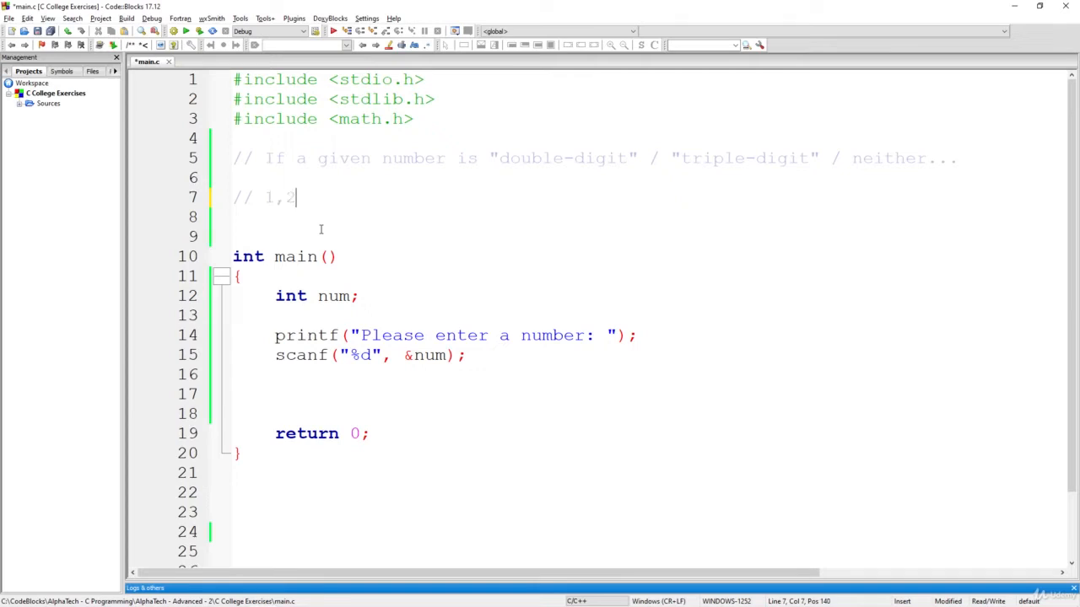
{"action": "type", "text": "3,"}
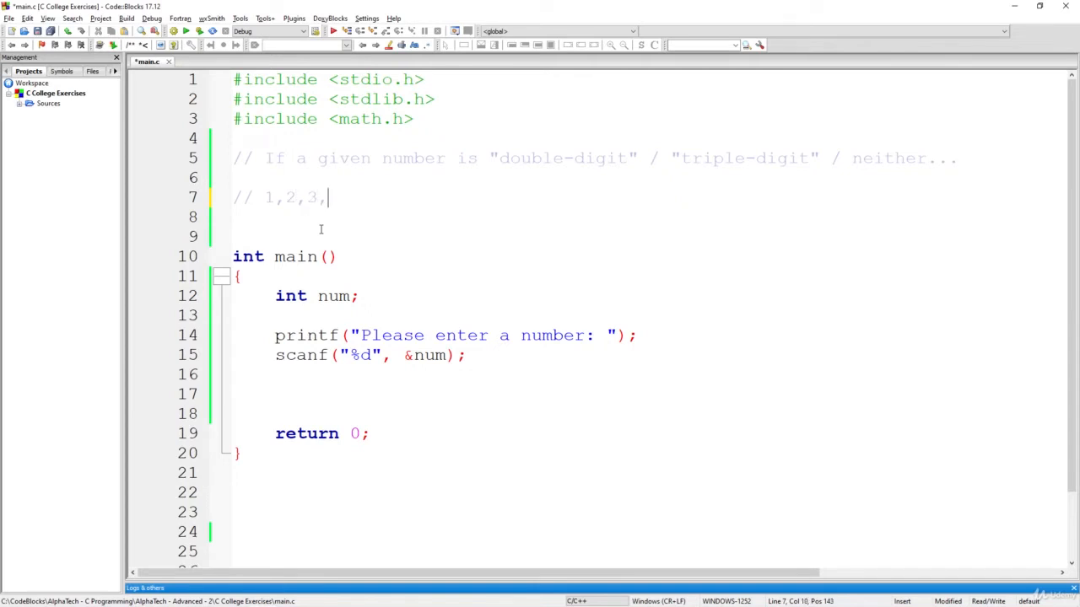
{"action": "type", "text": ".."}
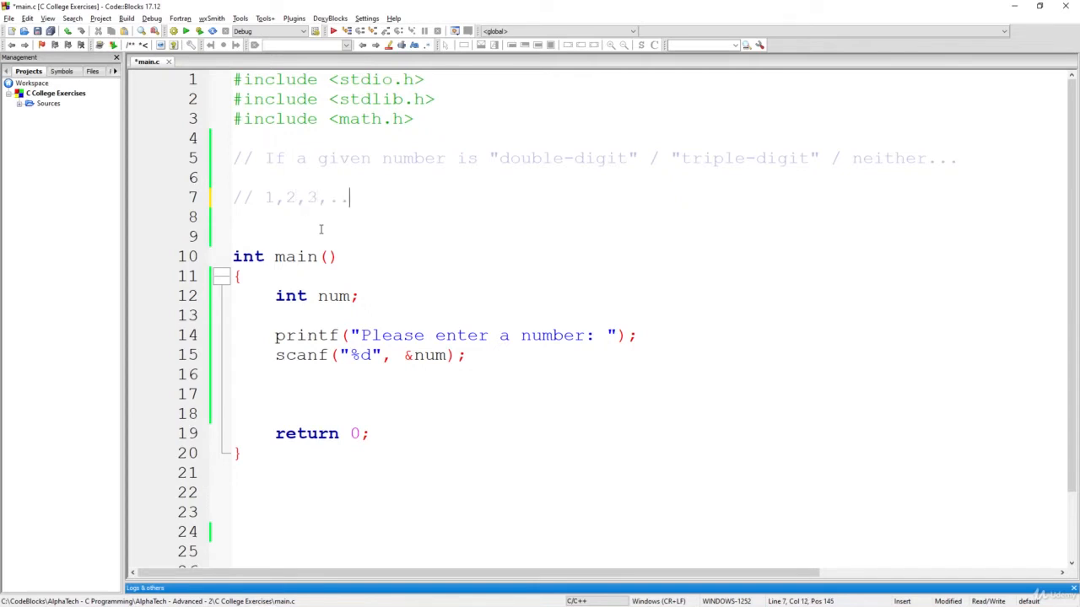
- Continue the list with '10,11,12, .. , 99, 100, 101, ..., 1000, 1001'
{"action": "type", "text": ", 10"}
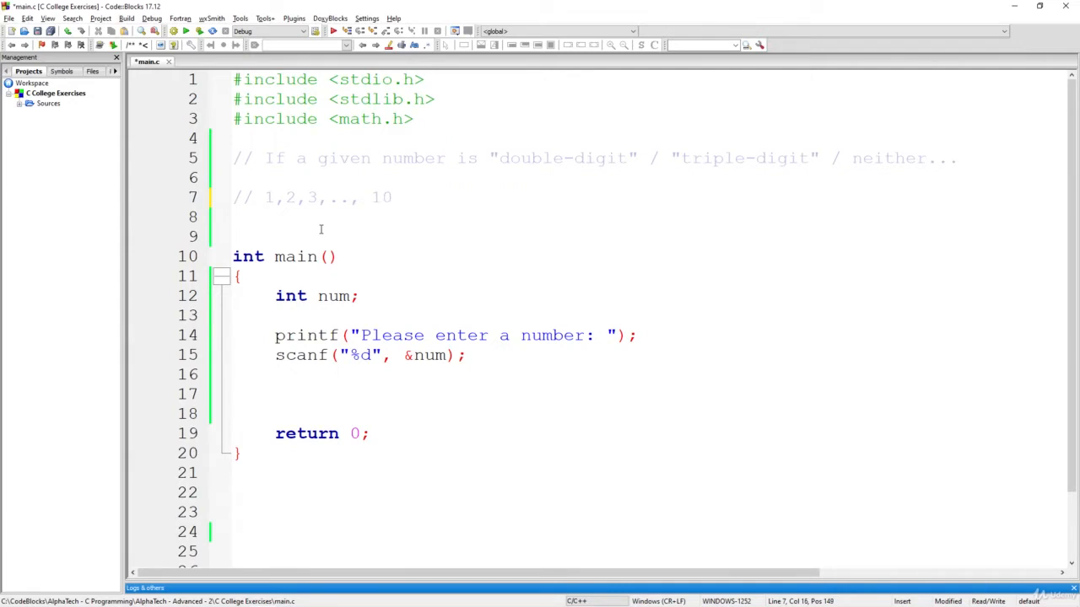
{"action": "type", "text": "11,"}
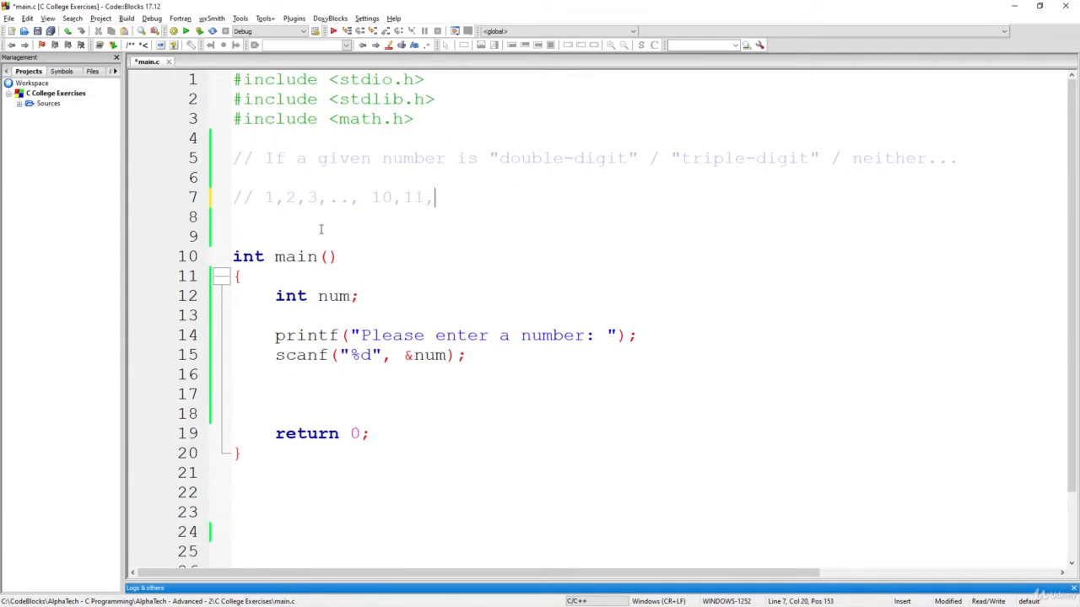
{"action": "type", "text": "12,"}
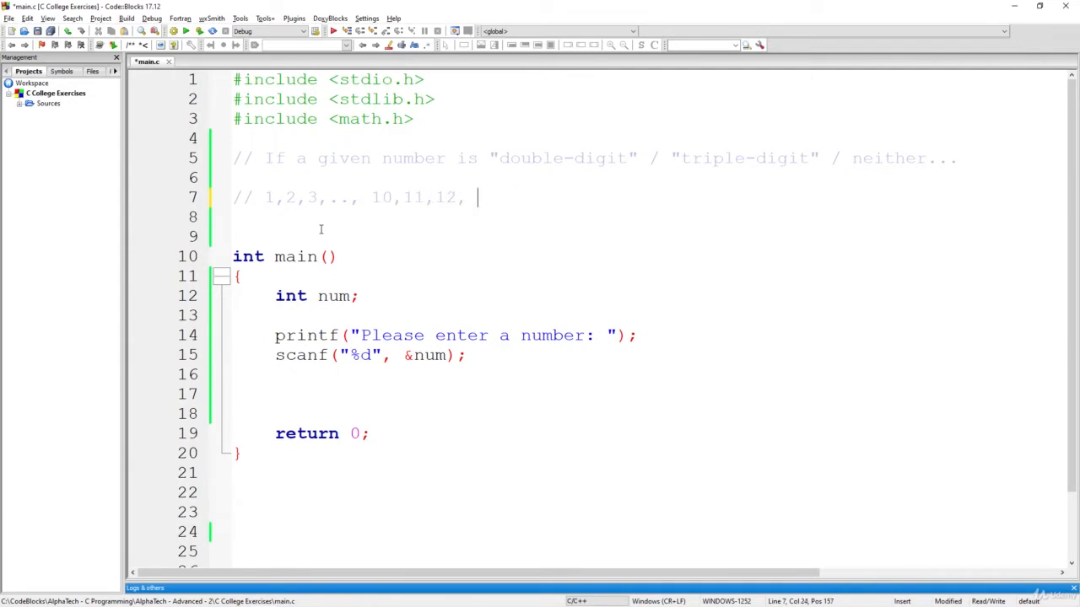
{"action": "type", "text": ".."}
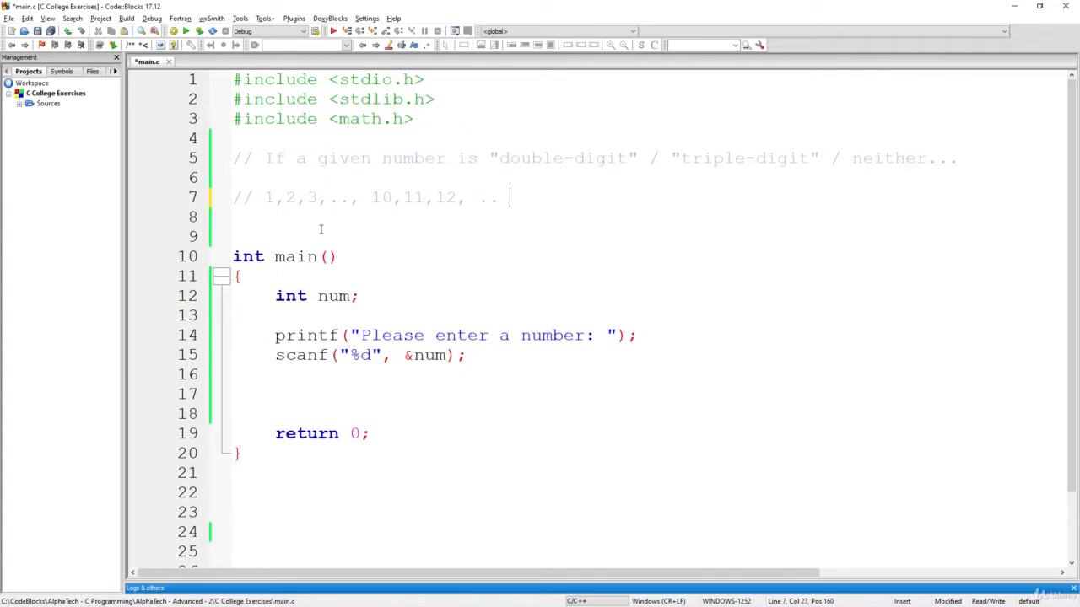
{"action": "type", "text": ","}
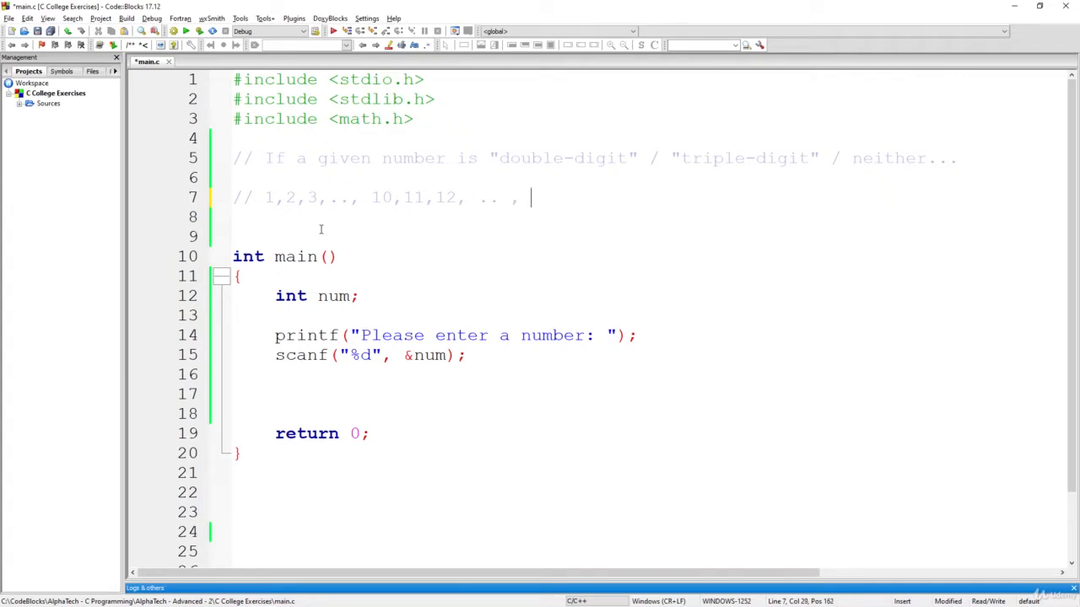
{"action": "type", "text": "99,"}
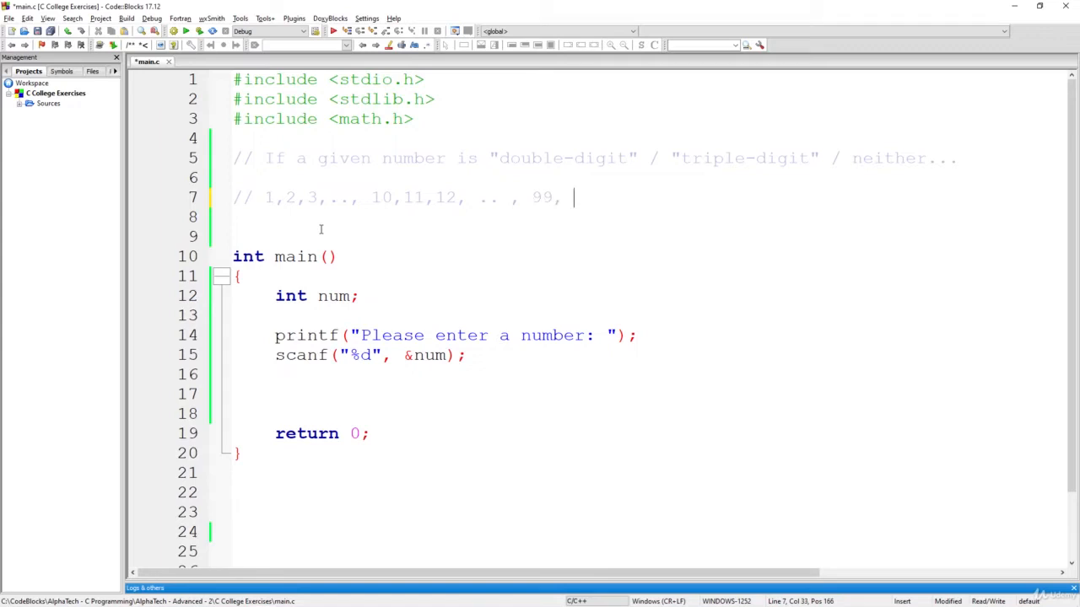
{"action": "type", "text": "100, 101"}
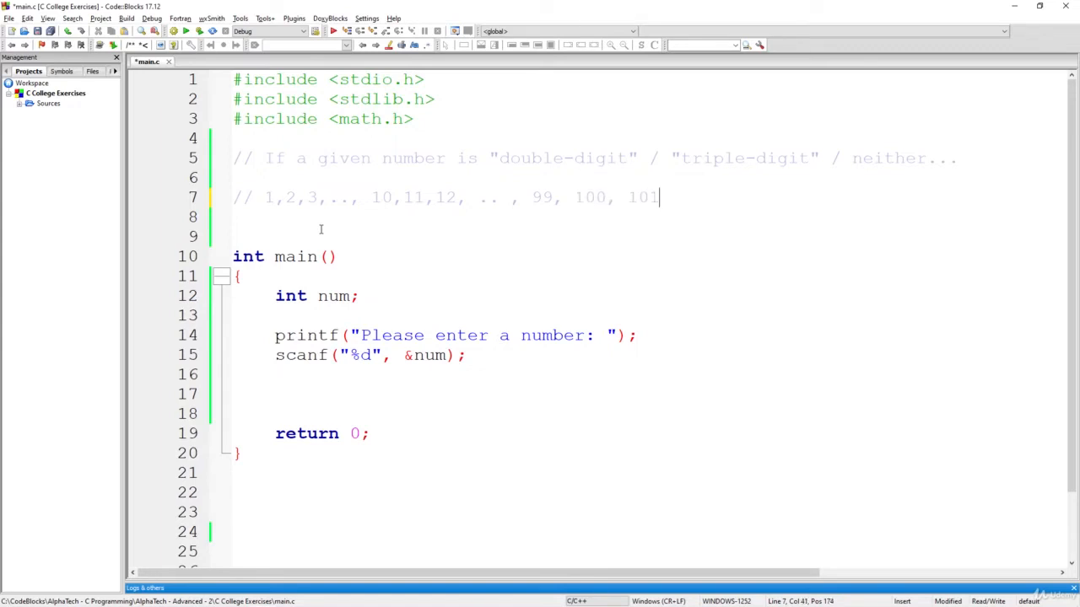
{"action": "type", "text": ", ..., 999,"}
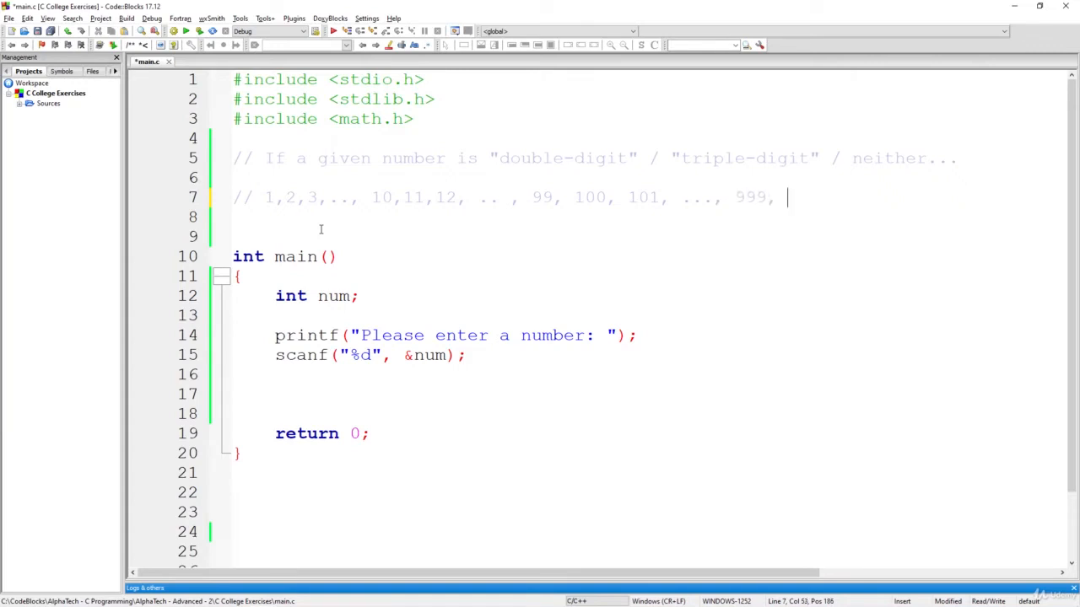
{"action": "type", "text": "1000, 1001, ..."}
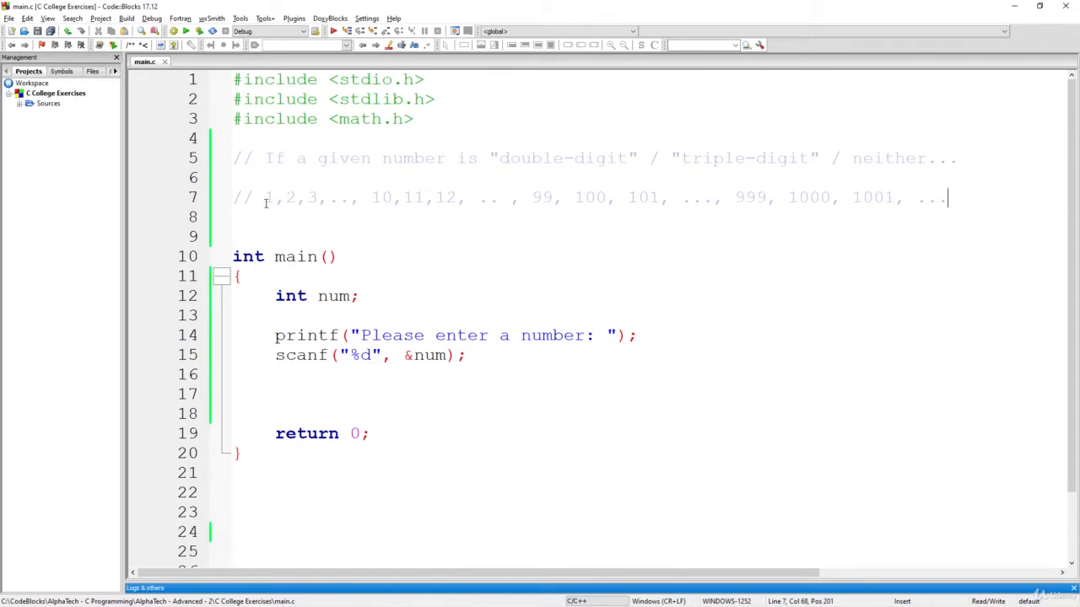
{"action": "mouse_move", "coordinate": [735, 221]}
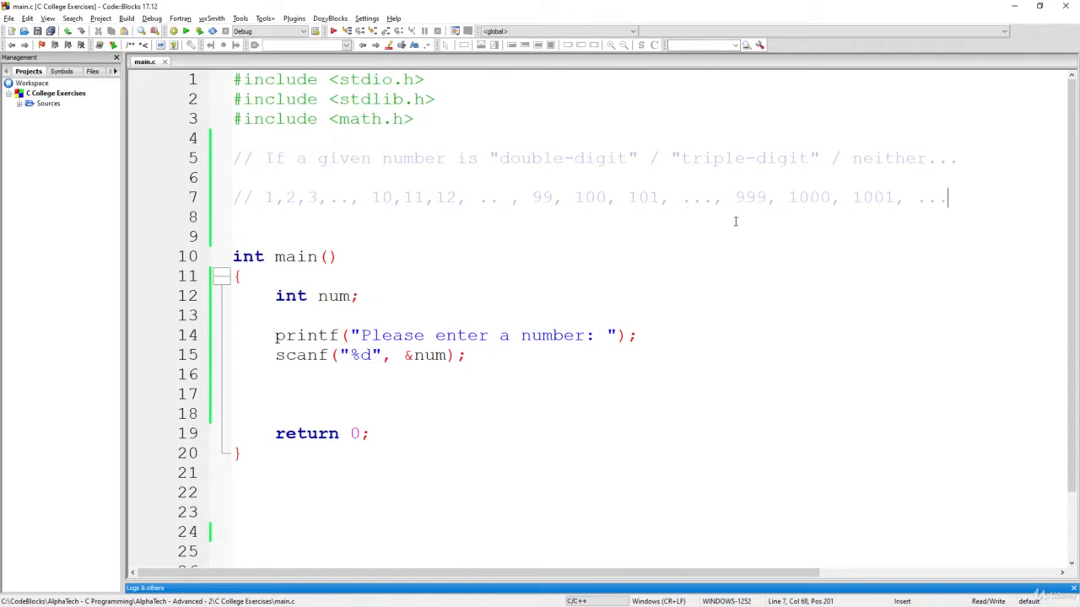
{"action": "mouse_move", "coordinate": [386, 202]}
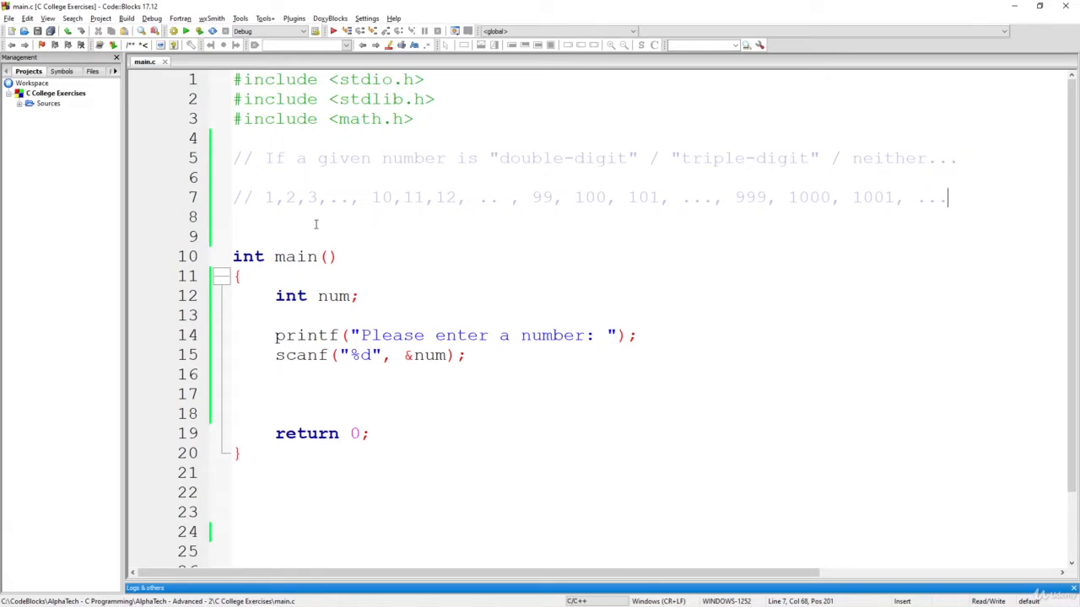
{"action": "mouse_move", "coordinate": [456, 149]}
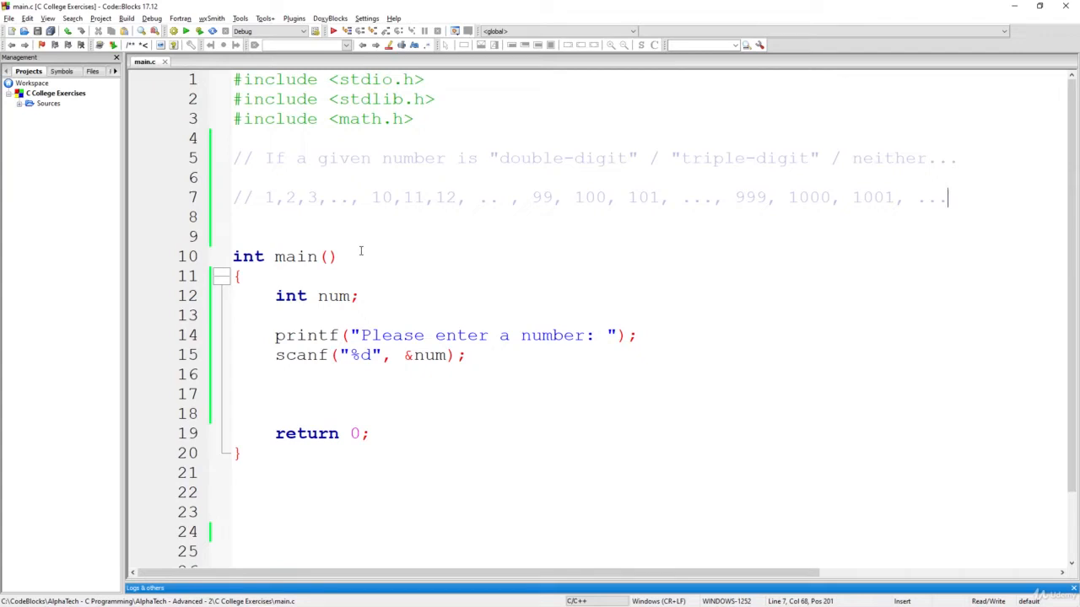
{"action": "mouse_move", "coordinate": [361, 237]}
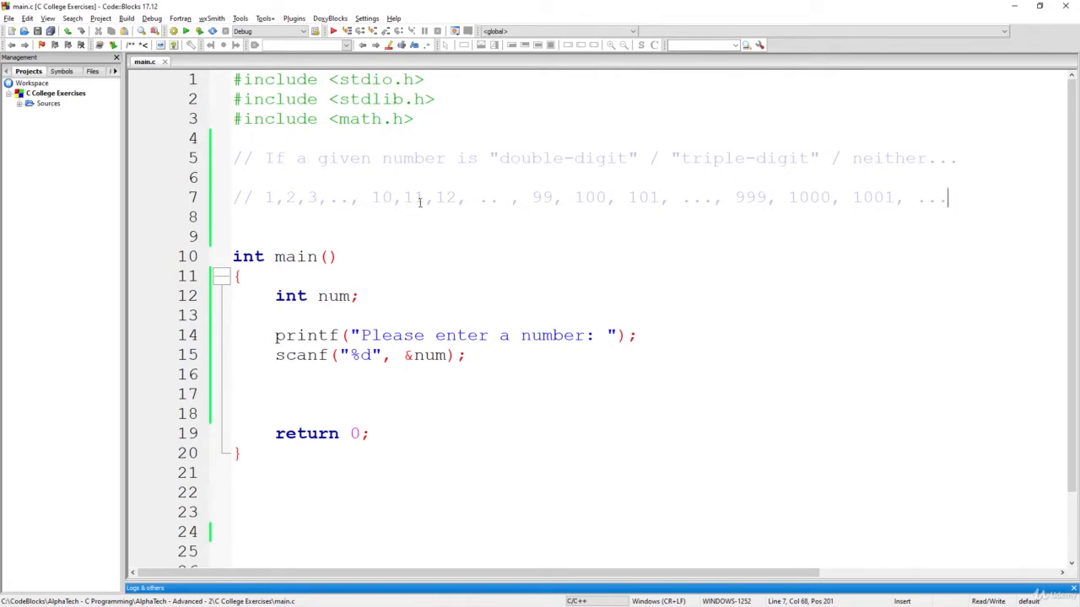
{"action": "mouse_move", "coordinate": [521, 202]}
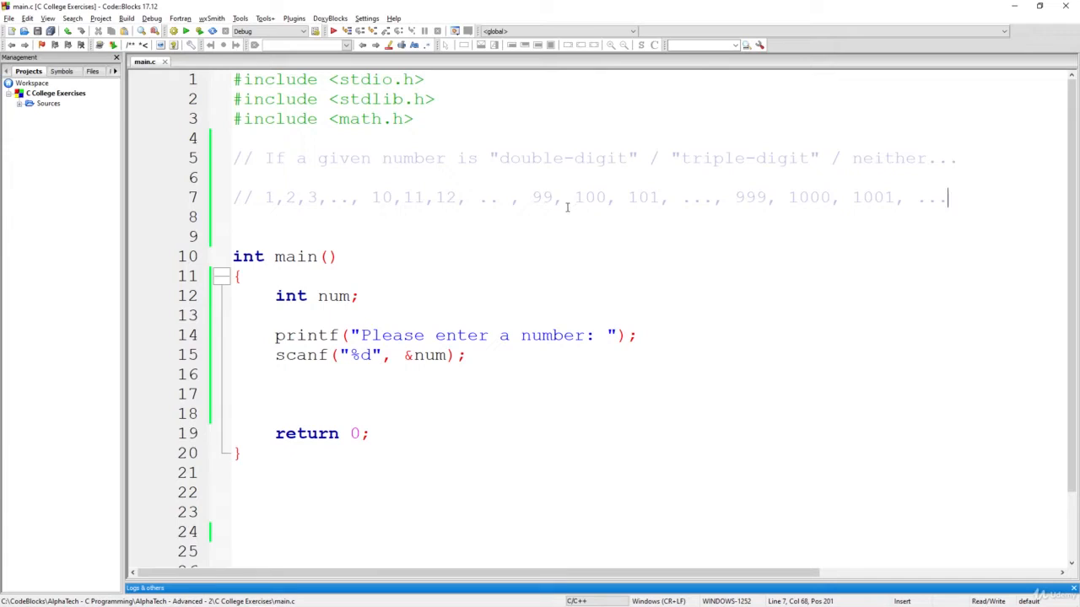
{"action": "mouse_move", "coordinate": [514, 205]}
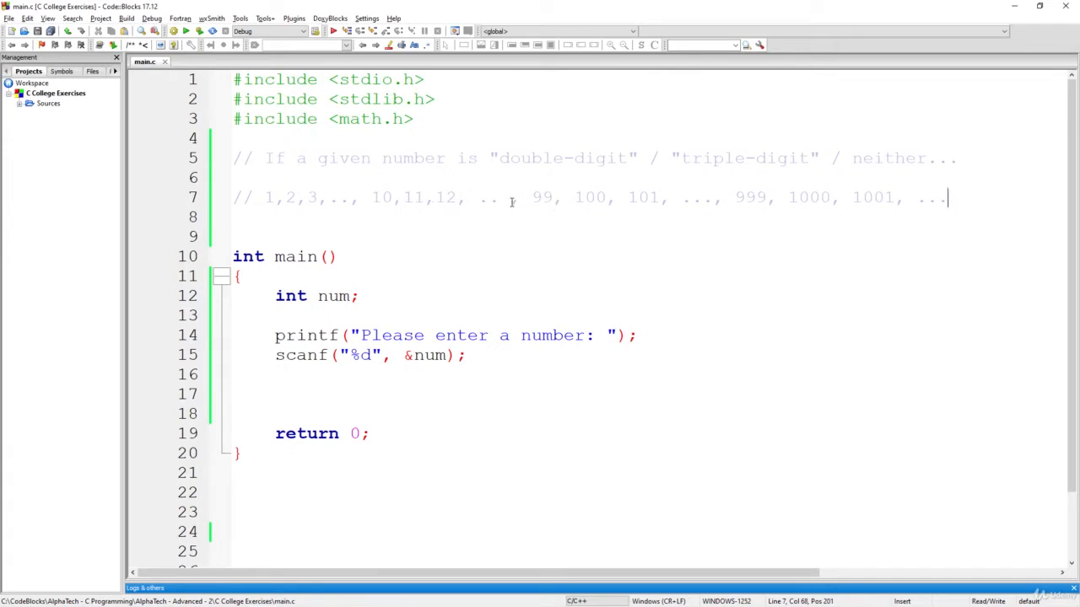
{"action": "left_click", "coordinate": [336, 394]}
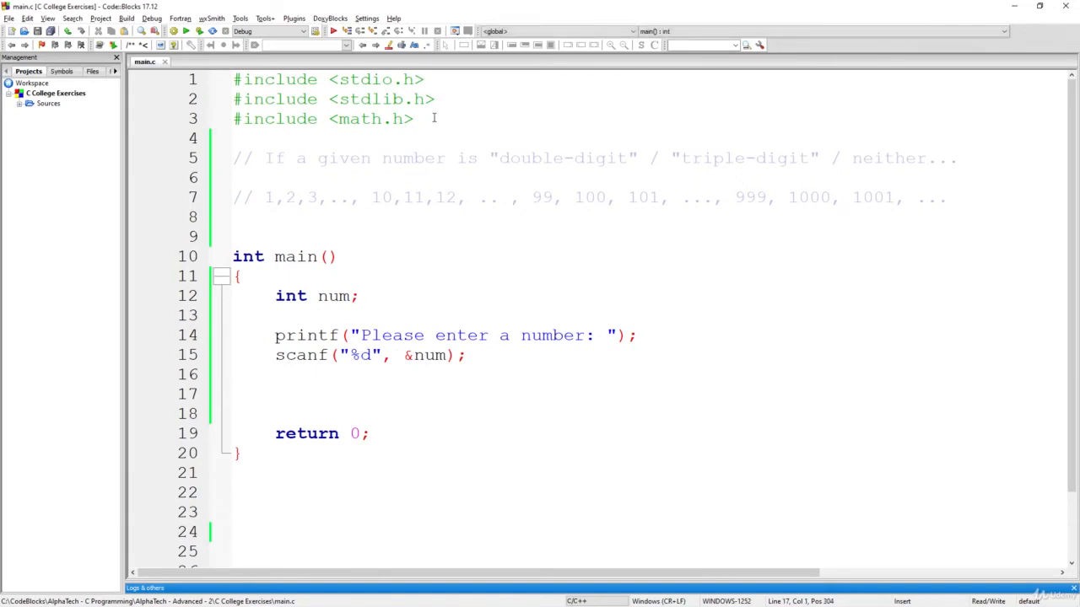
- Write the condition if (num >= 10 || num <= 99) below the scanf line
{"action": "type", "text": "if"}
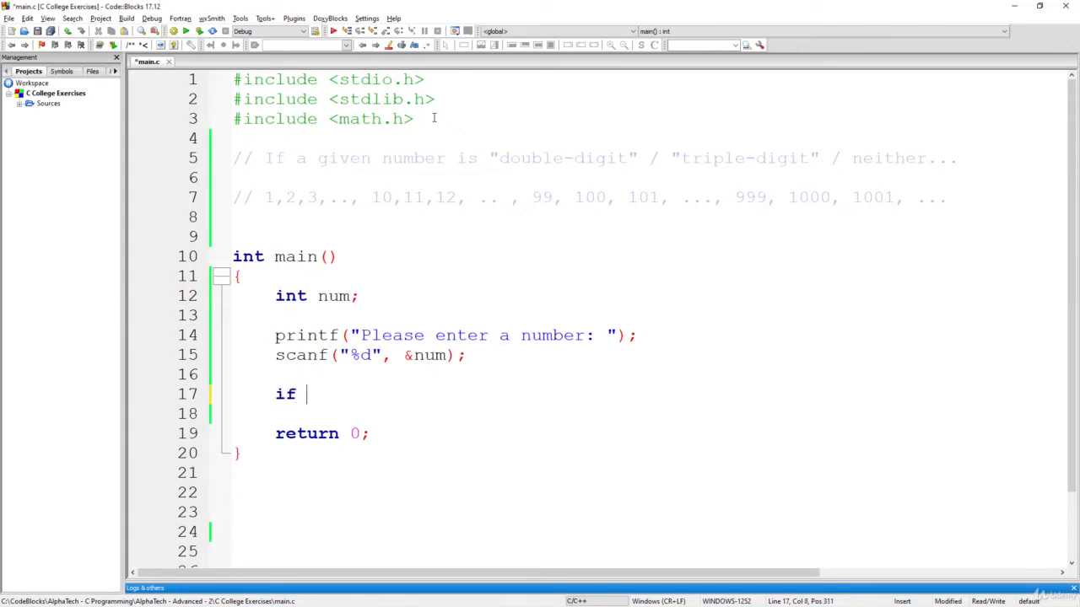
{"action": "type", "text": "(num >)"}
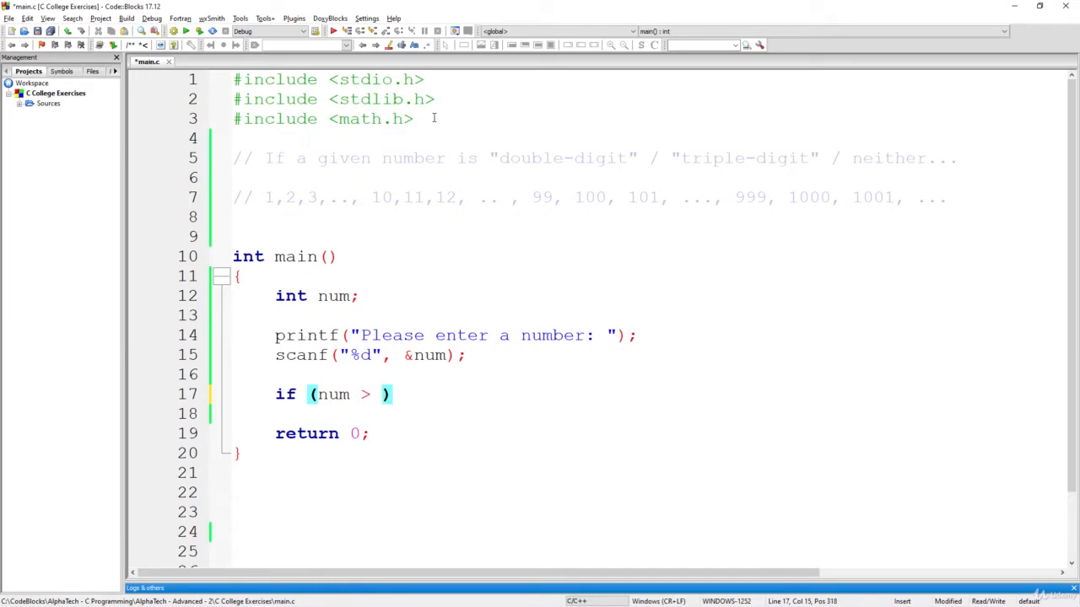
{"action": "type", "text": "10"}
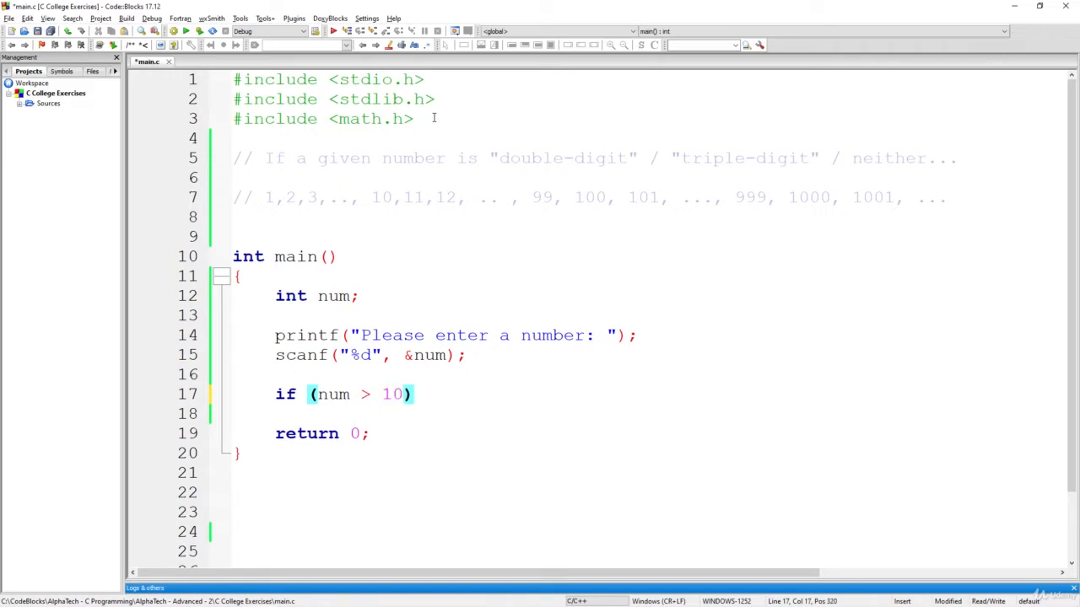
{"action": "type", "text": "="}
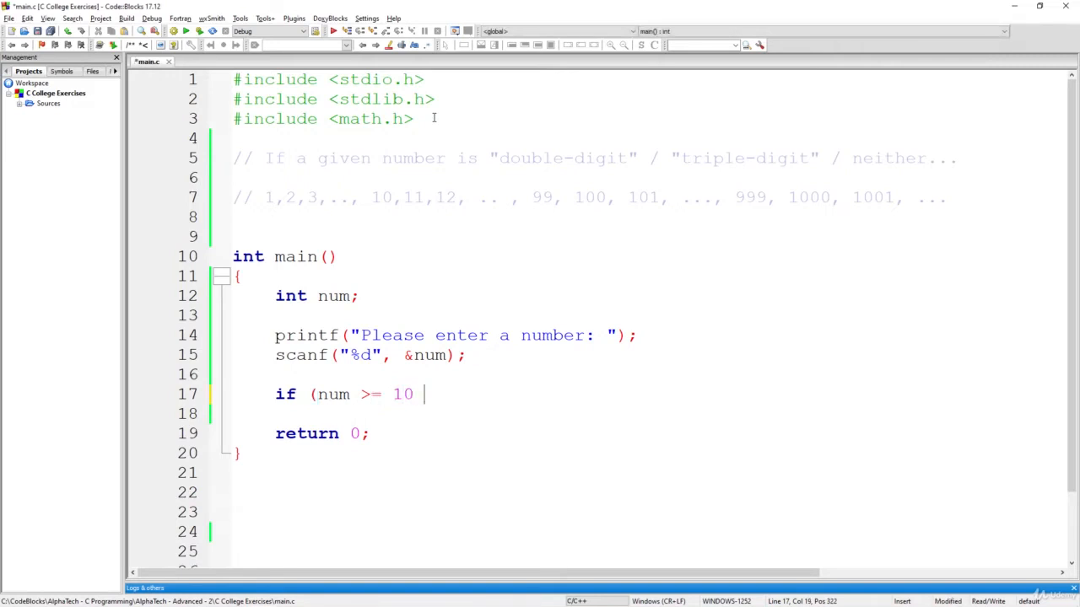
{"action": "type", "text": "||"}
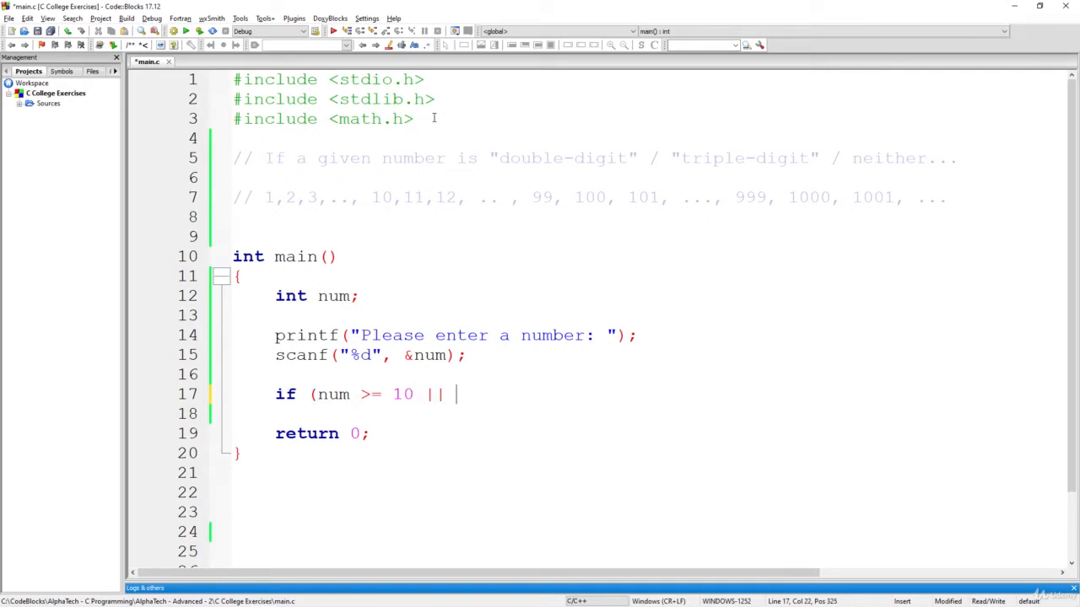
{"action": "type", "text": "num <="}
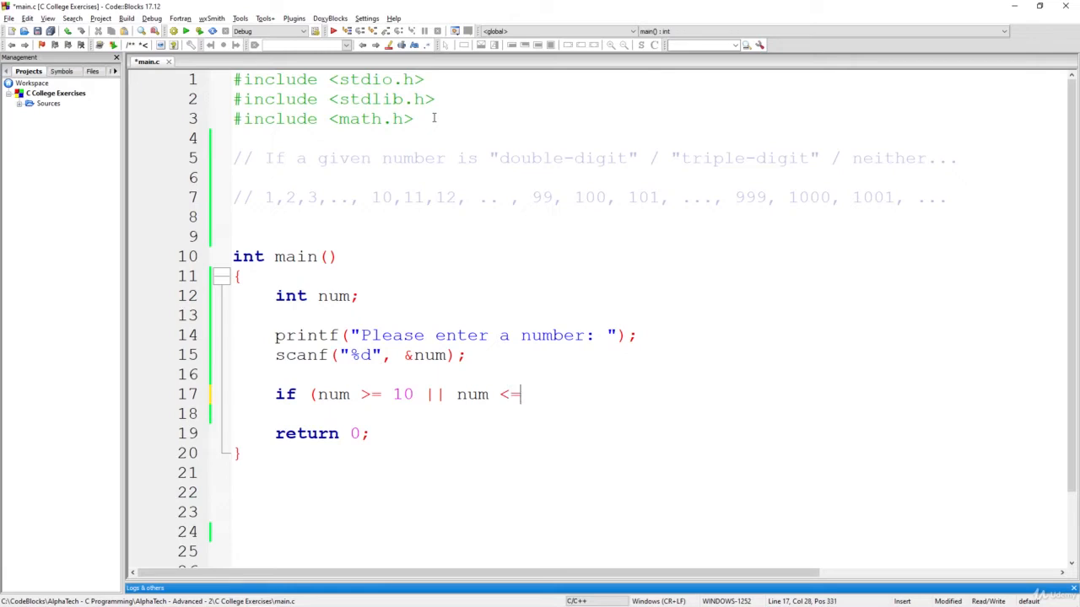
{"action": "type", "text": "99"}
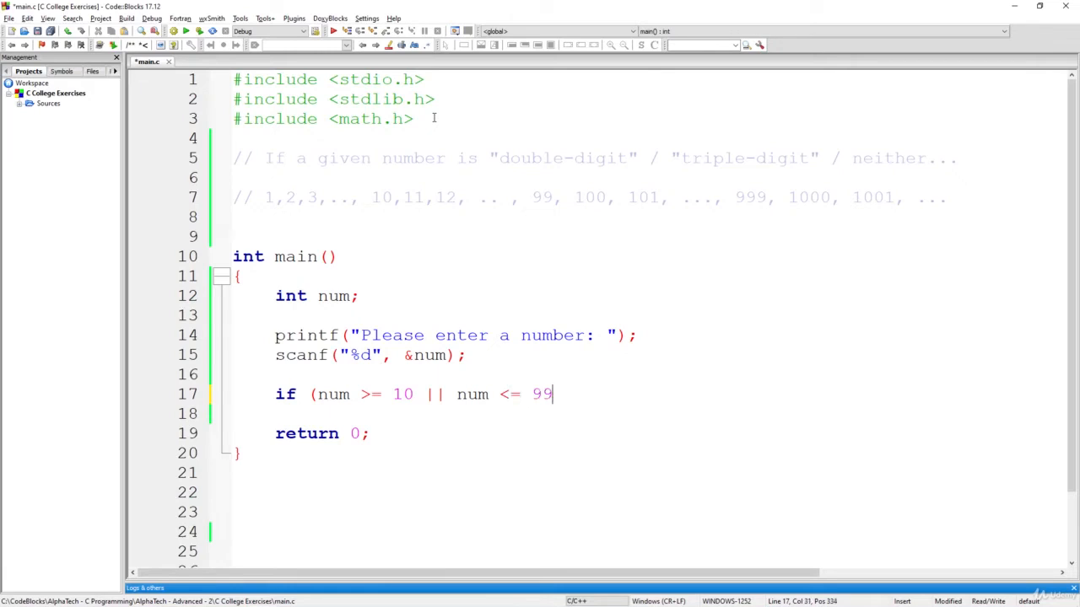
{"action": "type", "text": ")"}
{"action": "type", "text": "pri"}
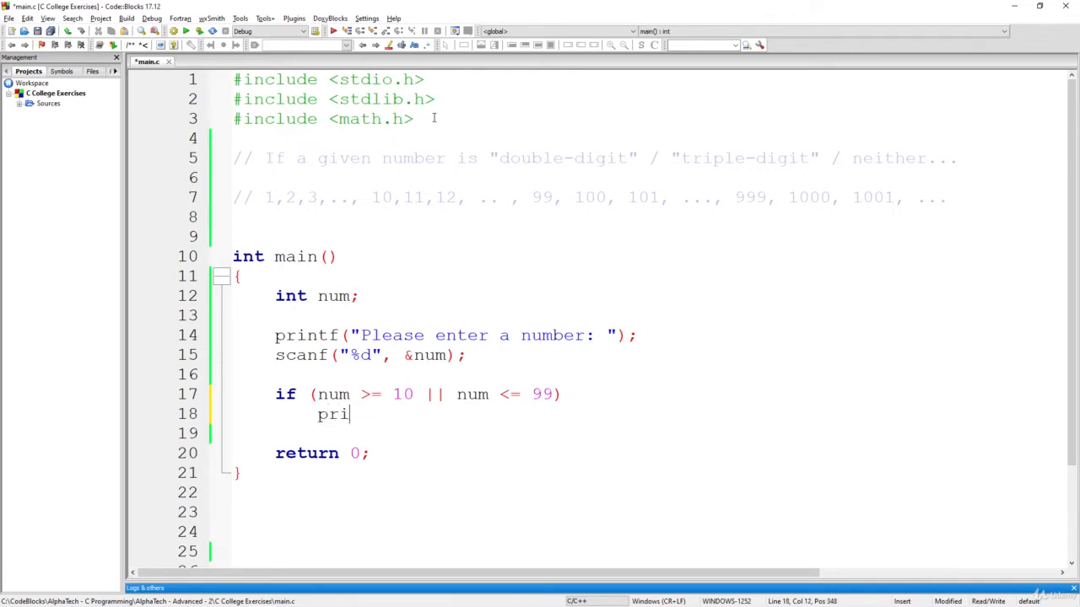
- Add printf("This number is a 'double-digit' number\n"); under the if
{"action": "type", "text": "ntf()"}
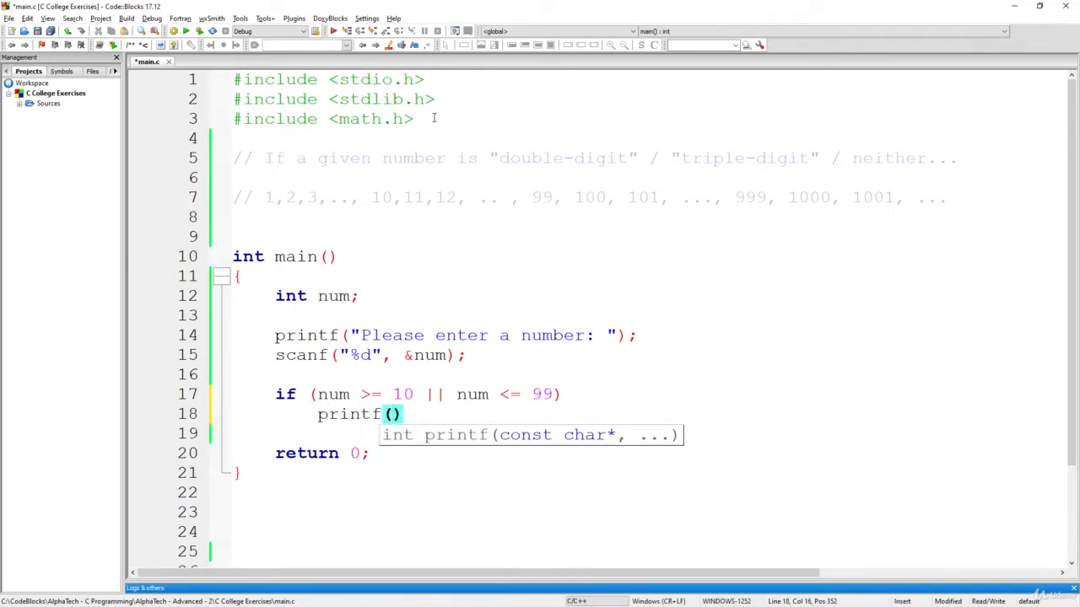
{"action": "type", "text": "double"}
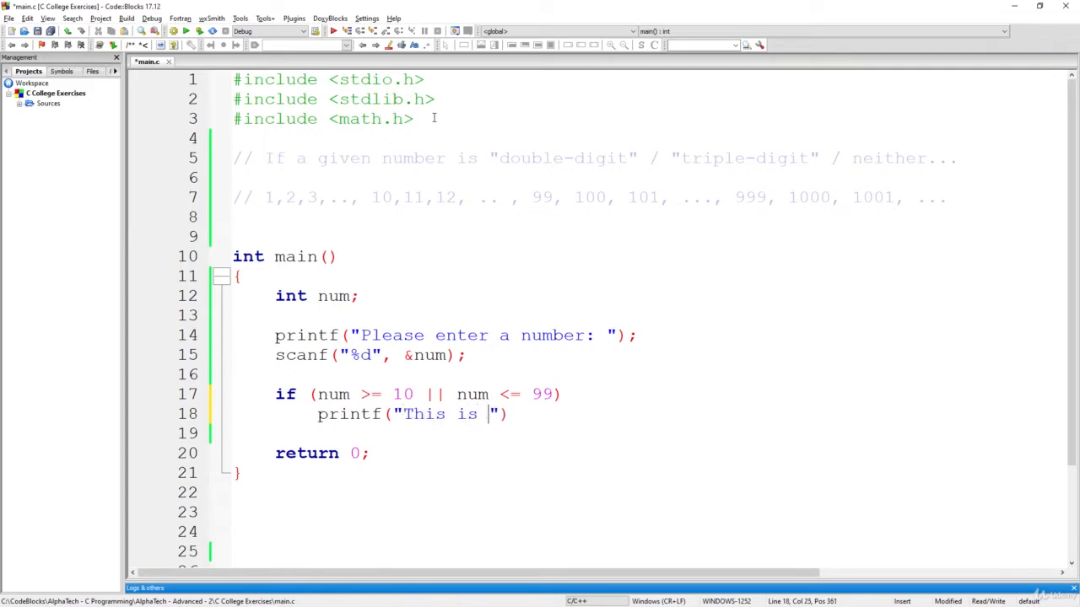
{"action": "type", "text": "number is a"}
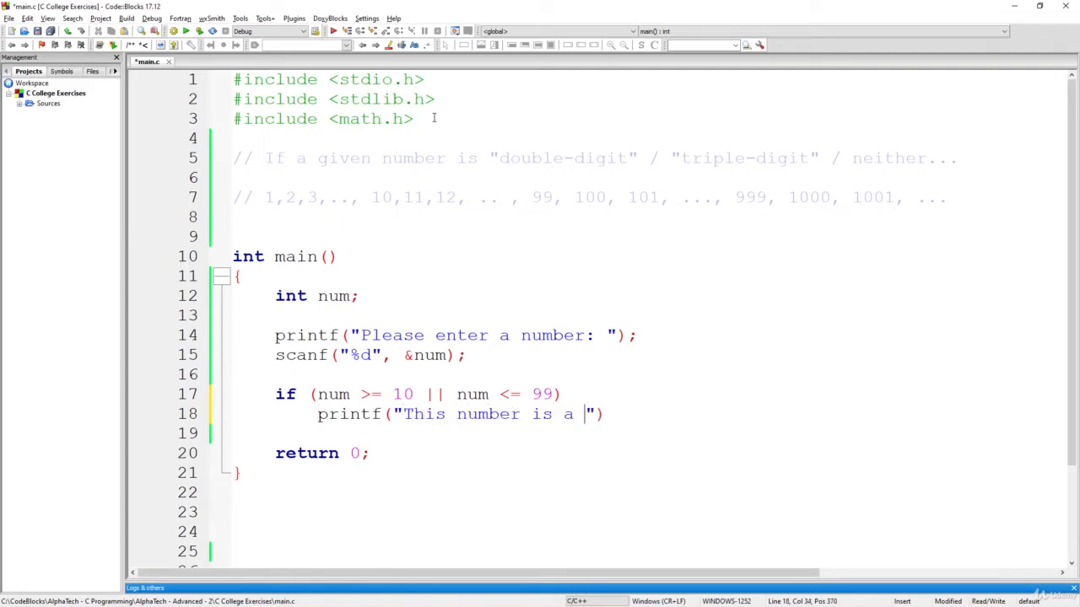
{"action": "type", "text": "'"}
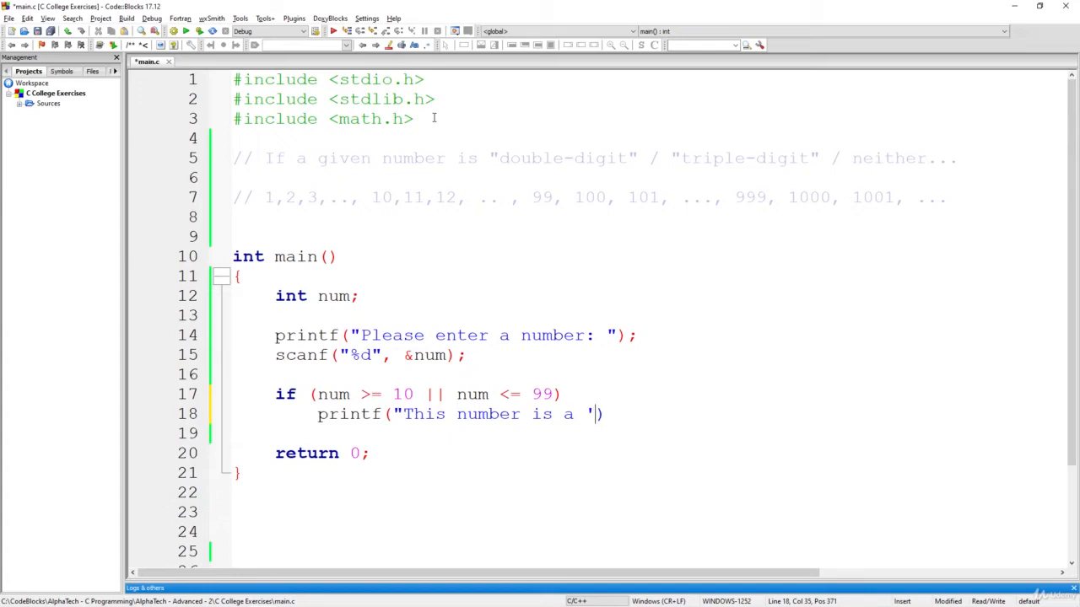
{"action": "type", "text": "DO"}
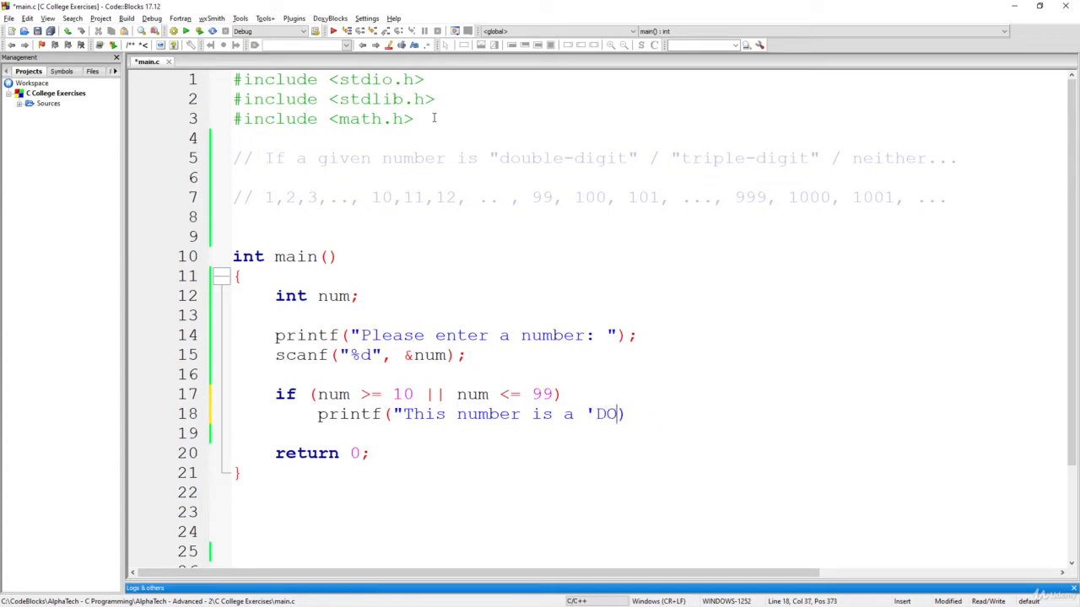
{"action": "key", "text": "BackSpace"}
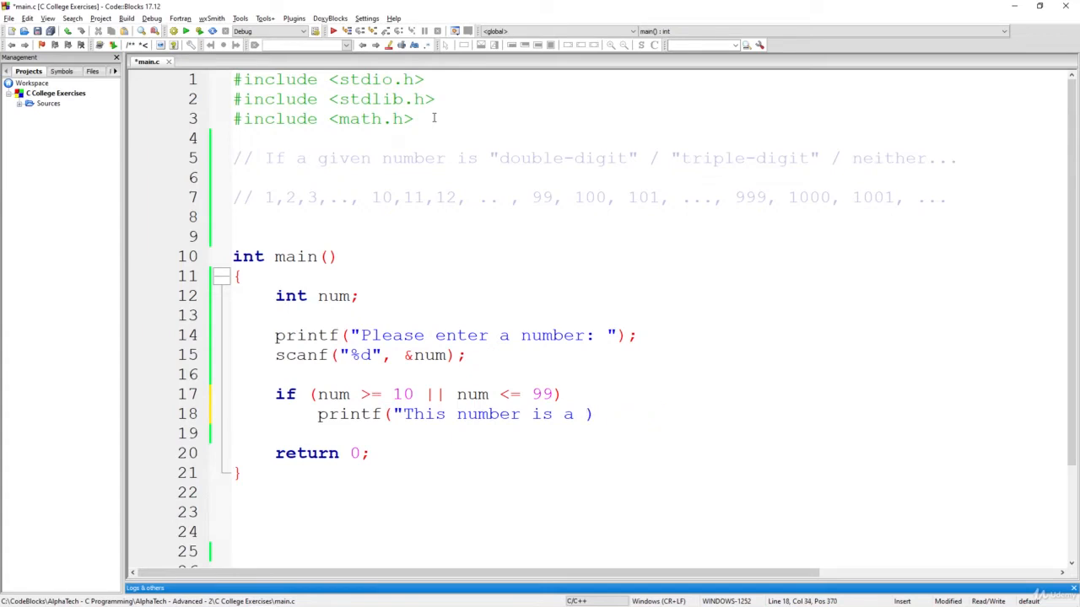
{"action": "type", "text": "'double-d"}
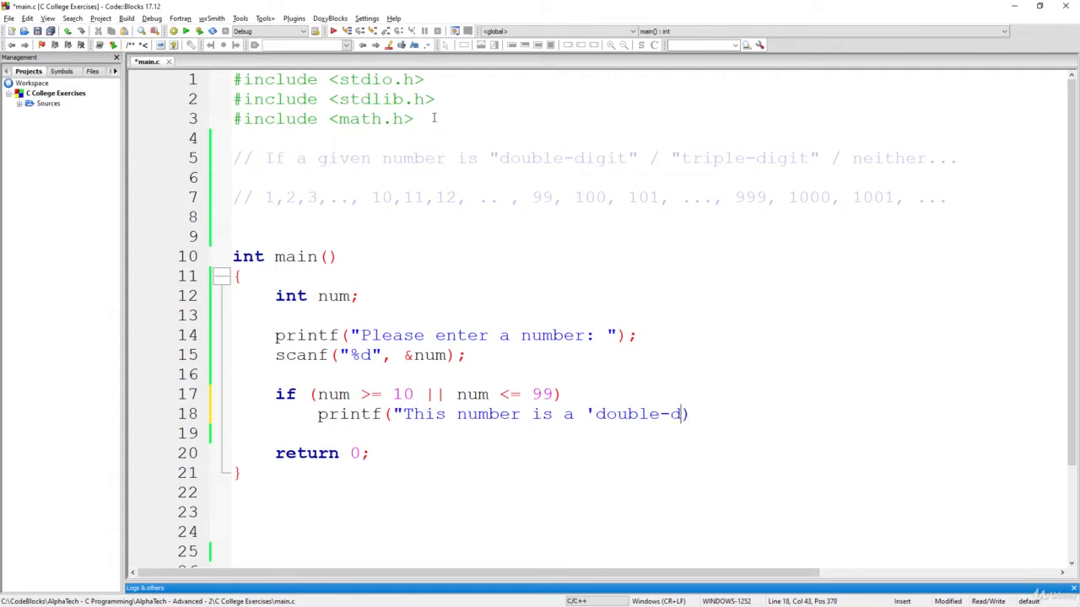
{"action": "type", "text": "igit' nu"}
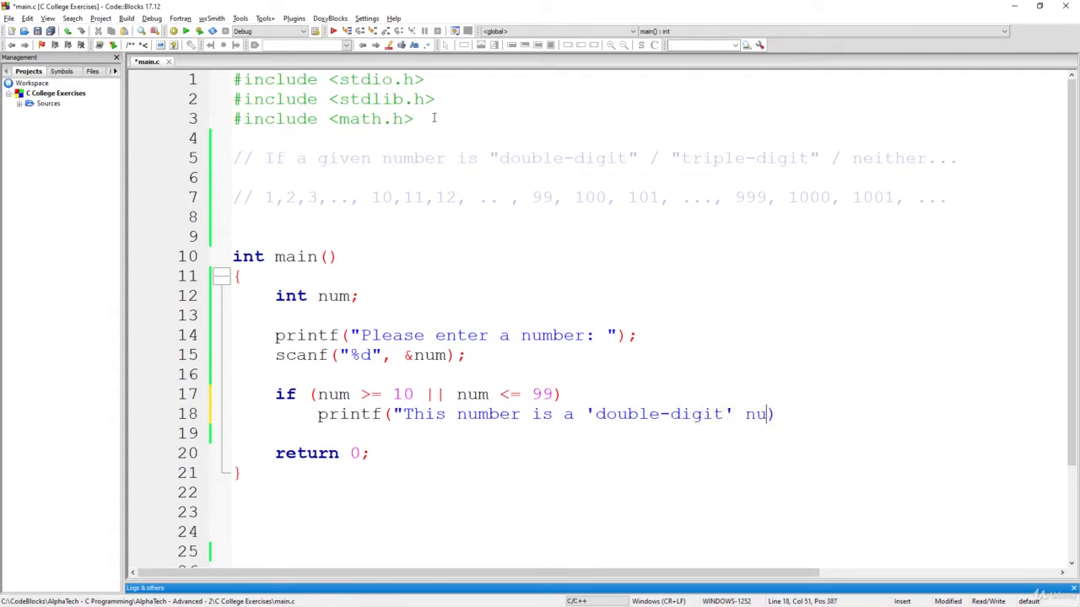
{"action": "type", "text": "mber\""}
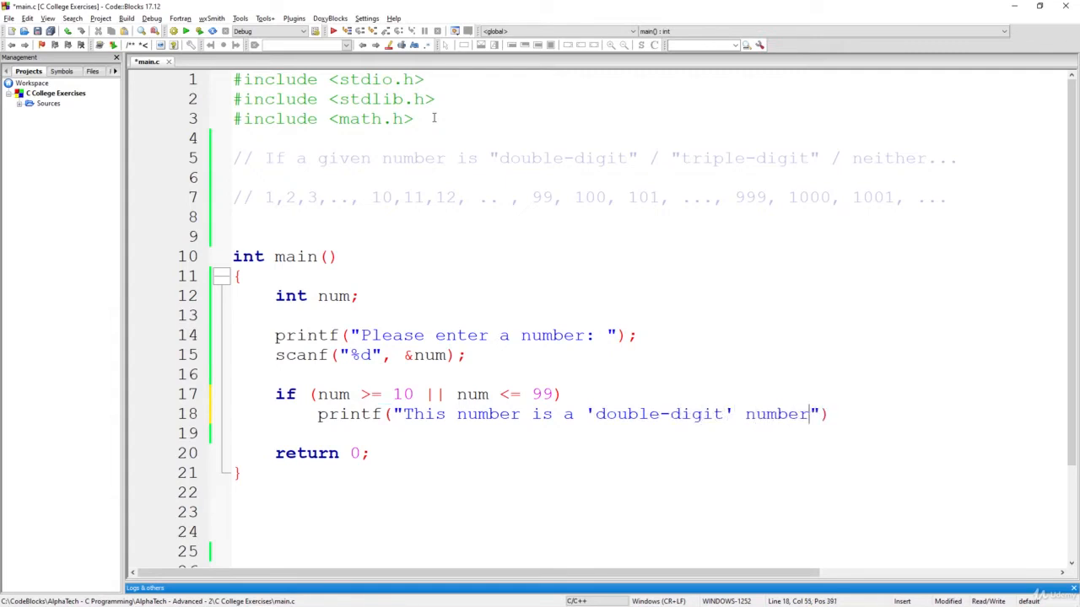
{"action": "type", "text": "\\n"}
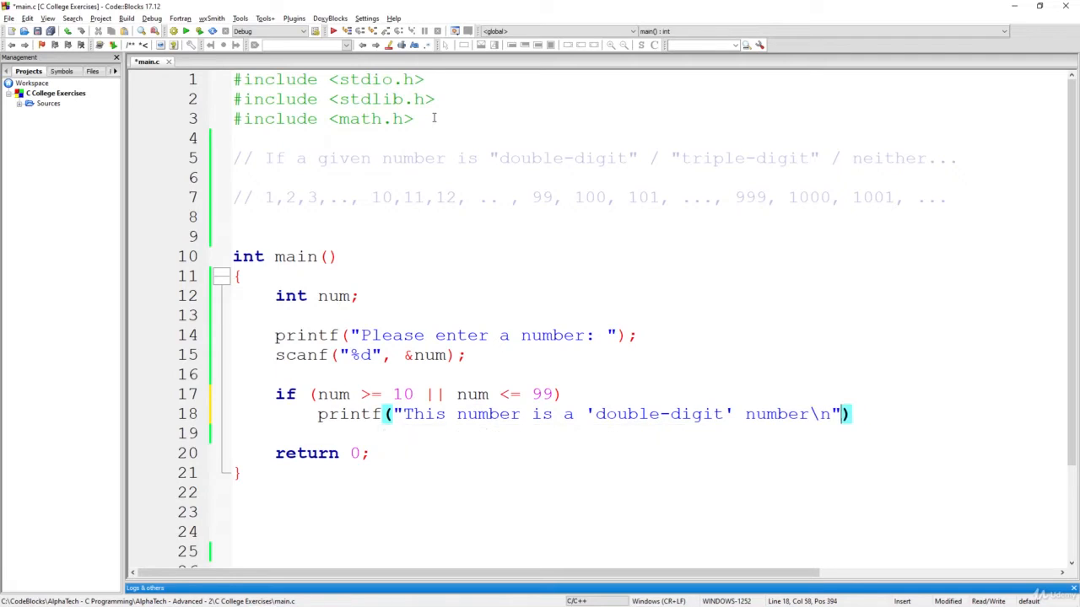
{"action": "type", "text": ";"}
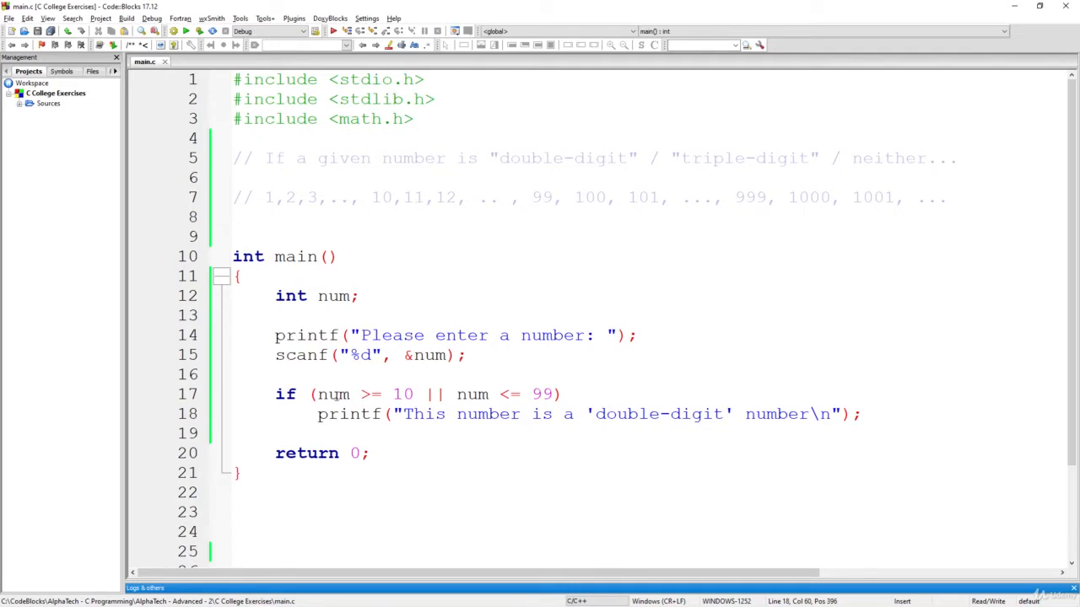
- Replace the 10-to-99 part of the example comment with '10,11,12, .. , 99' and add a line
{"action": "double_click", "coordinate": [331, 394]}
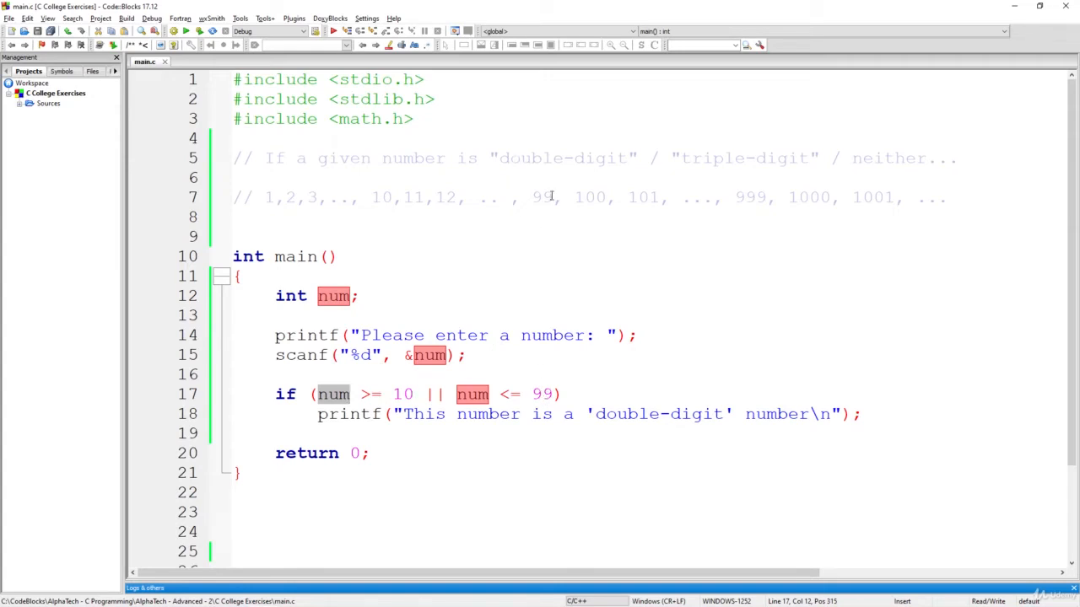
{"action": "left_click", "coordinate": [367, 197]}
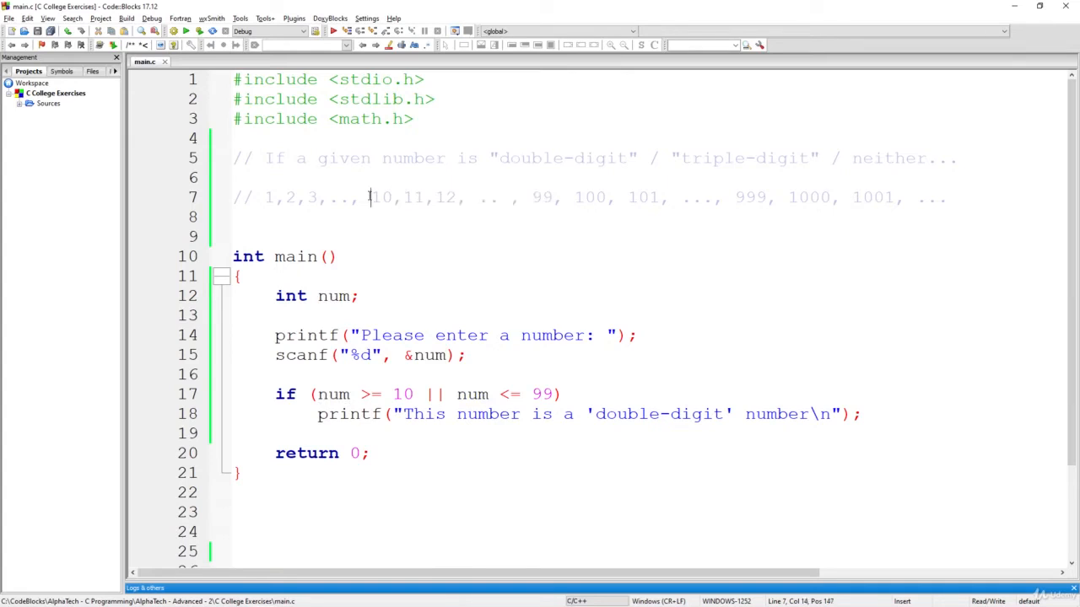
{"action": "left_click_drag", "start_coordinate": [368, 197], "coordinate": [552, 198]}
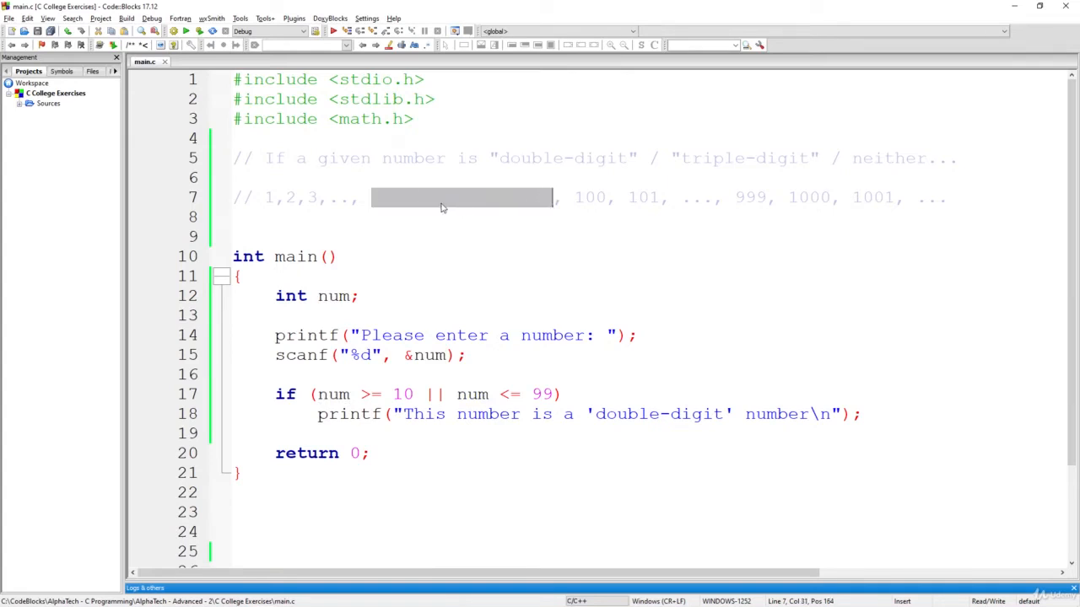
{"action": "type", "text": "10,11,12, .. , 99"}
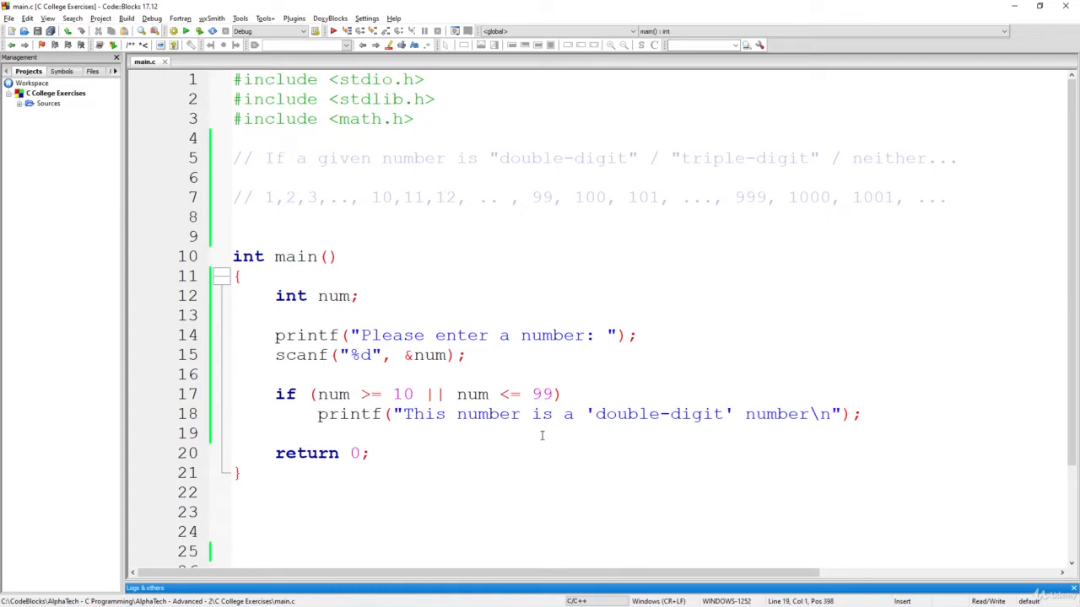
{"action": "key", "text": "Return"}
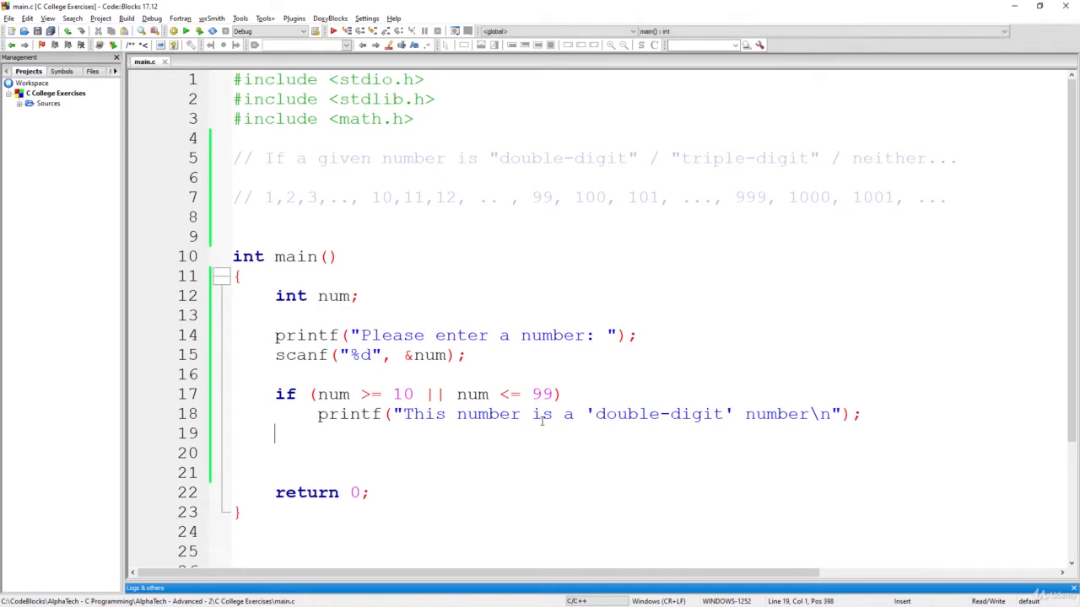
- Write else if (num >= 100 || num <= 999) below the double-digit printf
{"action": "type", "text": "eli"}
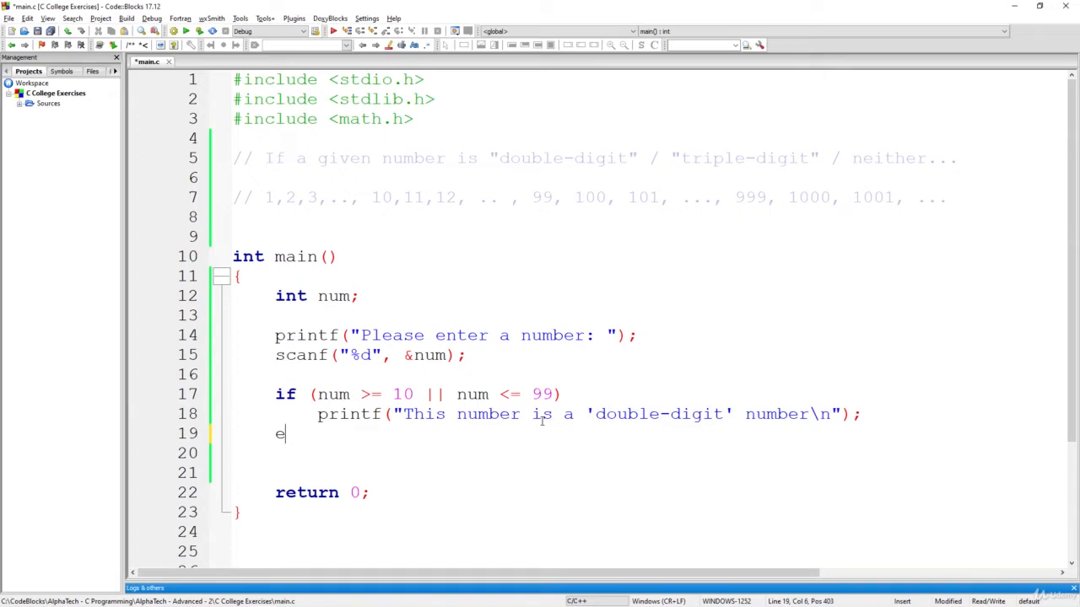
{"action": "type", "text": "lse if"}
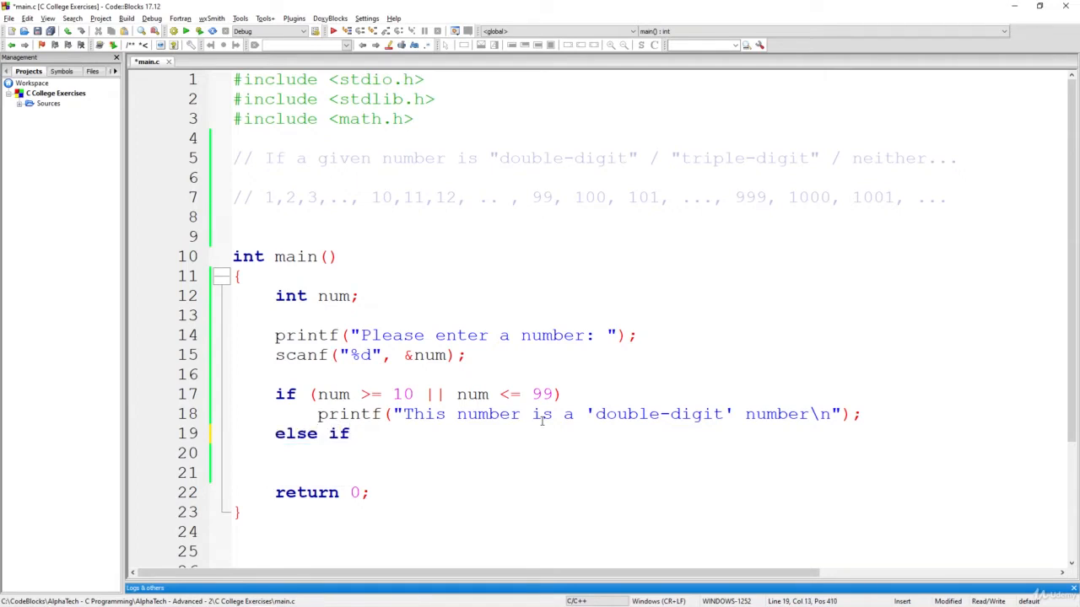
{"action": "type", "text": "()"}
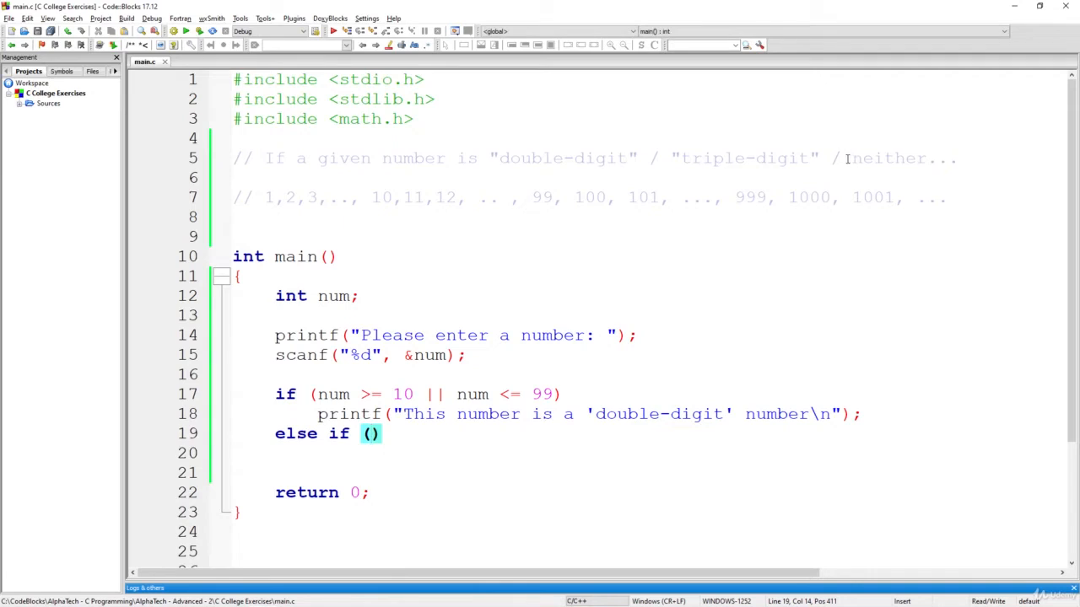
{"action": "type", "text": "nbu"}
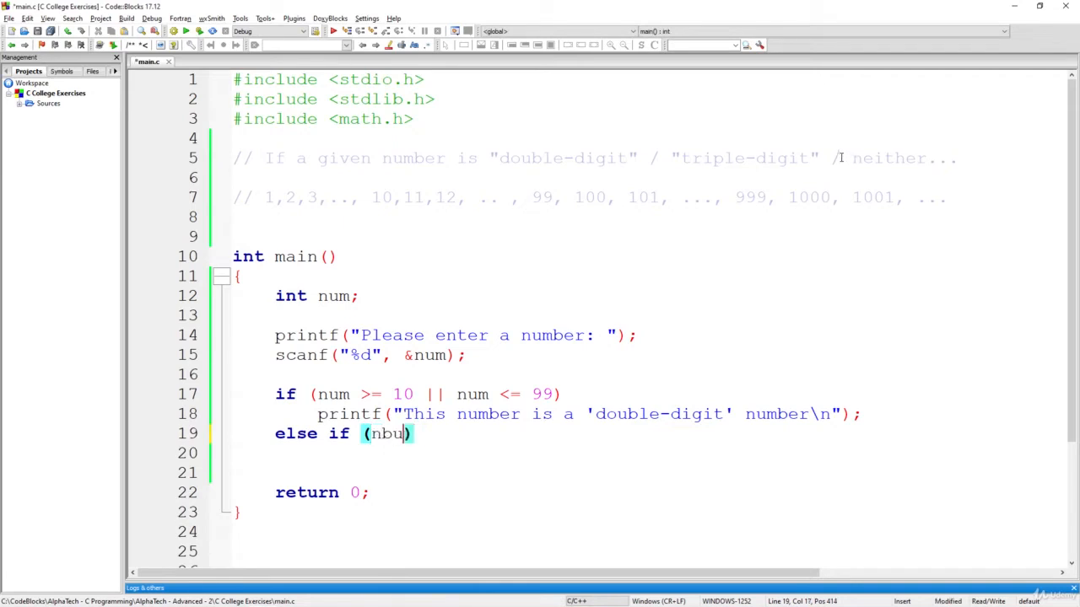
{"action": "type", "text": "num >"}
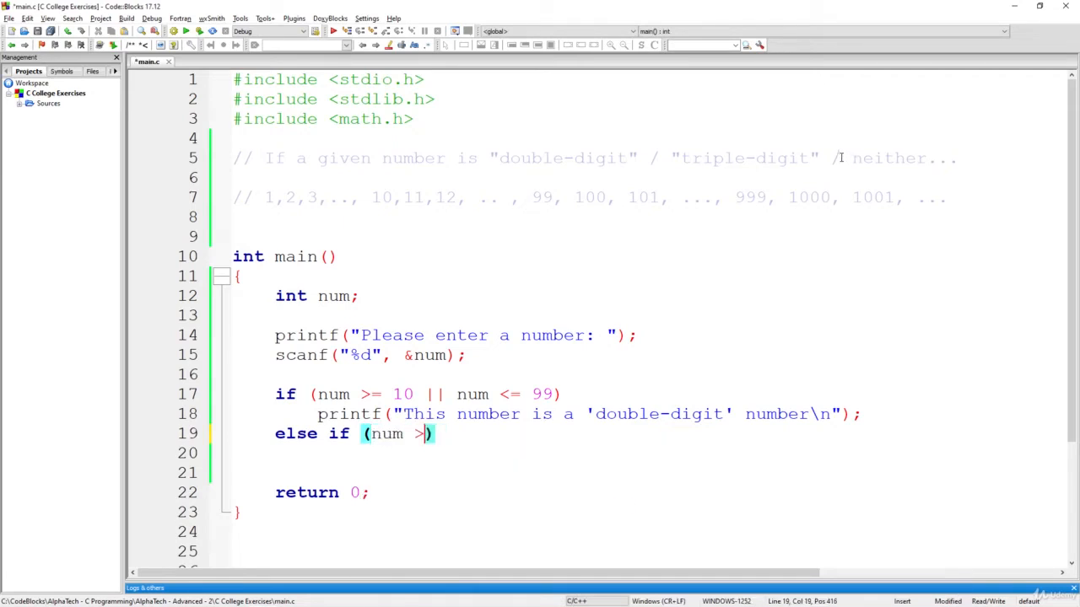
{"action": "type", "text": "= 100"}
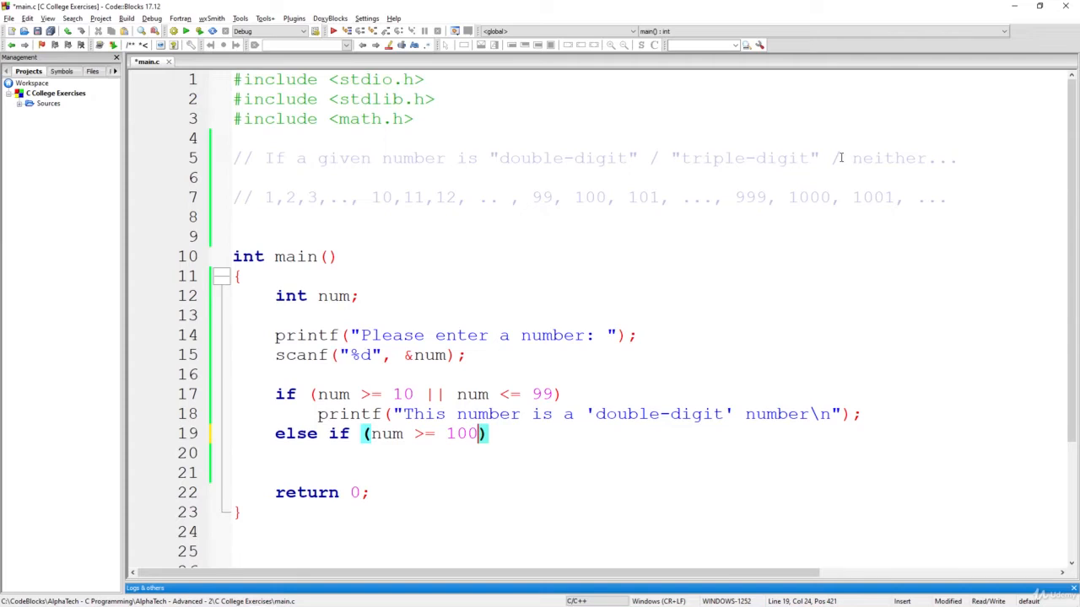
{"action": "type", "text": "||"}
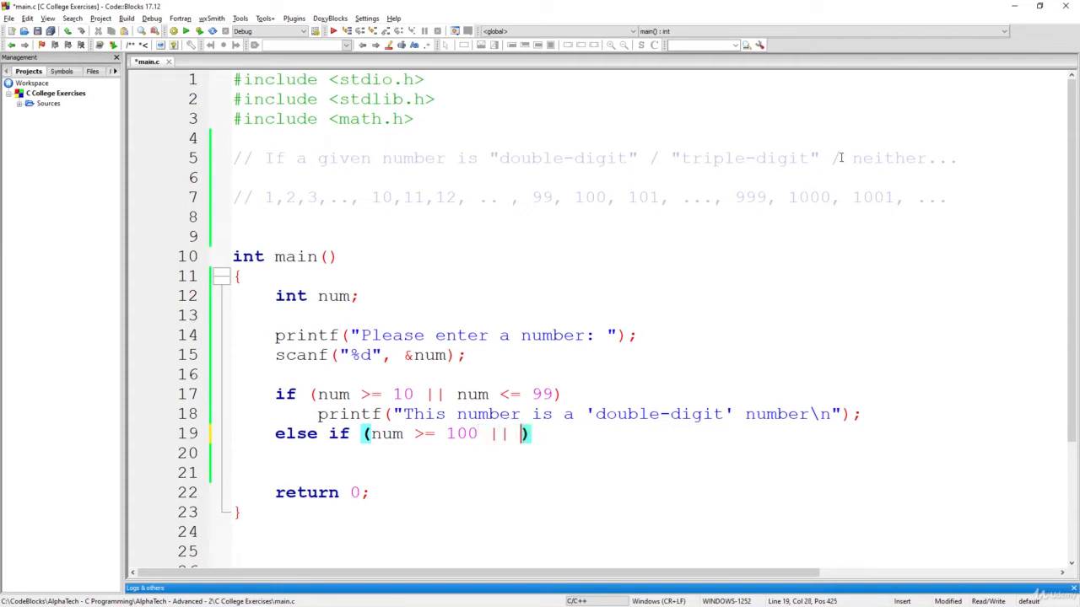
{"action": "type", "text": "num <="}
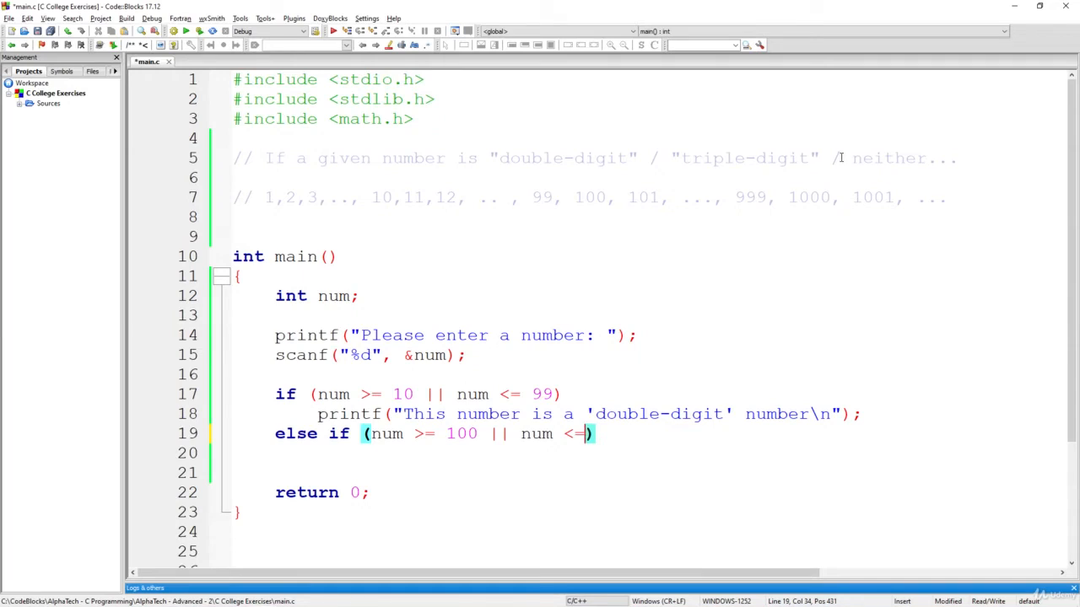
{"action": "type", "text": "1000"}
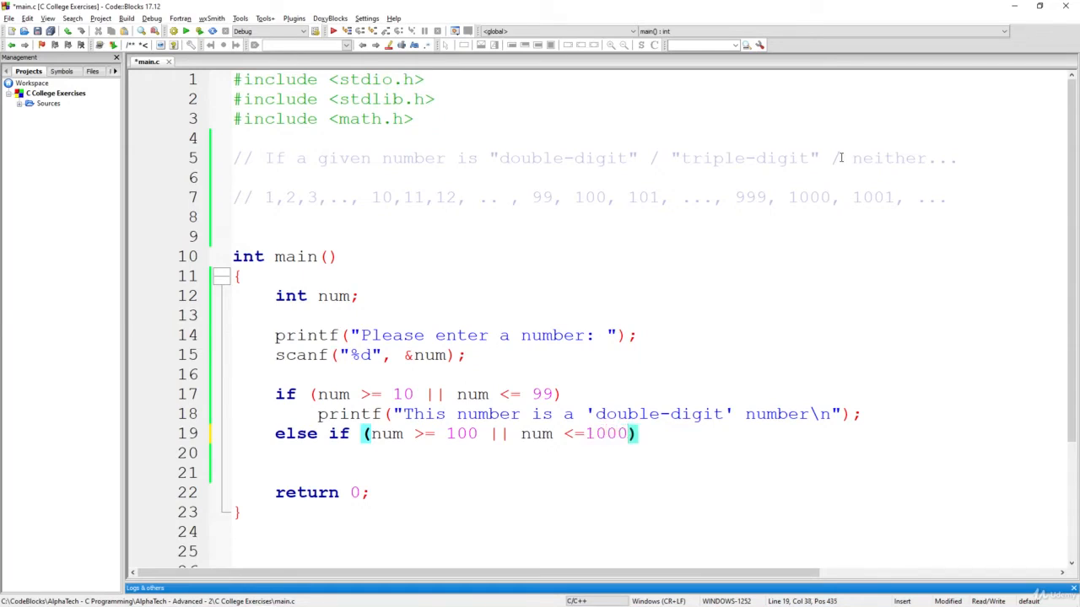
{"action": "key", "text": "backspace"}
{"action": "type", "text": " 999"}
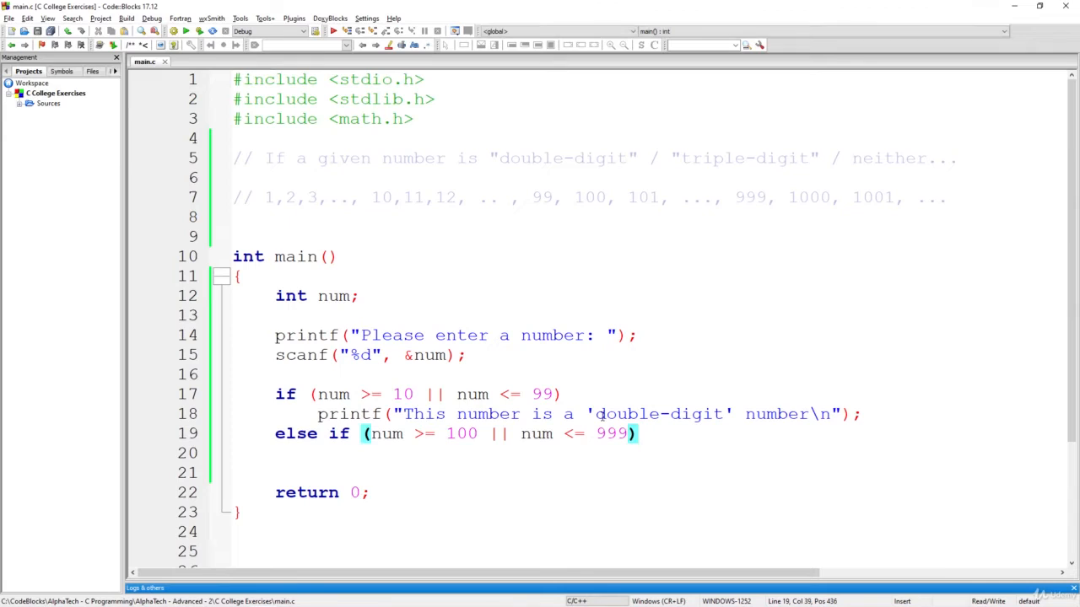
- Duplicate the double-digit printf line and change 'double' to 'triple'
{"action": "key", "text": "Return"}
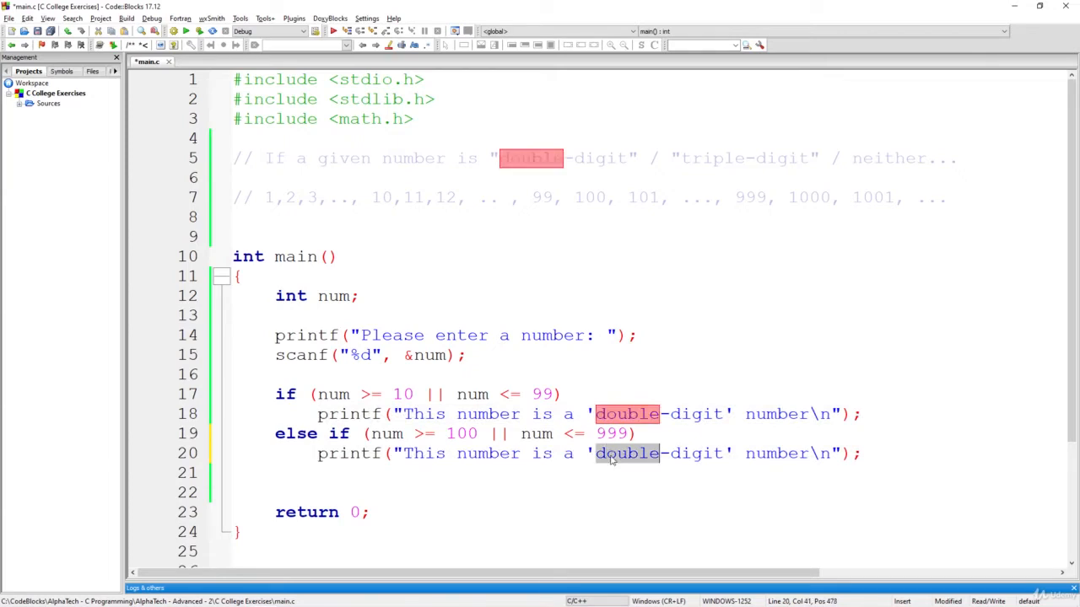
{"action": "type", "text": "triple"}
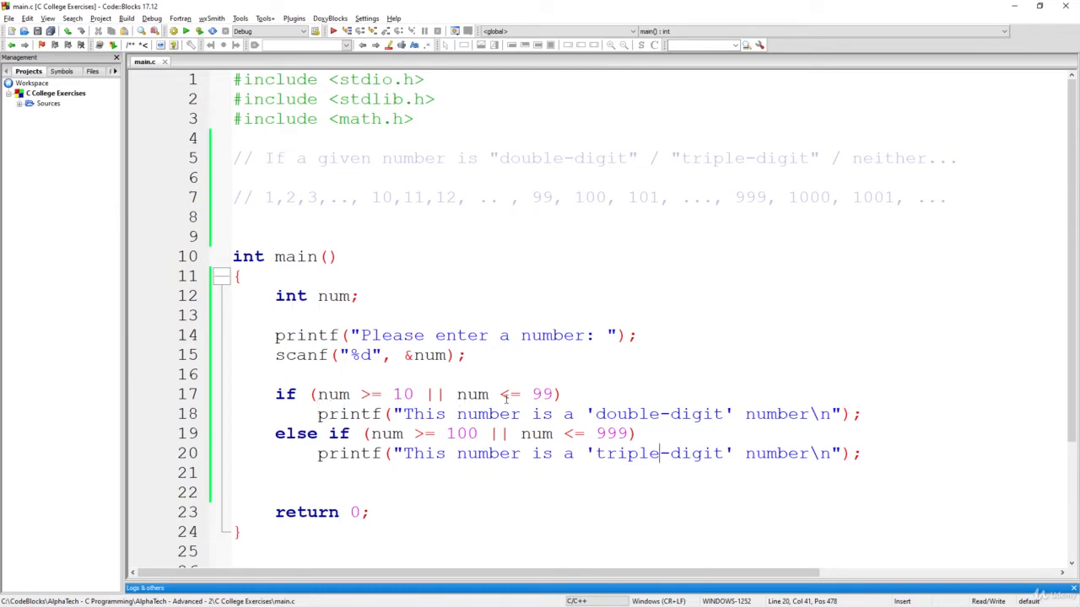
{"action": "mouse_move", "coordinate": [544, 388]}
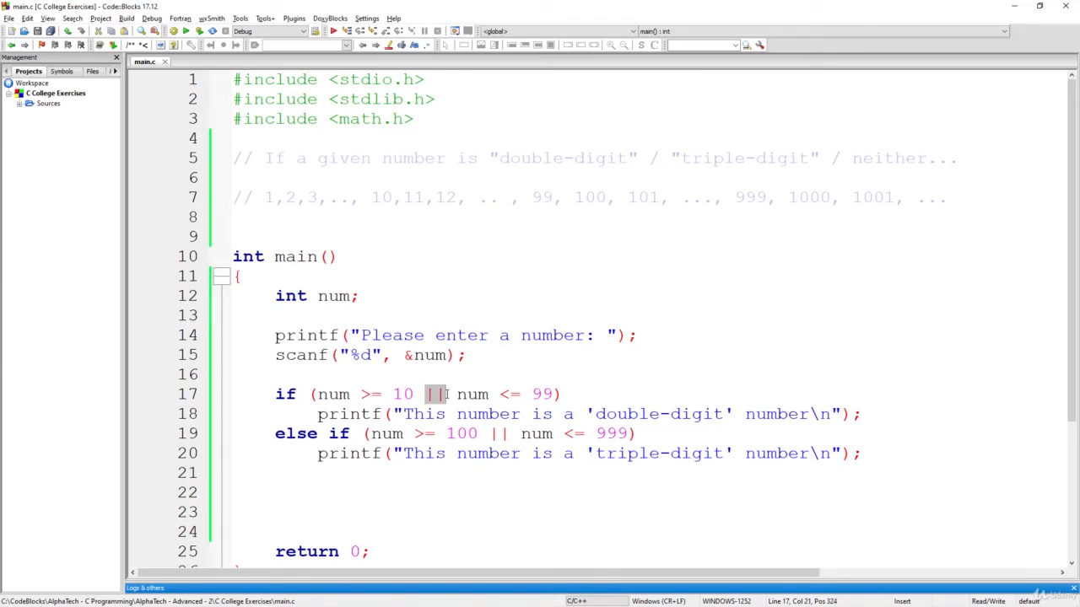
{"action": "left_click", "coordinate": [426, 394]}
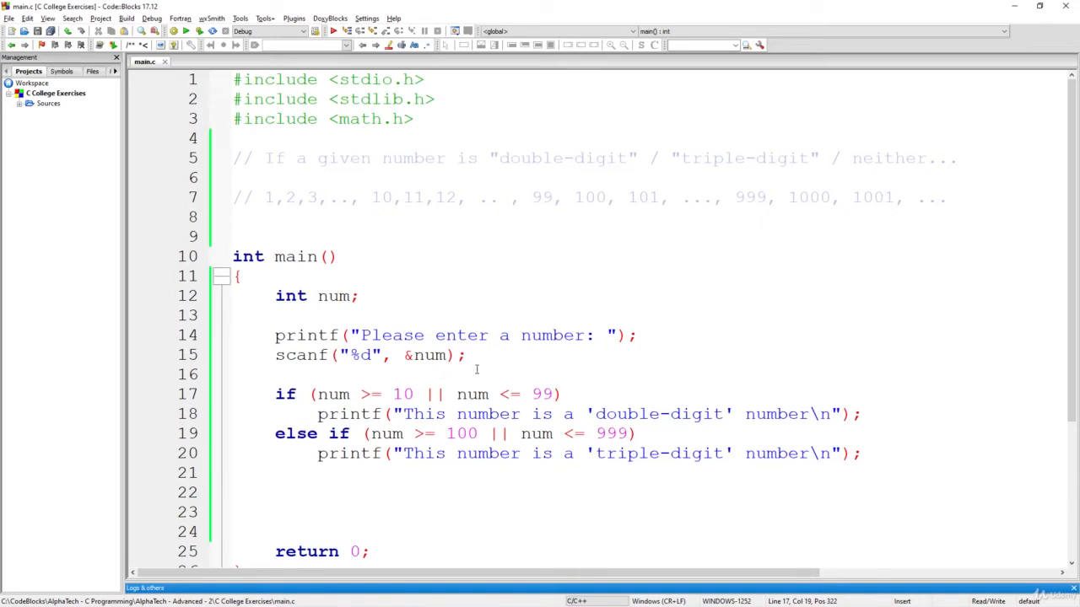
{"action": "mouse_move", "coordinate": [460, 351]}
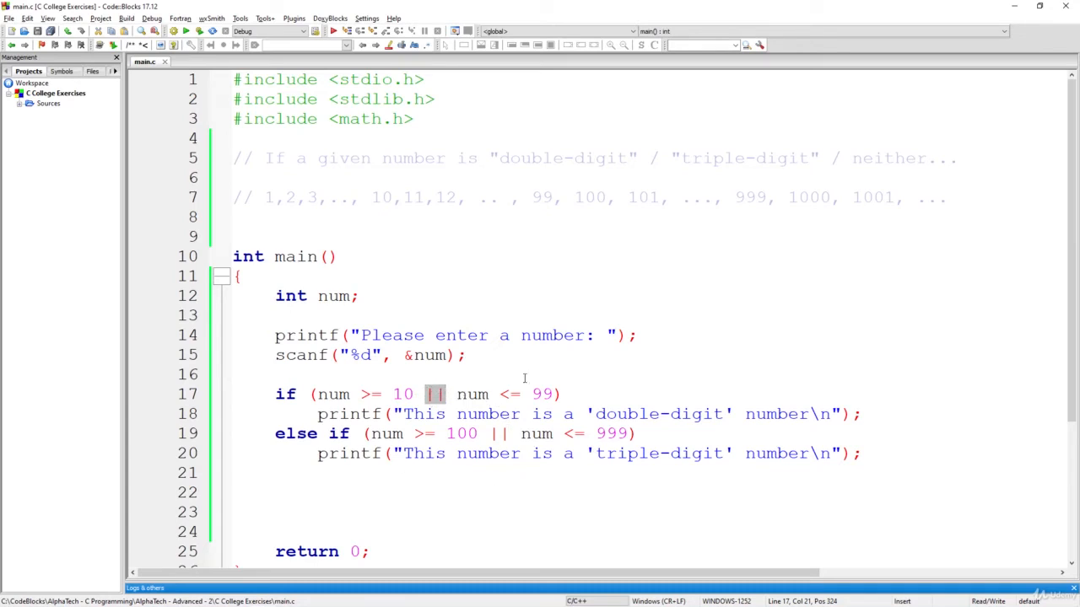
{"action": "mouse_move", "coordinate": [575, 389]}
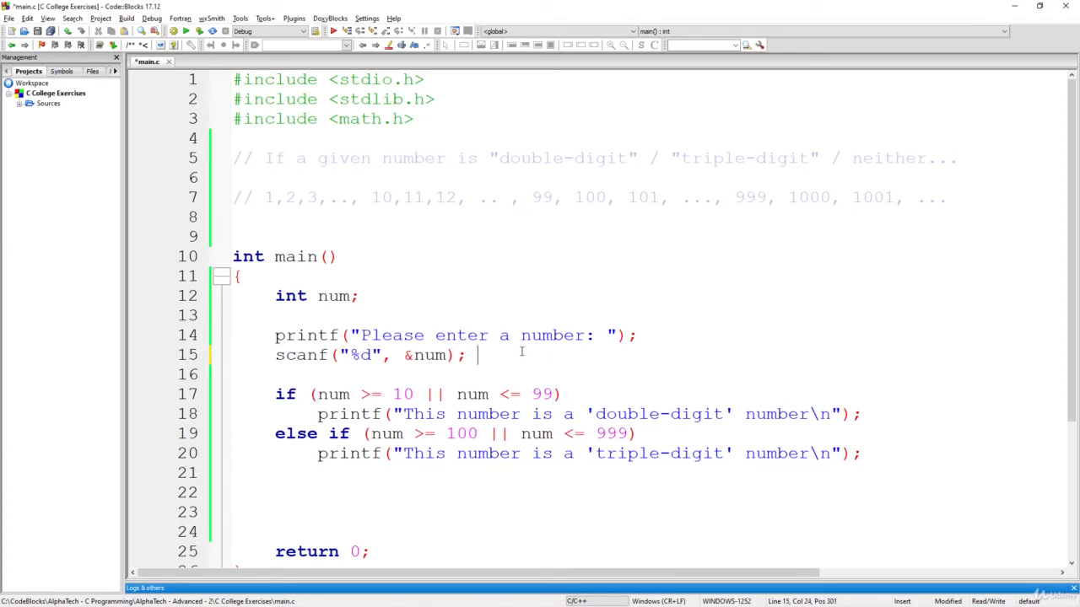
- Append a // 5 comment to scanf, test-substitute in the condition, then make it 1005
{"action": "type", "text": "// 5"}
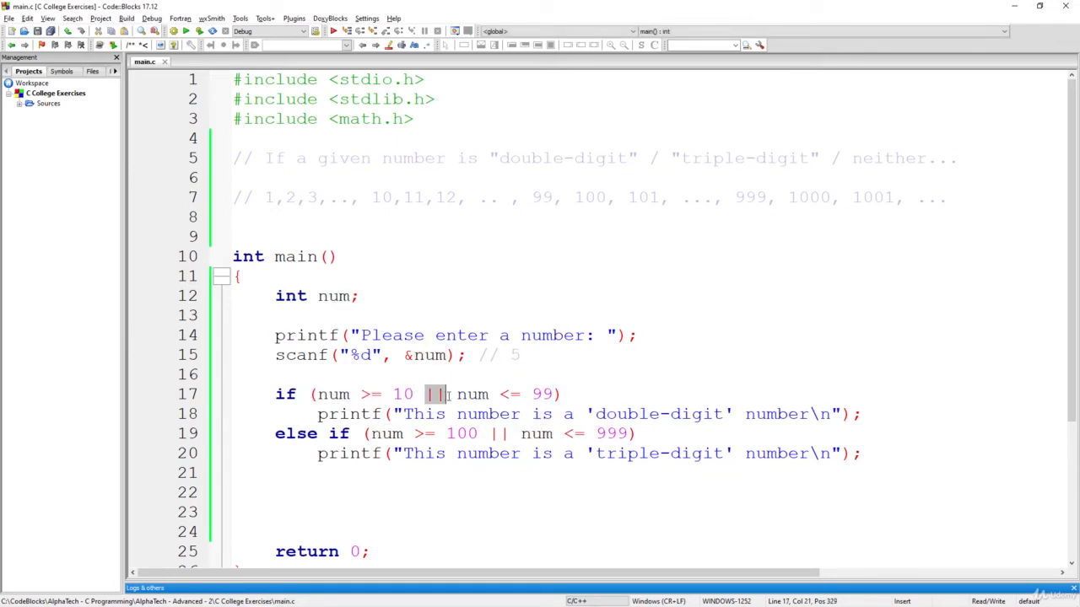
{"action": "double_click", "coordinate": [473, 394]}
{"action": "type", "text": "5"}
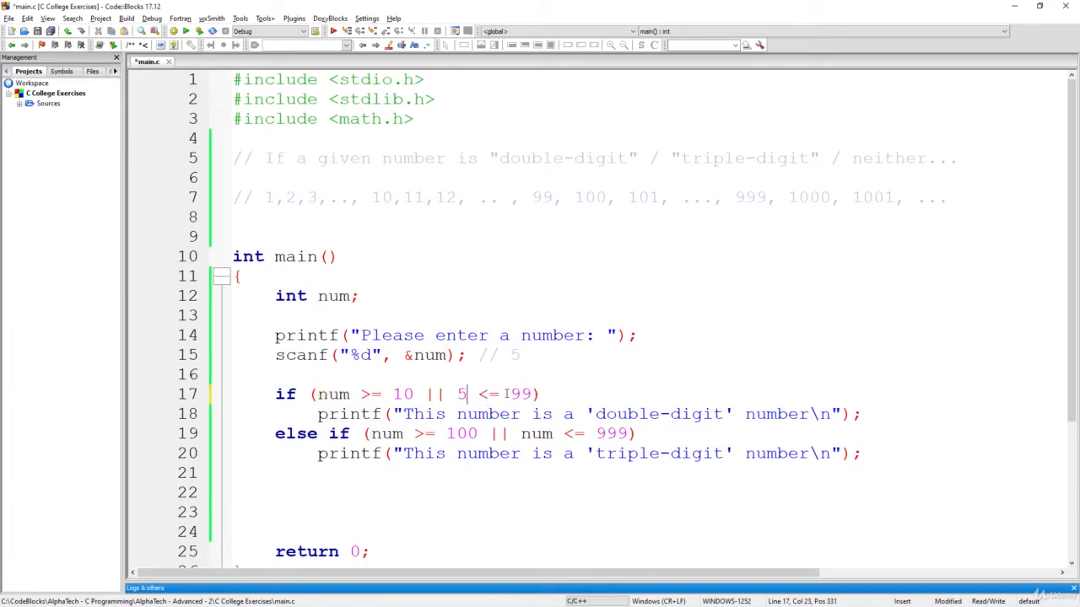
{"action": "type", "text": "num <= 99"}
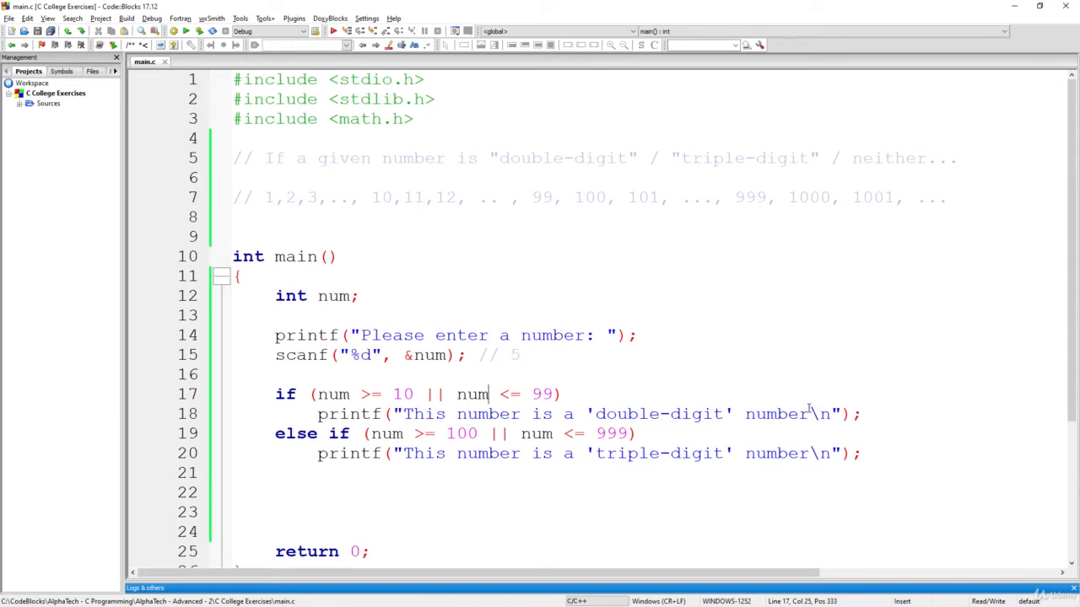
{"action": "mouse_move", "coordinate": [751, 395]}
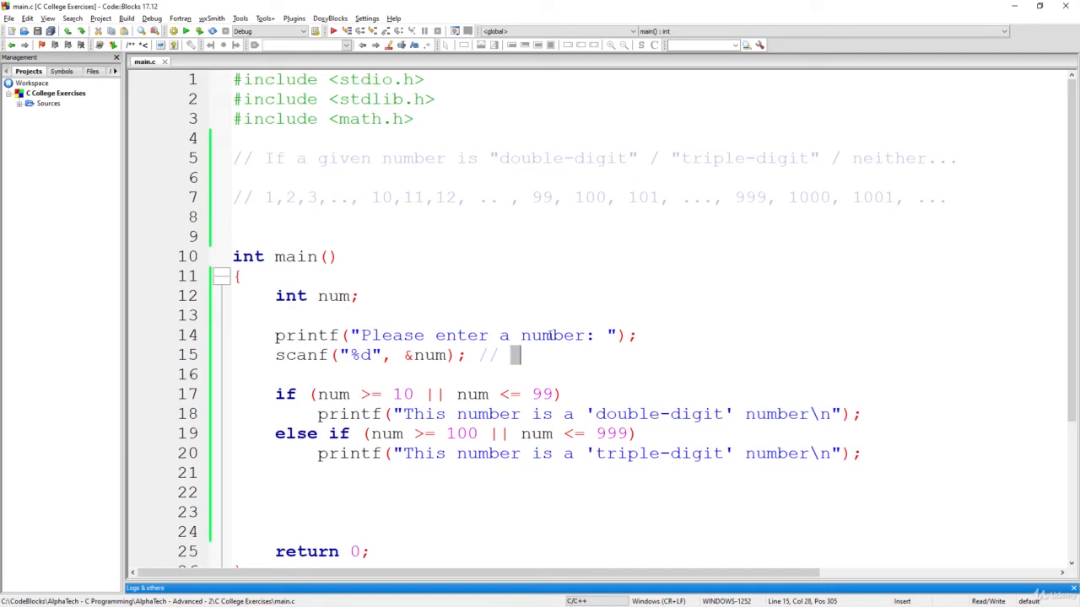
{"action": "type", "text": "100"}
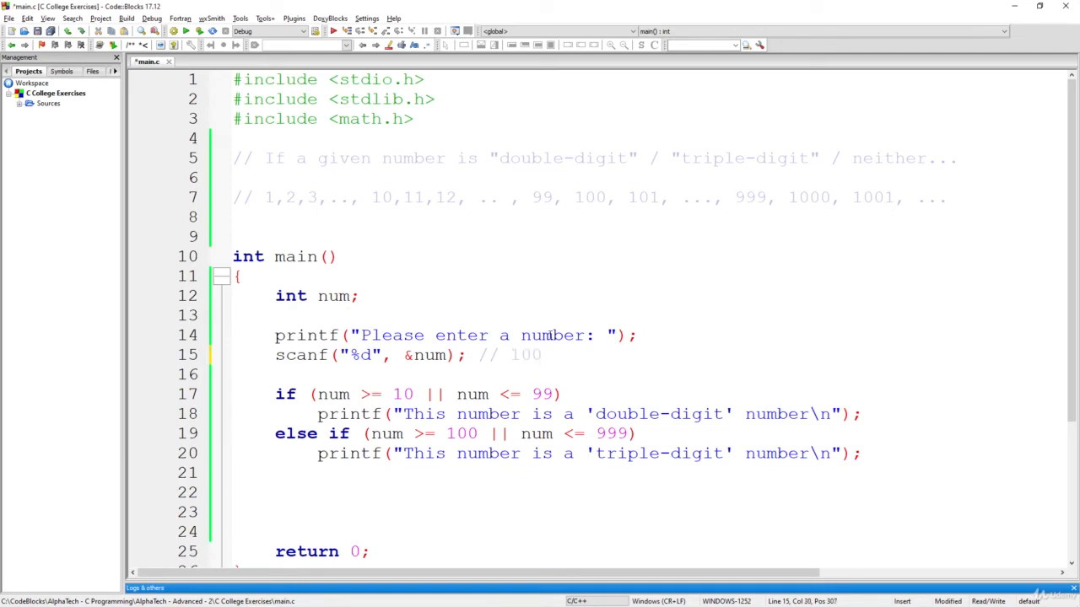
{"action": "type", "text": "5"}
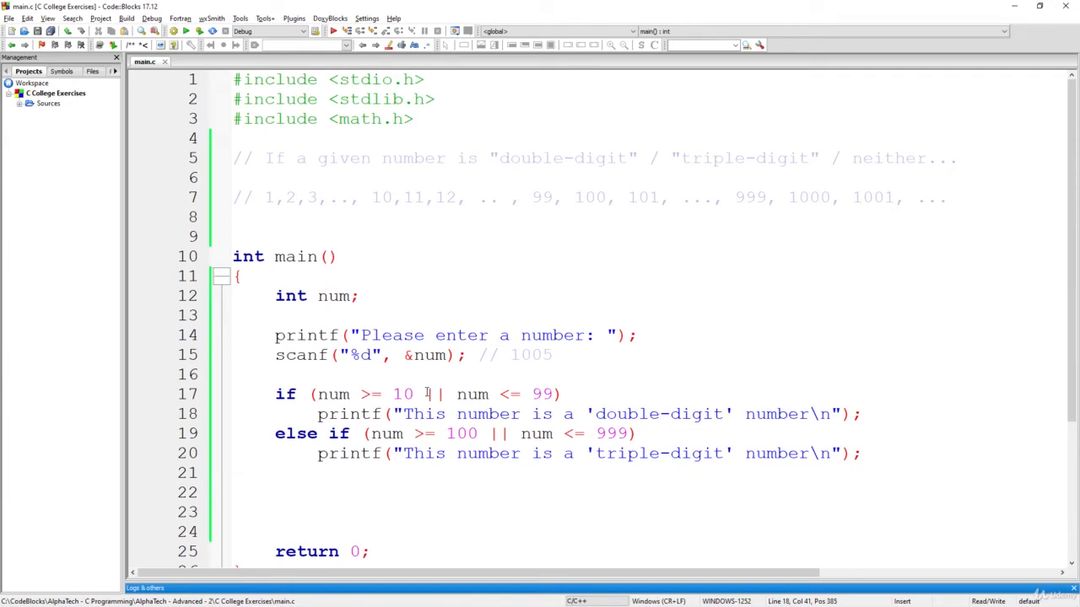
- Retype the example list as '1,2,3,..., 10,11,12, .. , 99,' and replace || with &&
{"action": "left_click", "coordinate": [426, 394]}
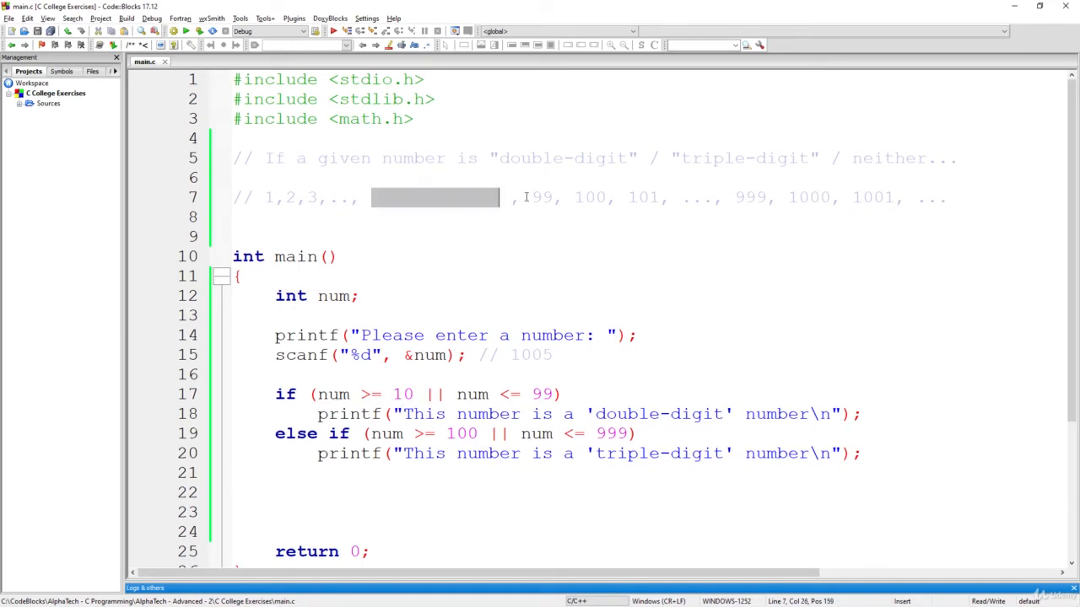
{"action": "type", "text": "10,11,12, .."}
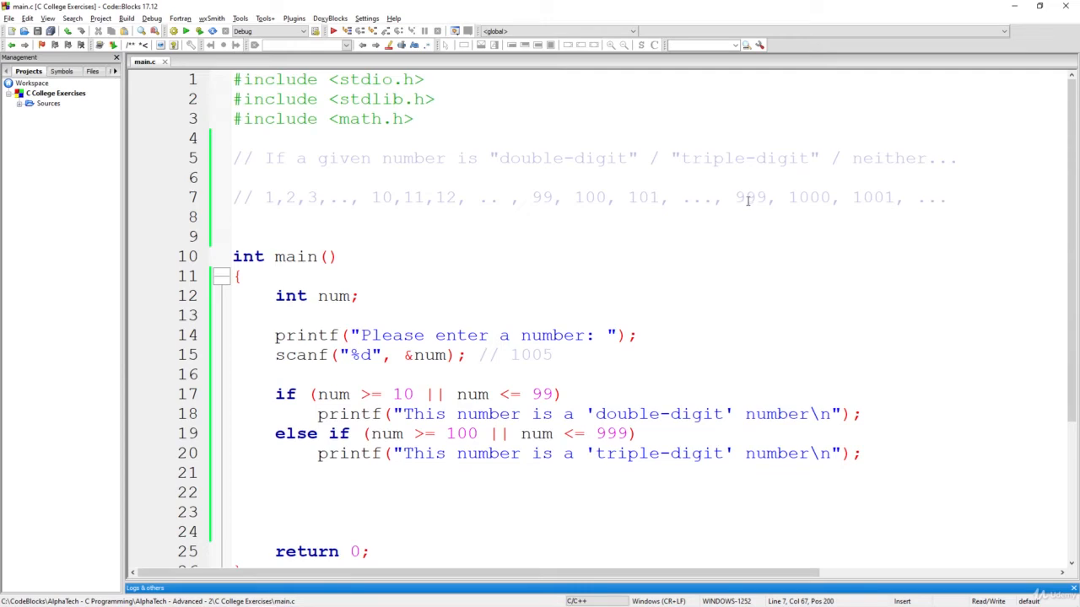
{"action": "left_click", "coordinate": [544, 198]}
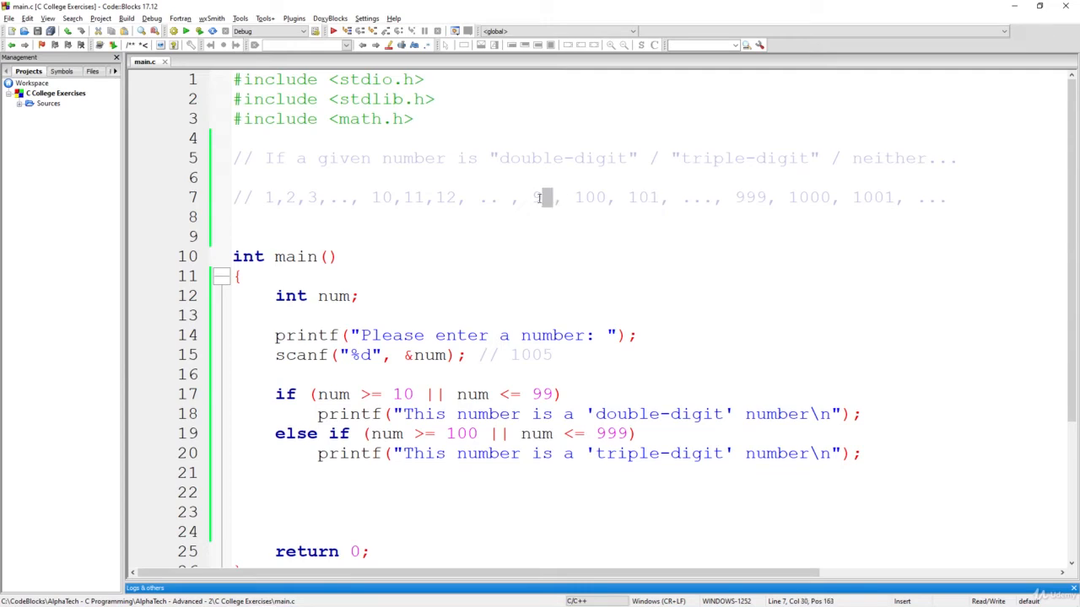
{"action": "left_click_drag", "start_coordinate": [544, 197], "coordinate": [269, 197]}
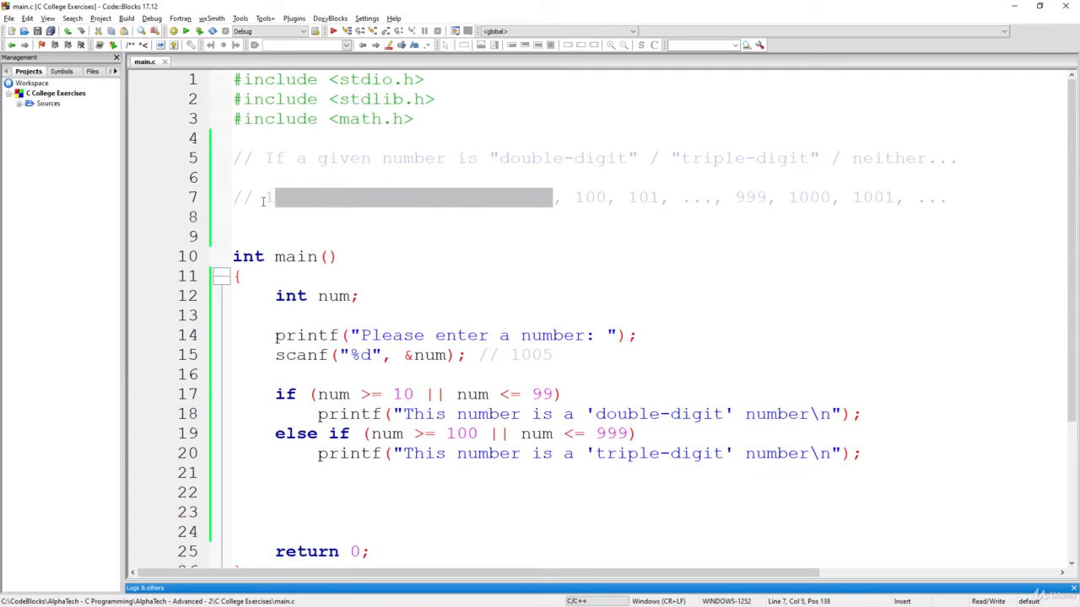
{"action": "type", "text": "1,2,3,..., 10,11,12, .. , 99,"}
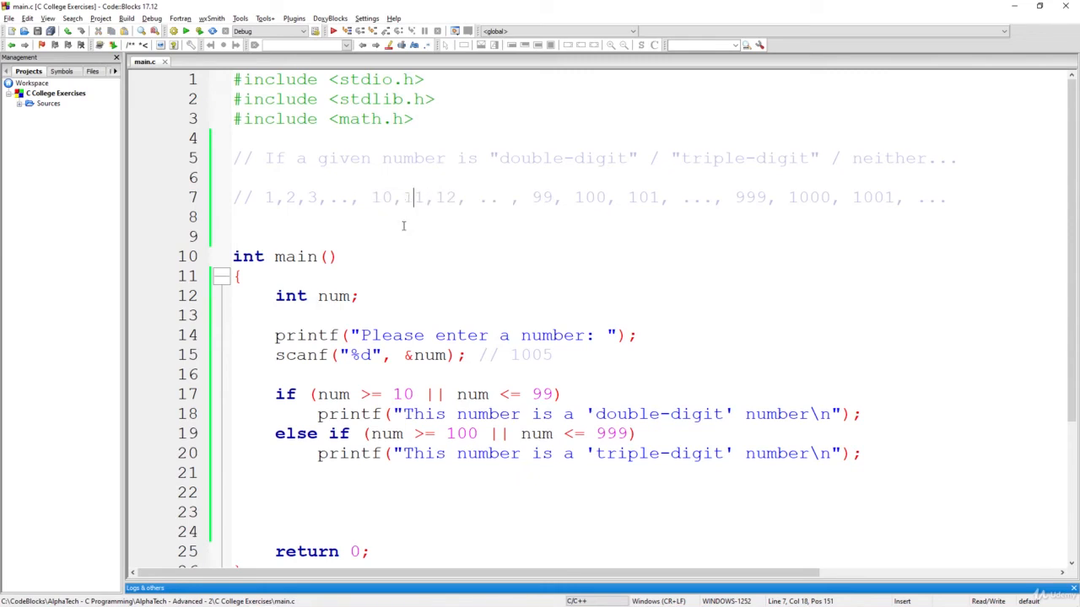
{"action": "mouse_move", "coordinate": [371, 203]}
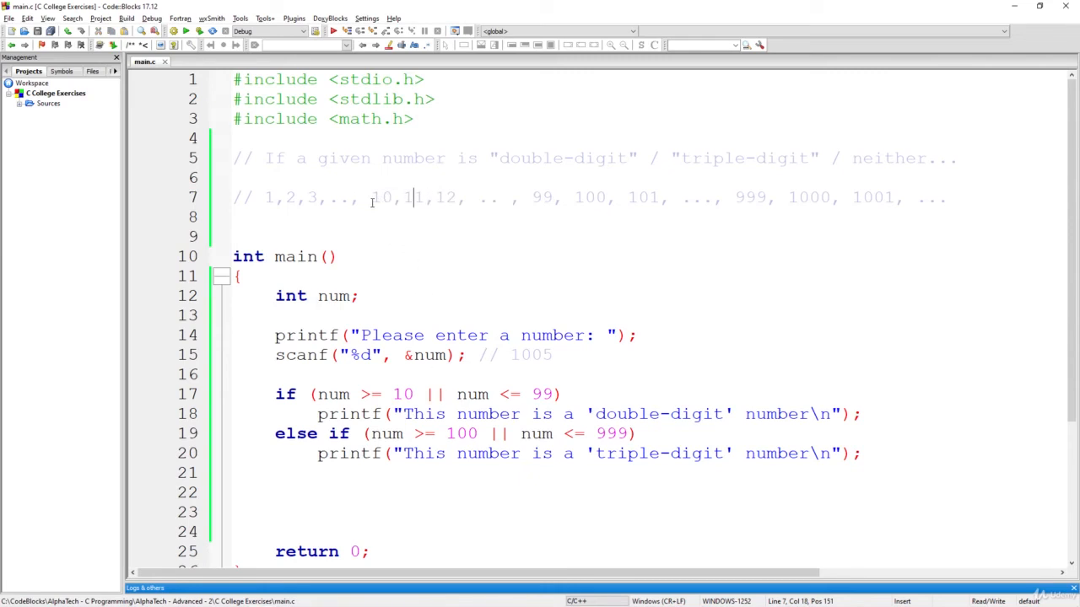
{"action": "left_click_drag", "start_coordinate": [371, 197], "coordinate": [510, 197]}
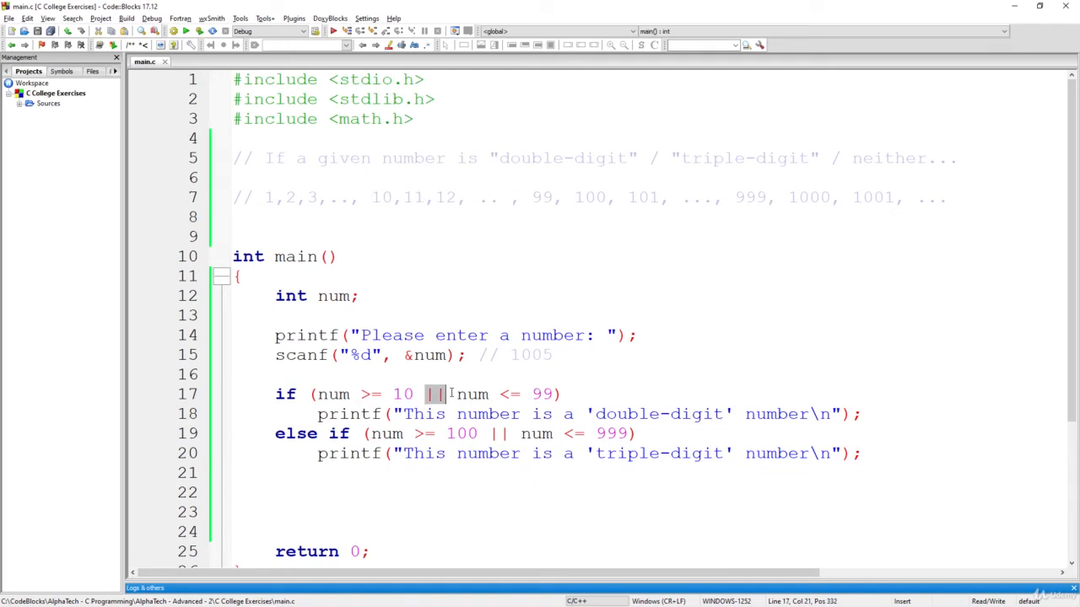
{"action": "type", "text": "&&"}
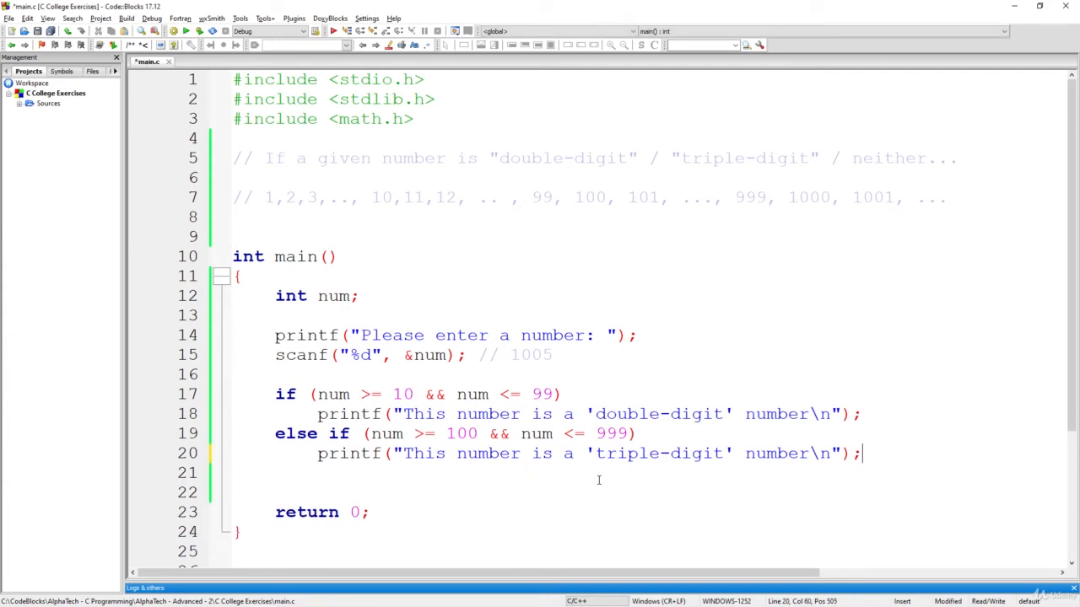
- Add '10,11,12, .. , 99,' to the comment and an else printing neither 'double-digit' nor 'triple-digit'
{"action": "key", "text": "Return"}
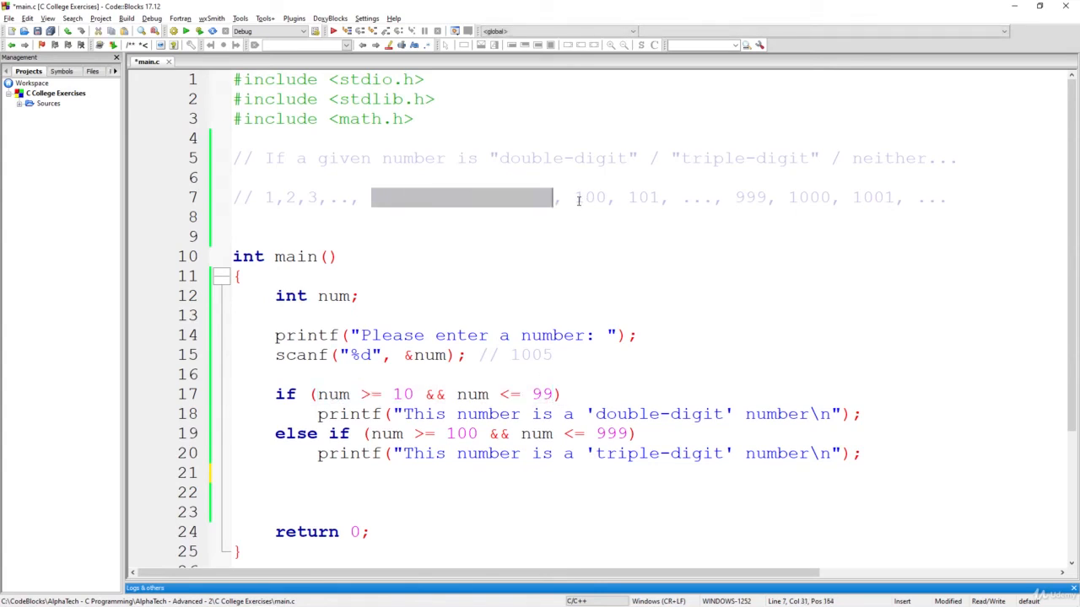
{"action": "type", "text": "10,11,12, .. , 99,"}
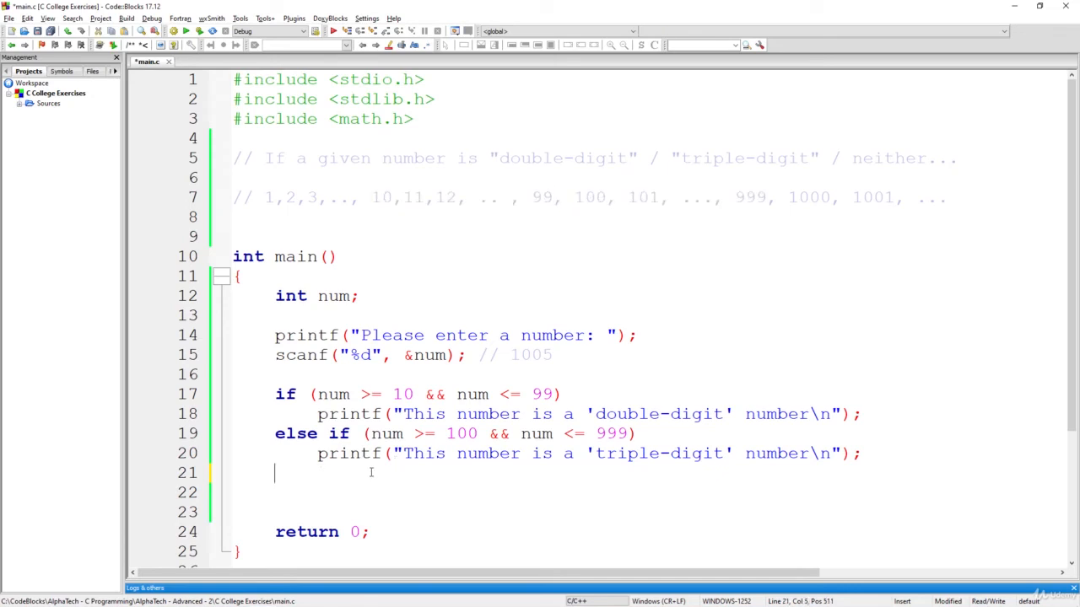
{"action": "type", "text": "else"}
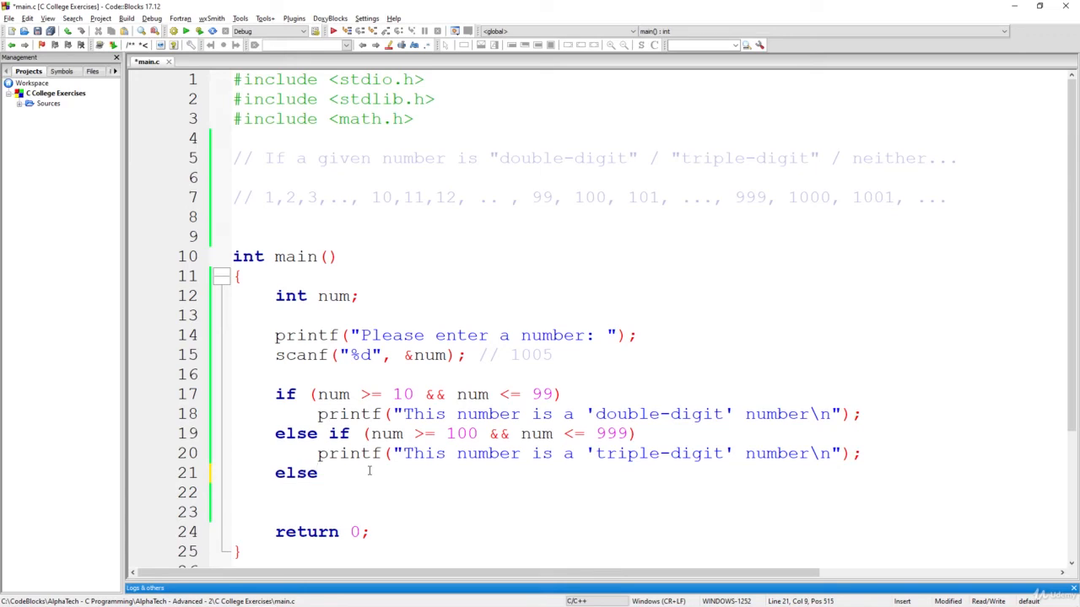
{"action": "type", "text": "printf("}
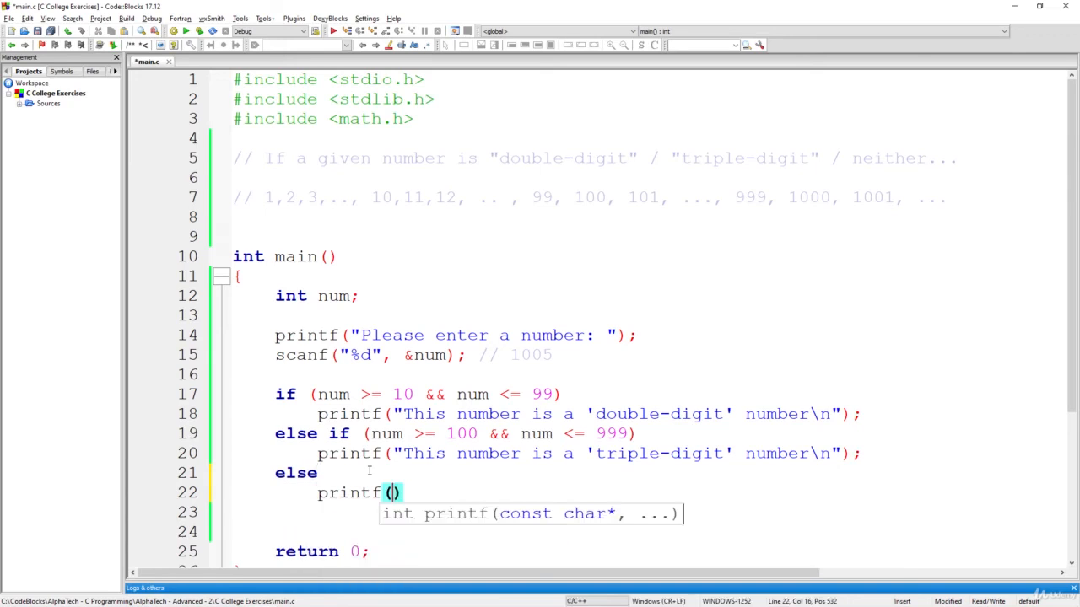
{"action": "type", "text": "\"\""}
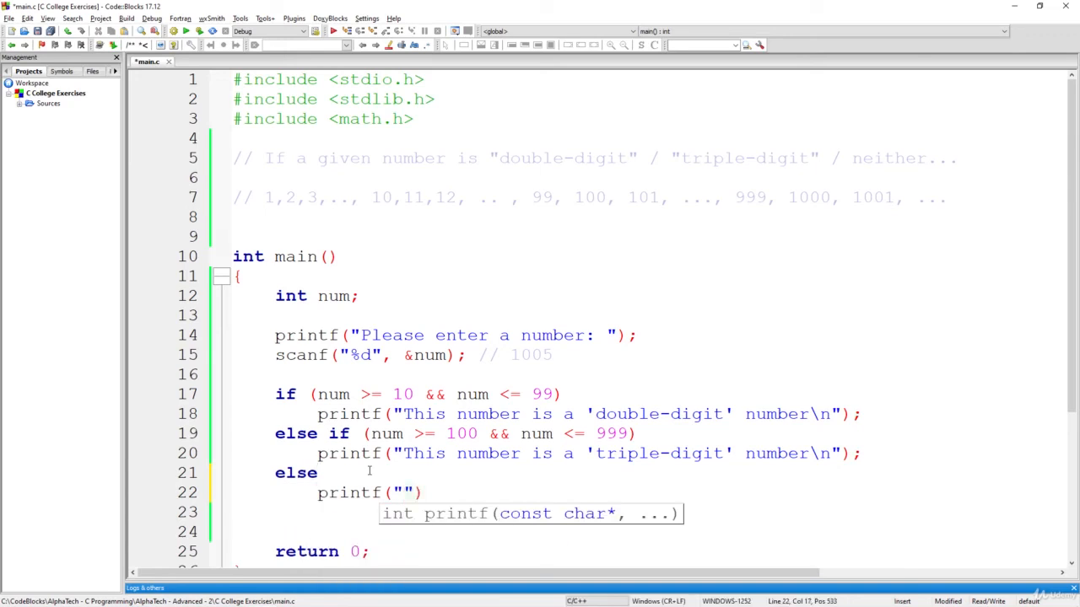
{"action": "type", "text": "This number is nei"}
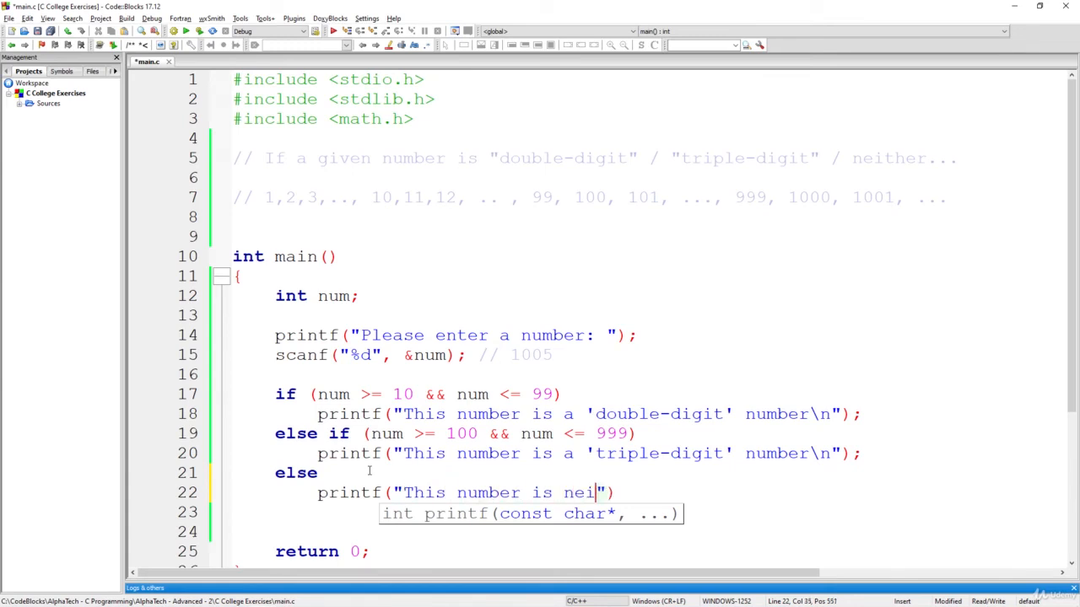
{"action": "type", "text": "ther 'double-digit"}
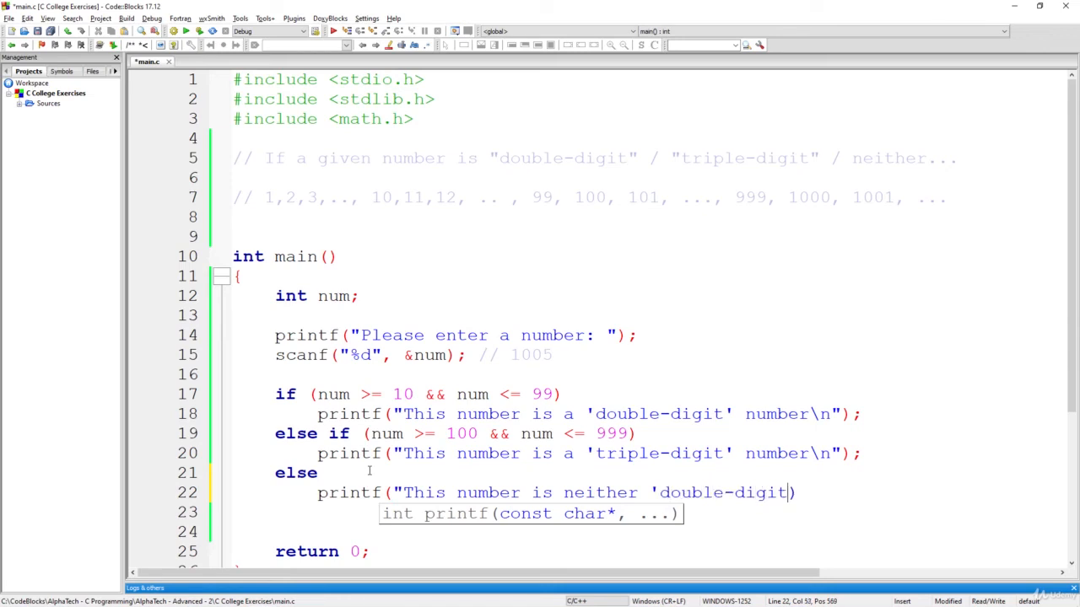
{"action": "type", "text": "nor"}
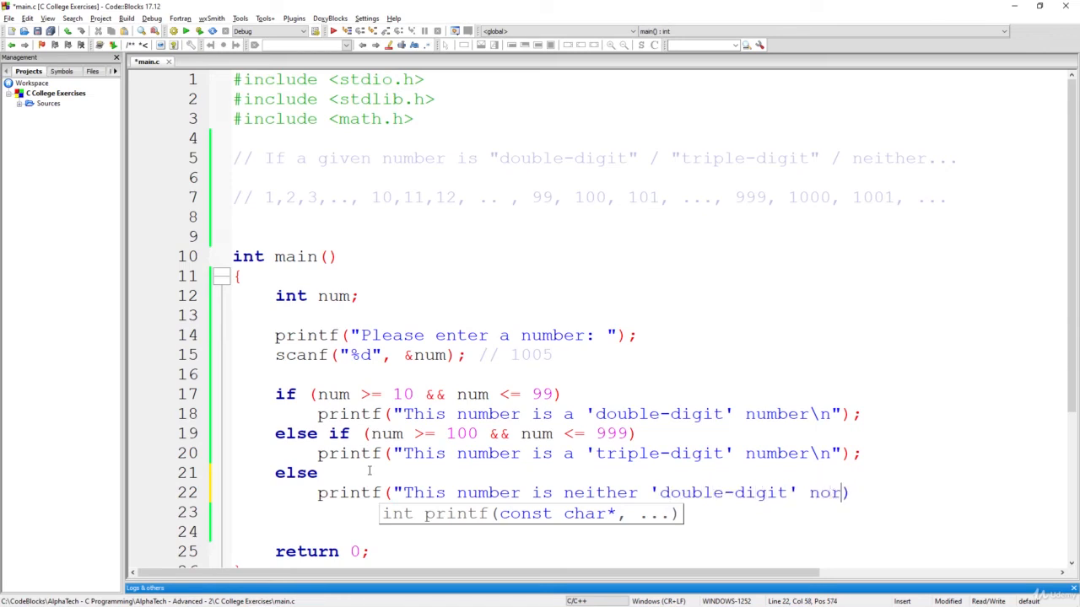
{"action": "type", "text": "'triple-digit'"}
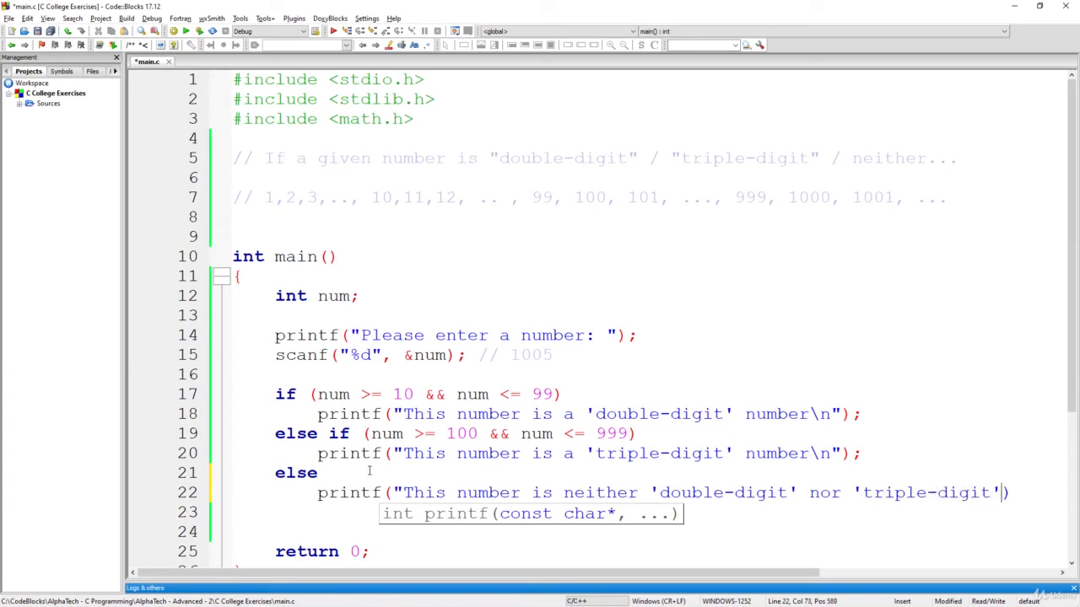
{"action": "type", "text": "\\n"}
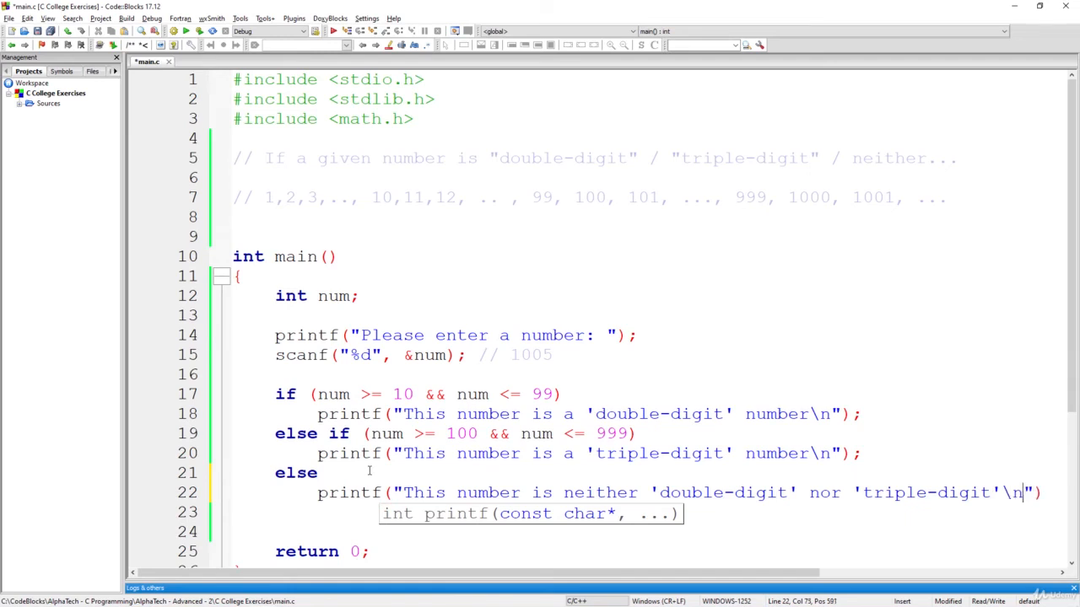
{"action": "type", "text": ";"}
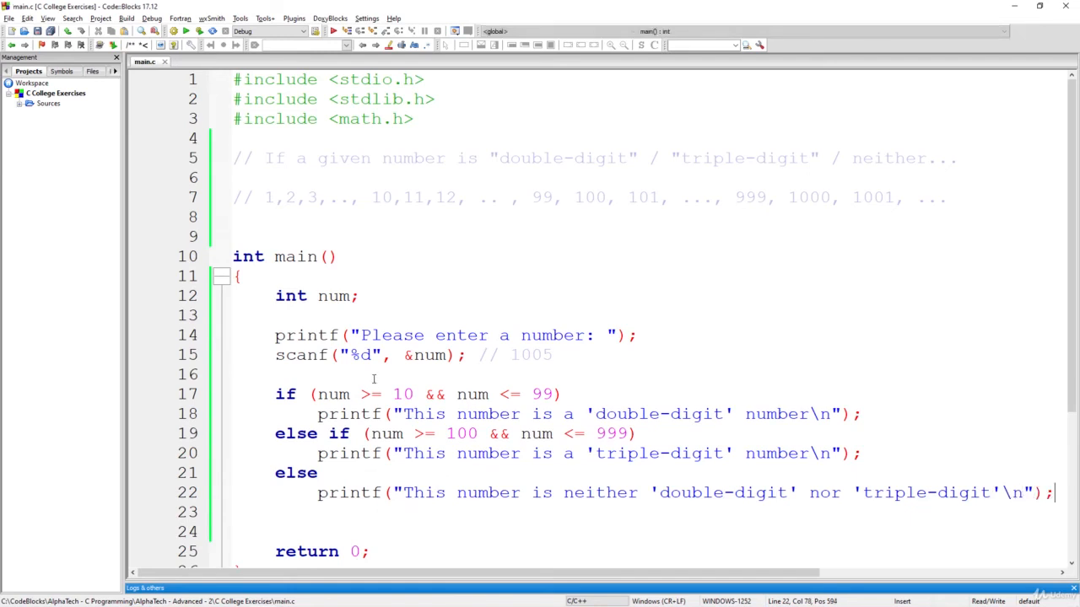
{"action": "mouse_move", "coordinate": [458, 394]}
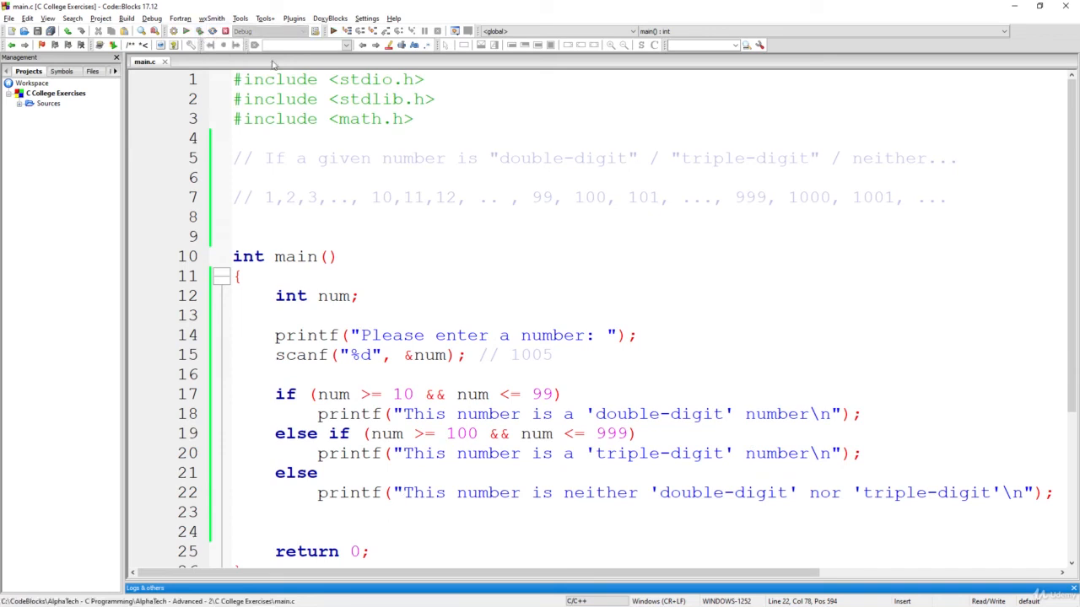
- Run the classifier three times, testing inputs 22, 5 and 1050 in the console
{"action": "left_click", "coordinate": [189, 45]}
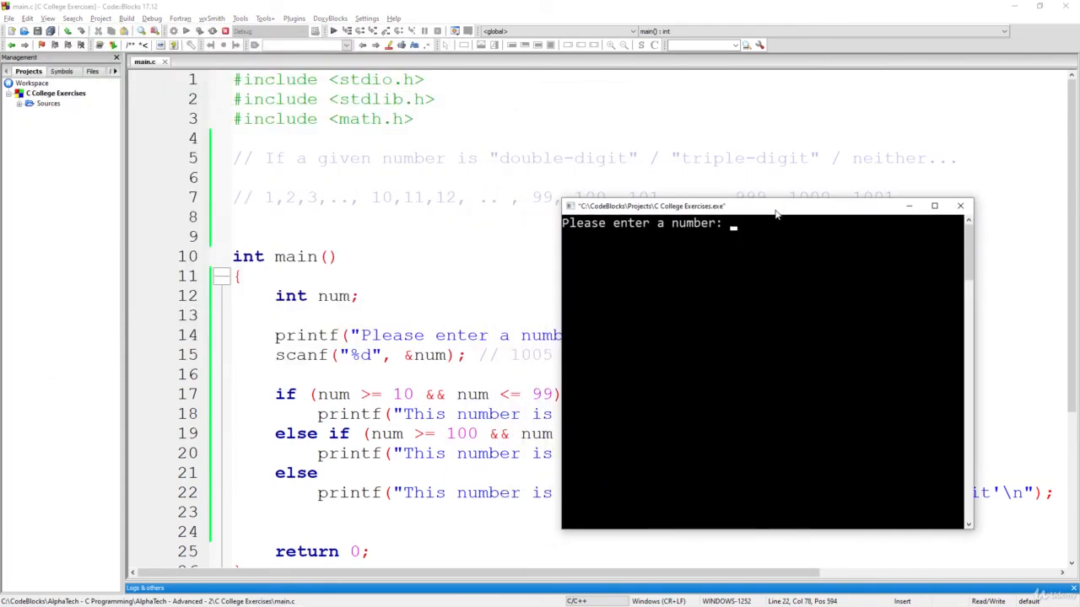
{"action": "type", "text": "22"}
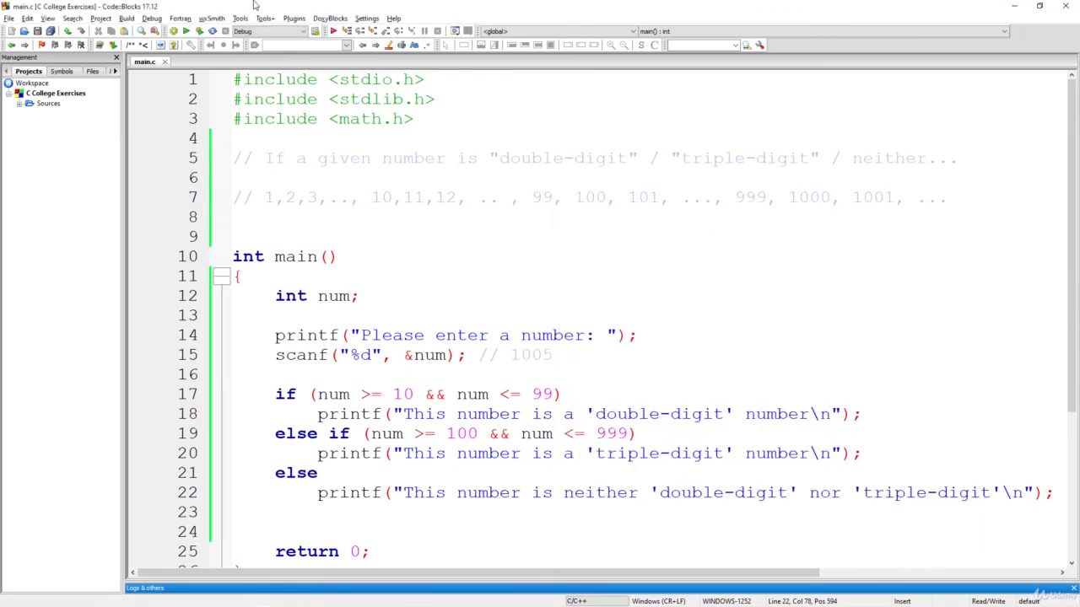
{"action": "left_click", "coordinate": [184, 32]}
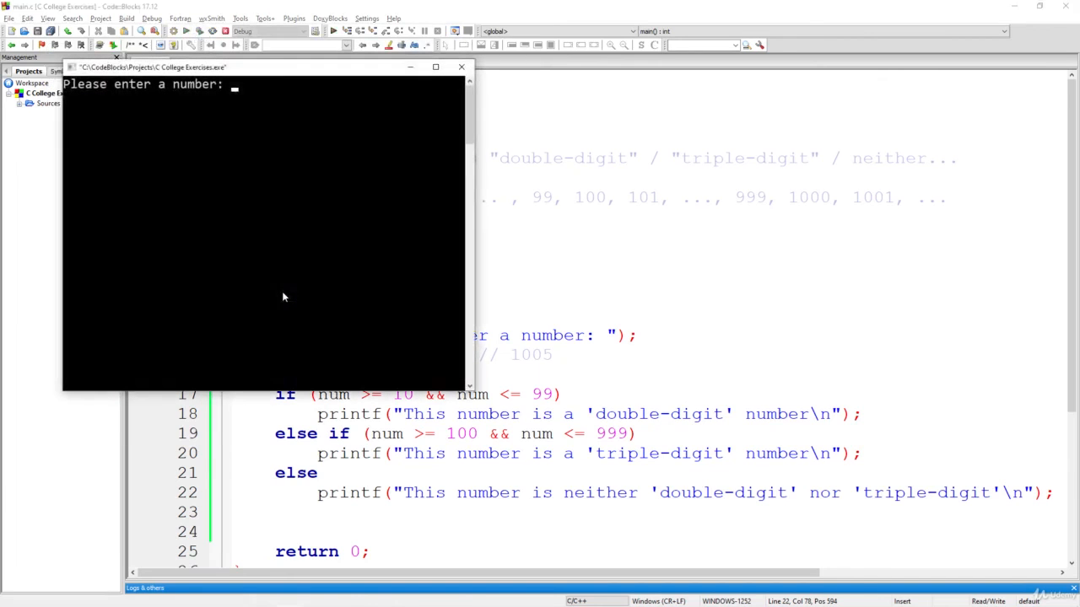
{"action": "type", "text": "5"}
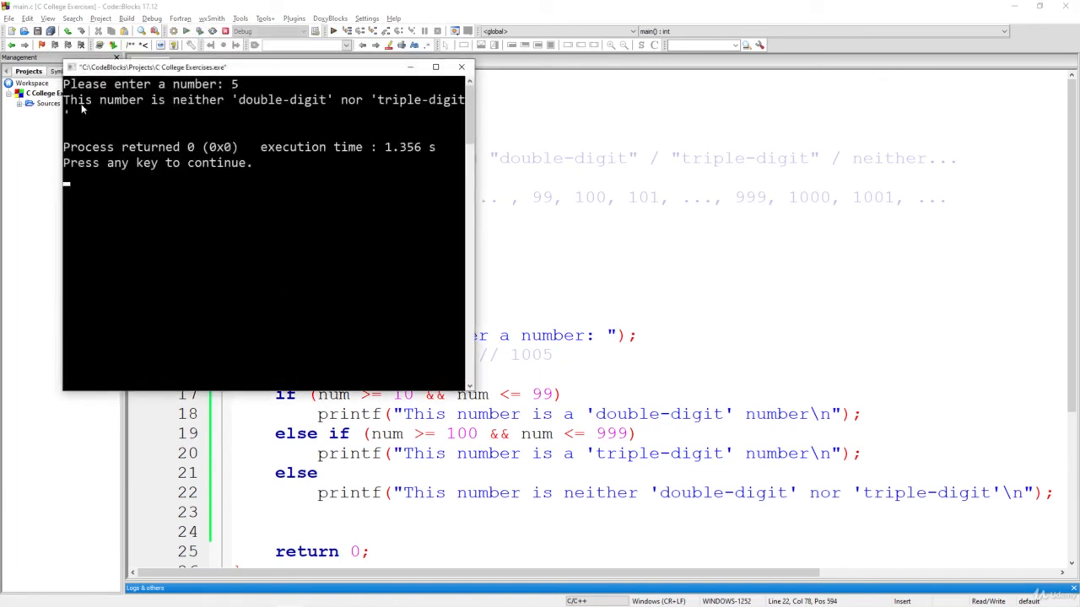
{"action": "mouse_move", "coordinate": [319, 114]}
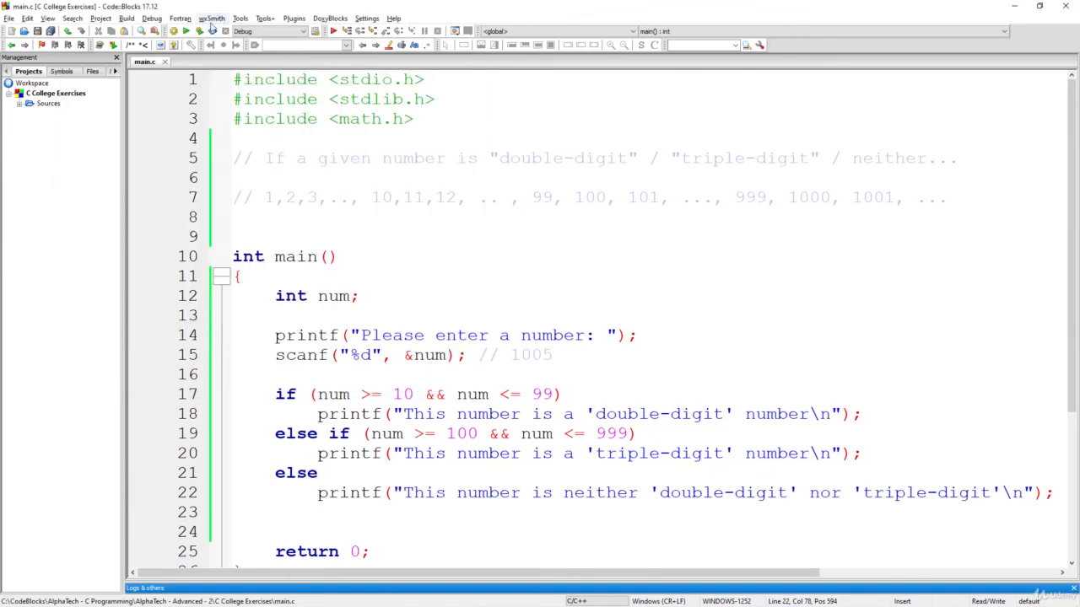
{"action": "left_click", "coordinate": [199, 31]}
{"action": "type", "text": "1050"}
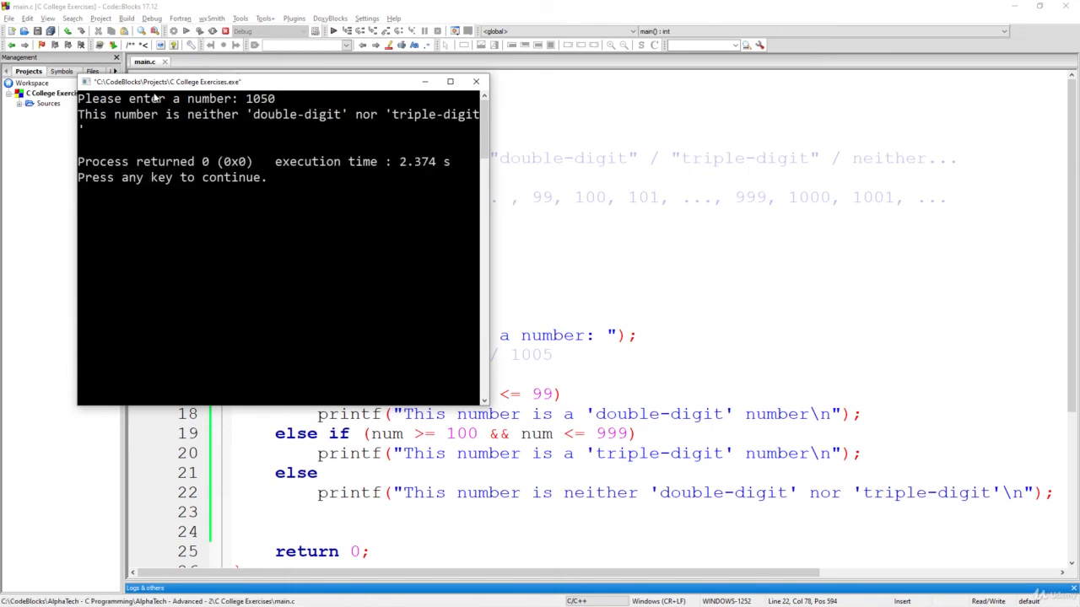
{"action": "left_click_drag", "start_coordinate": [253, 81], "coordinate": [586, 174]}
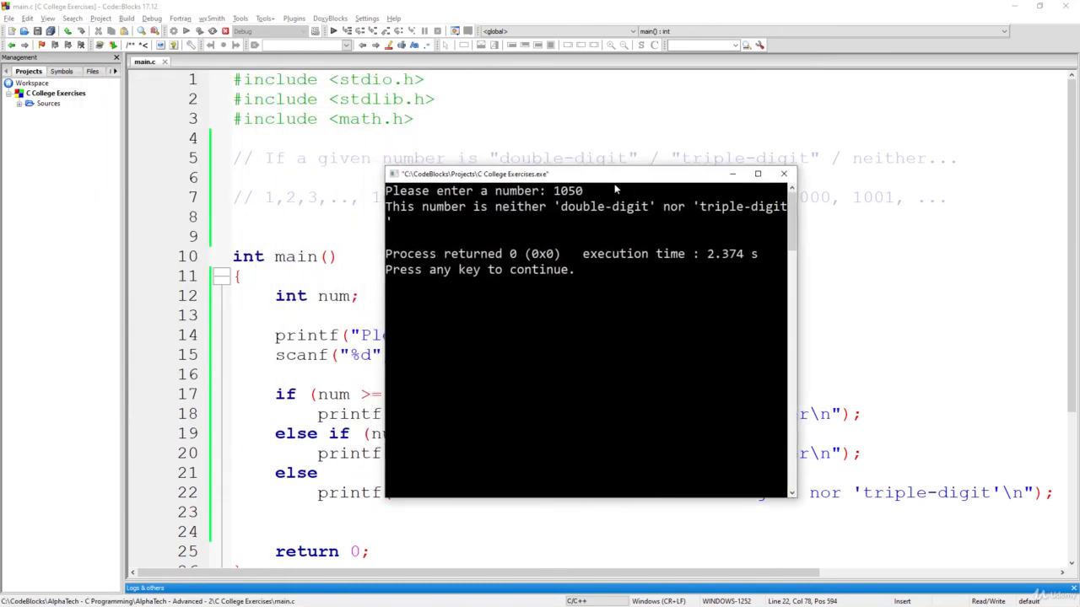
{"action": "mouse_move", "coordinate": [659, 228]}
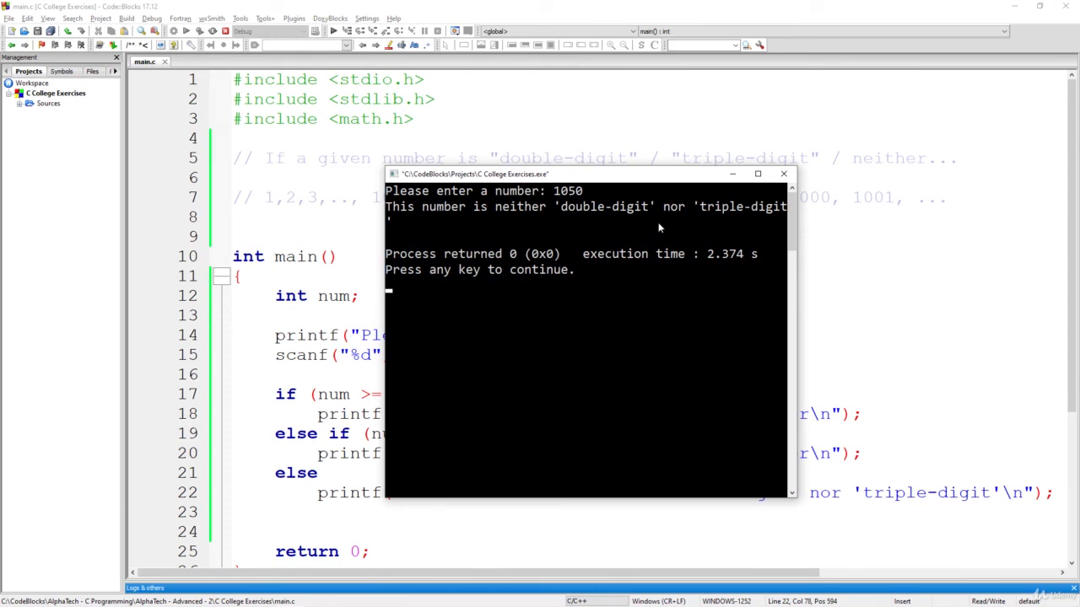
{"action": "mouse_move", "coordinate": [697, 213]}
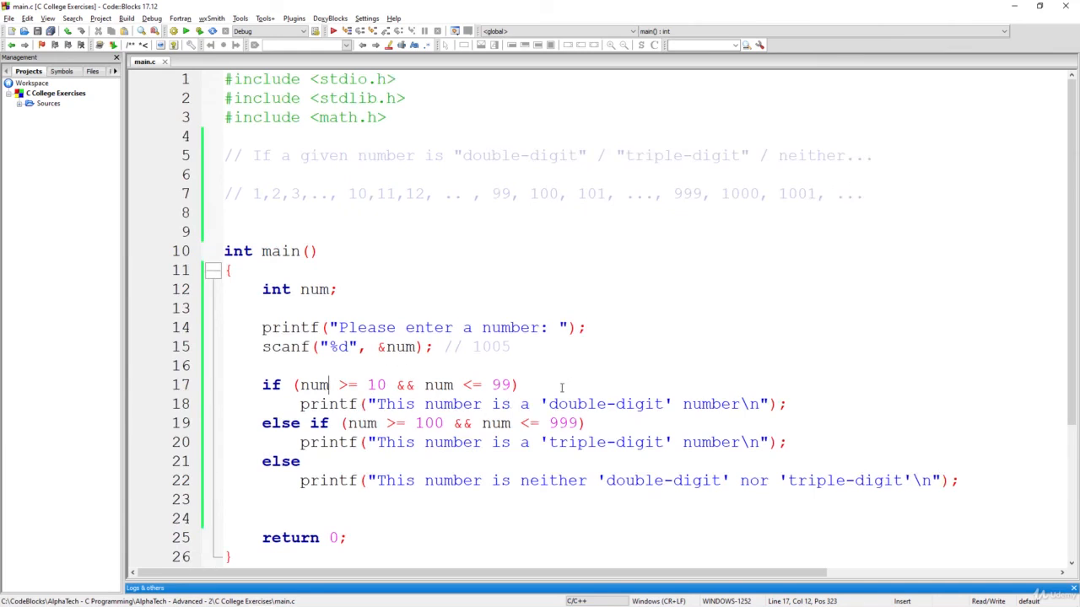
{"action": "mouse_move", "coordinate": [564, 380]}
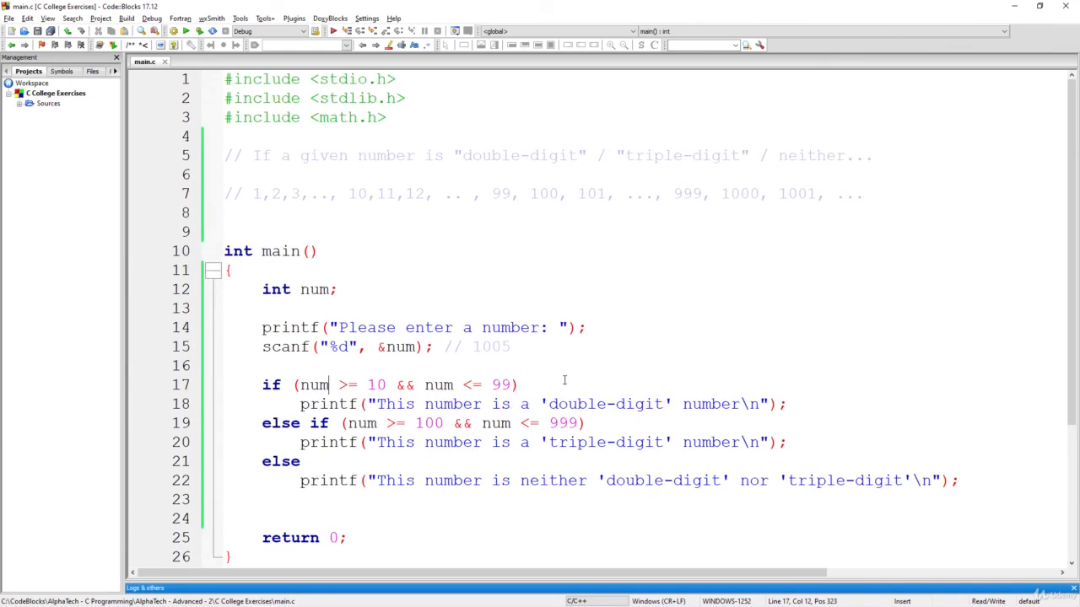
{"action": "mouse_move", "coordinate": [432, 394]}
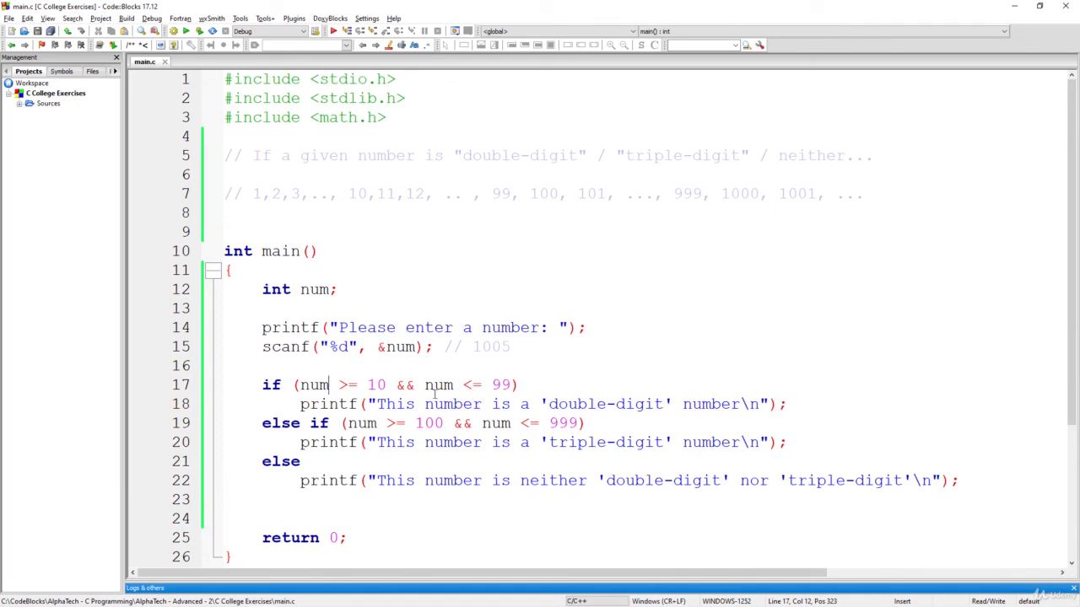
{"action": "mouse_move", "coordinate": [435, 393]}
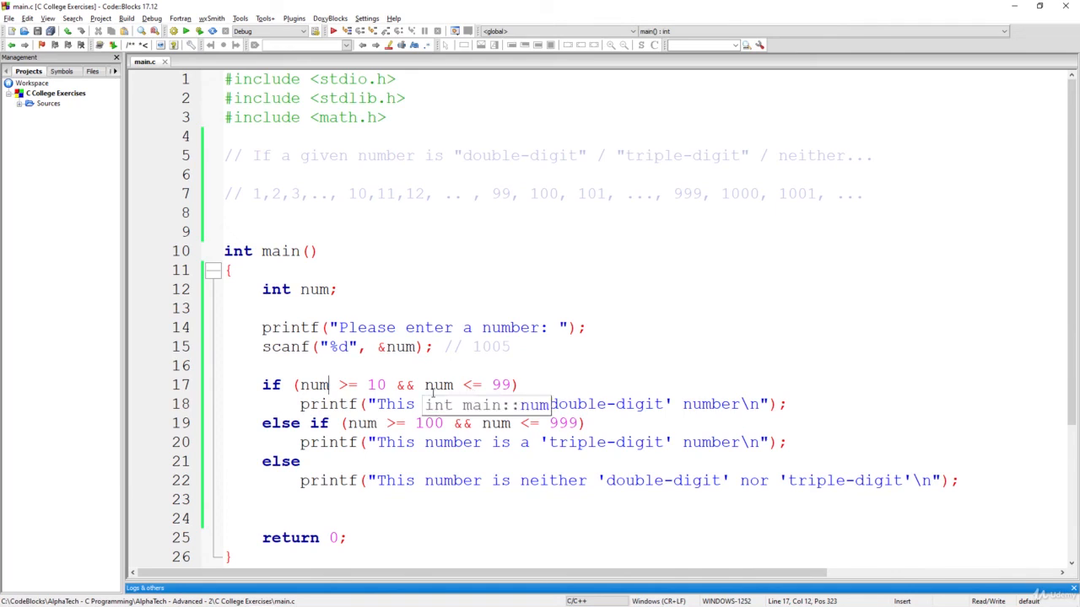
{"action": "mouse_move", "coordinate": [386, 362]}
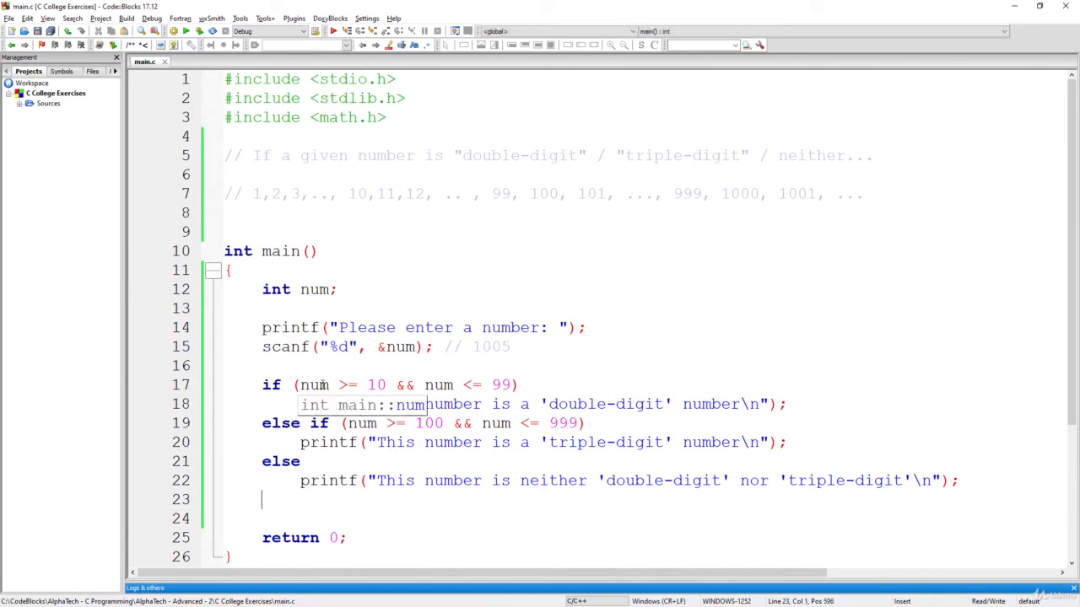
{"action": "mouse_move", "coordinate": [493, 414]}
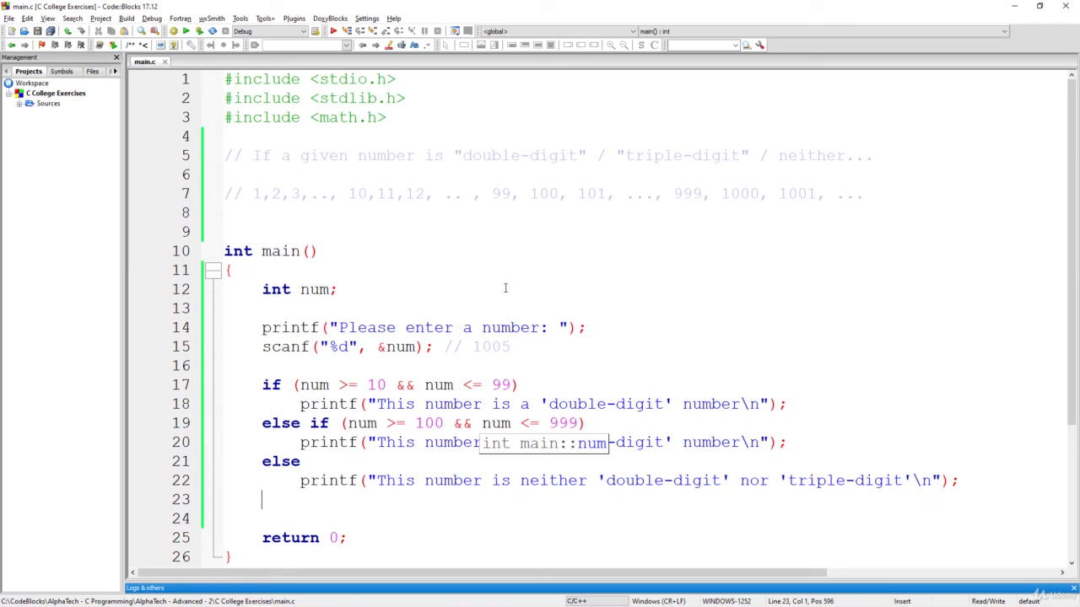
{"action": "mouse_move", "coordinate": [341, 389]}
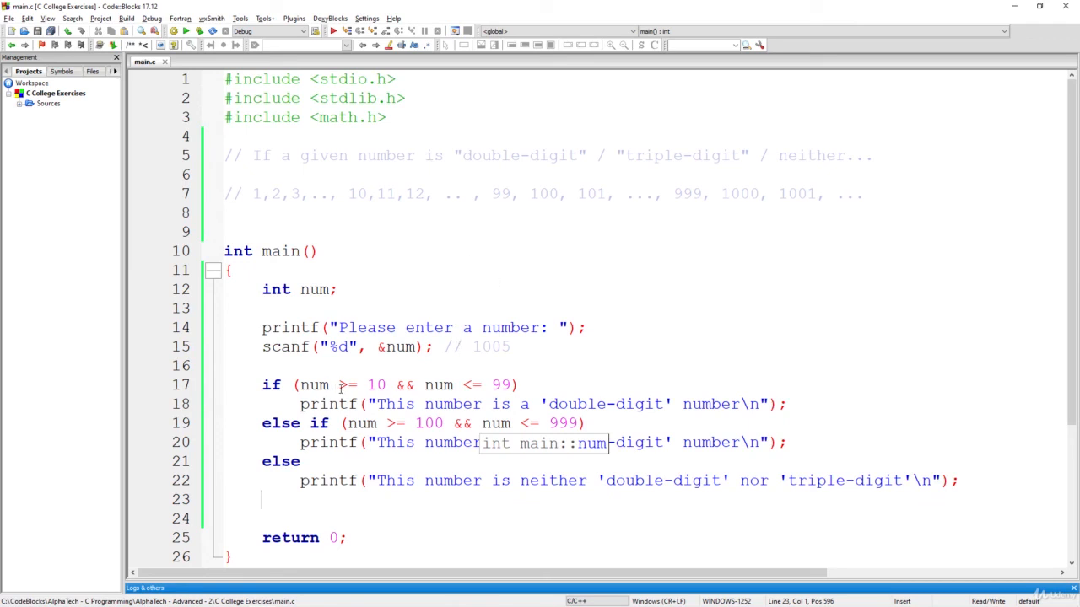
{"action": "mouse_move", "coordinate": [342, 386]}
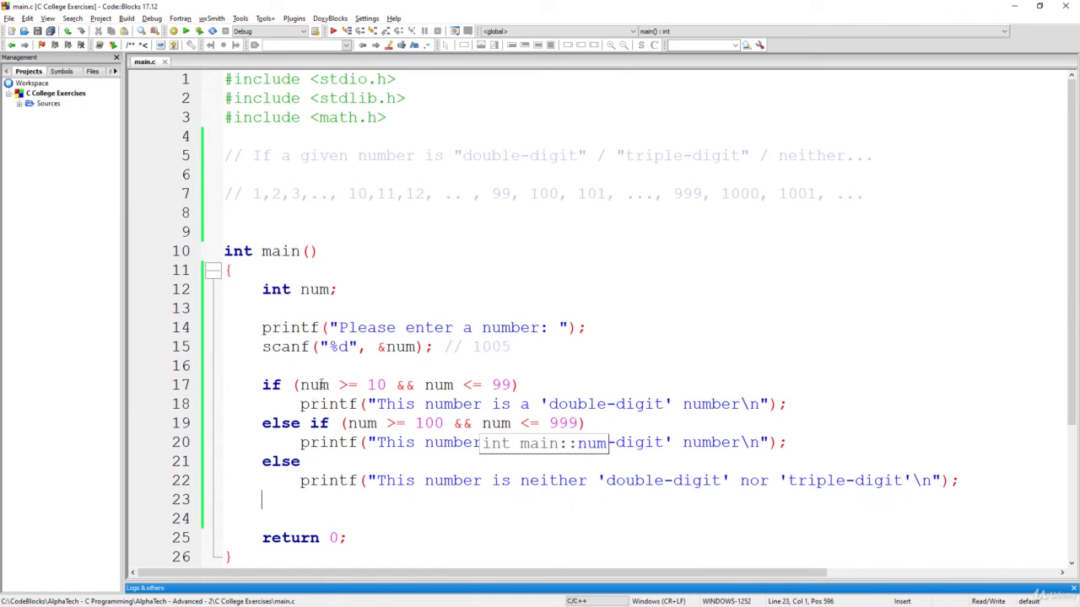